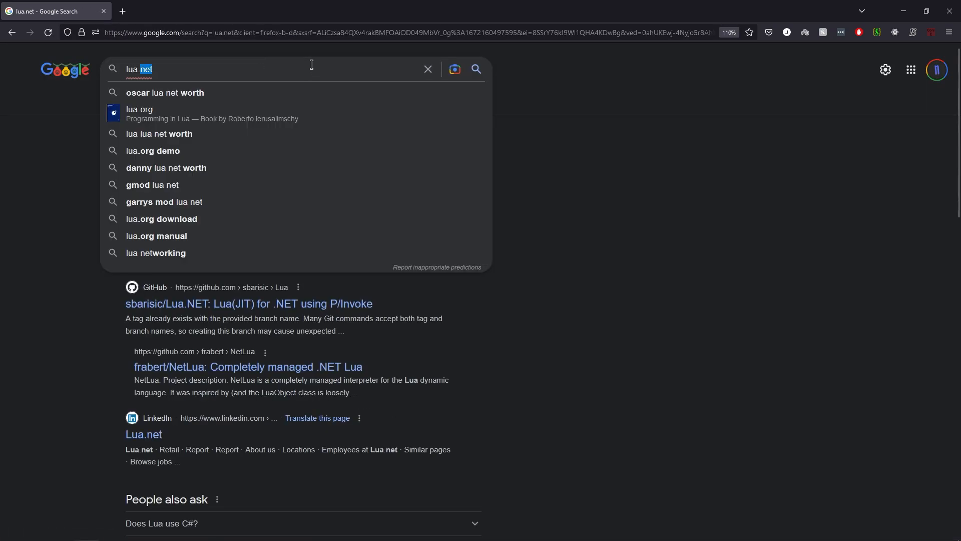
- Search Google for C# then Visual Studio 2022 to reach the product site
{"action": "type", "text": "c"}
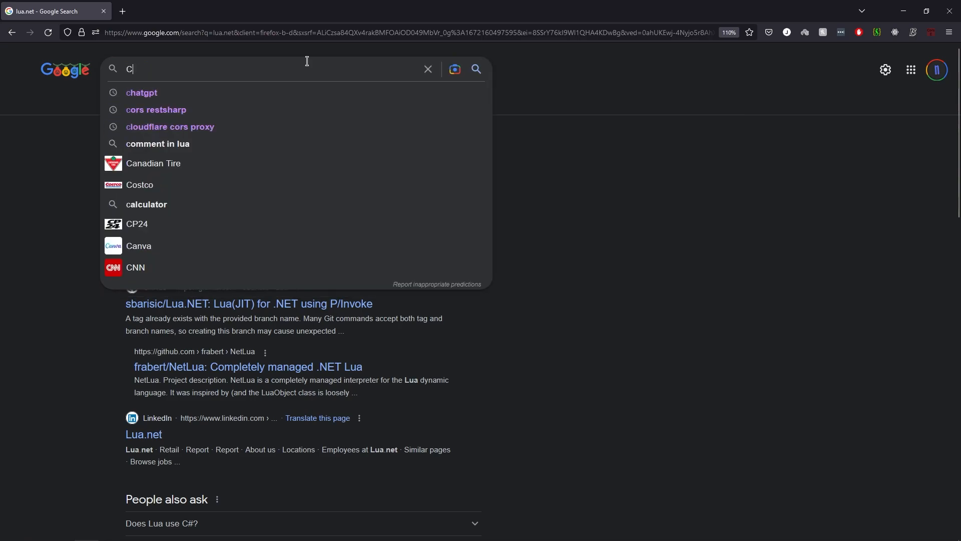
{"action": "type", "text": "# .NET"}
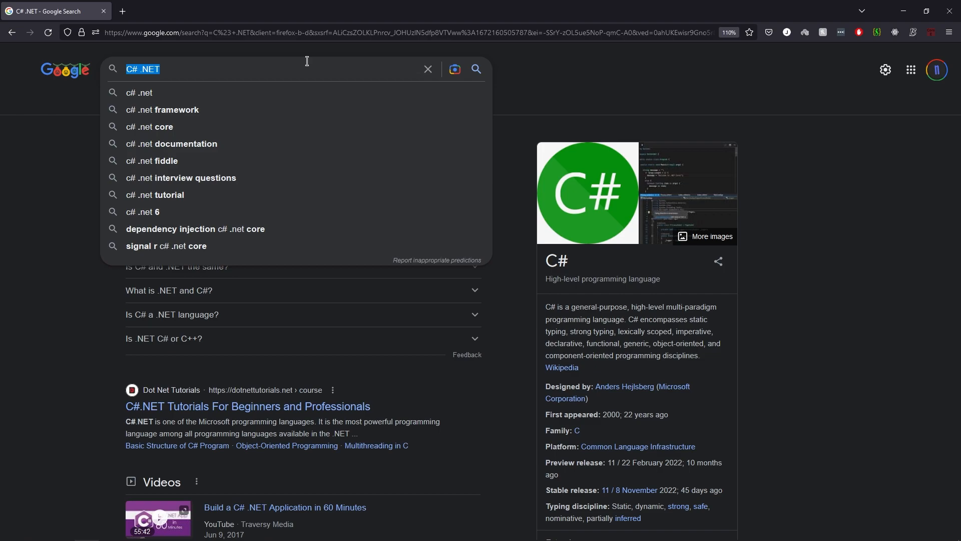
{"action": "type", "text": "Visual Studio 2022"}
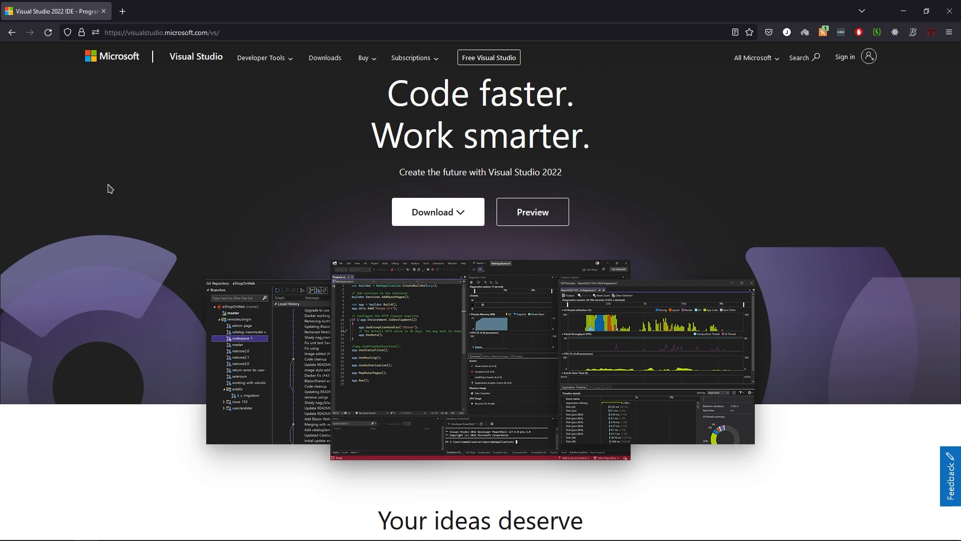
- Start the Visual Studio Community 2022 download from the editions dropdown
{"action": "left_click", "coordinate": [438, 212]}
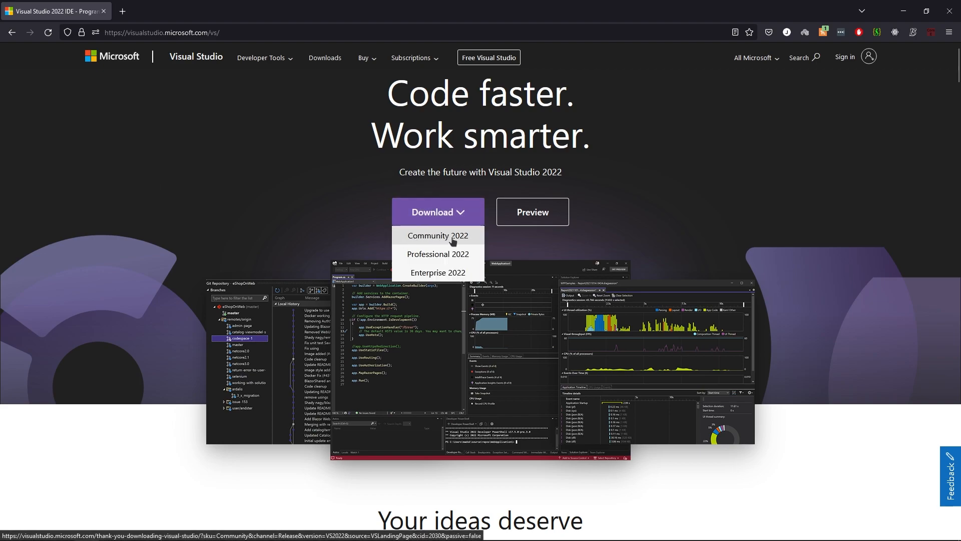
{"action": "mouse_move", "coordinate": [437, 255]}
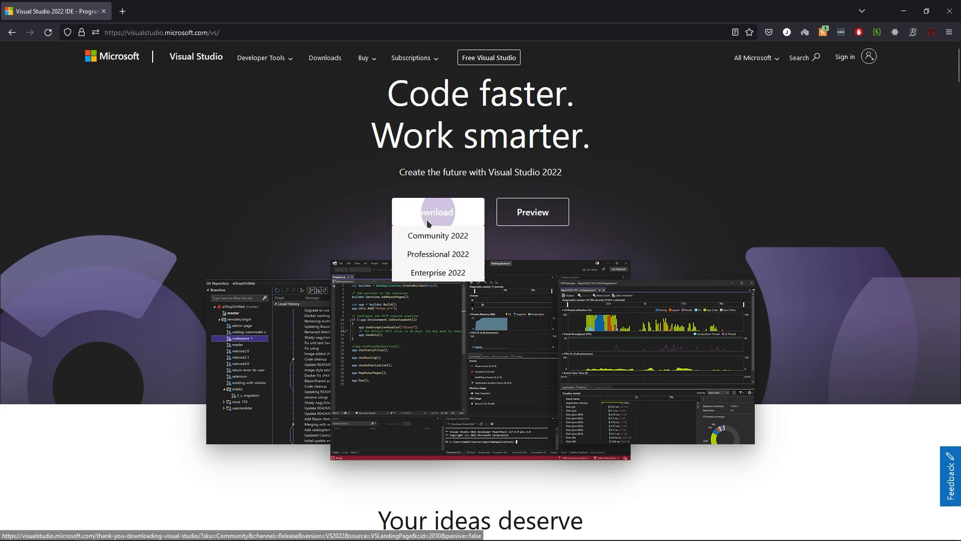
{"action": "left_click", "coordinate": [437, 235]}
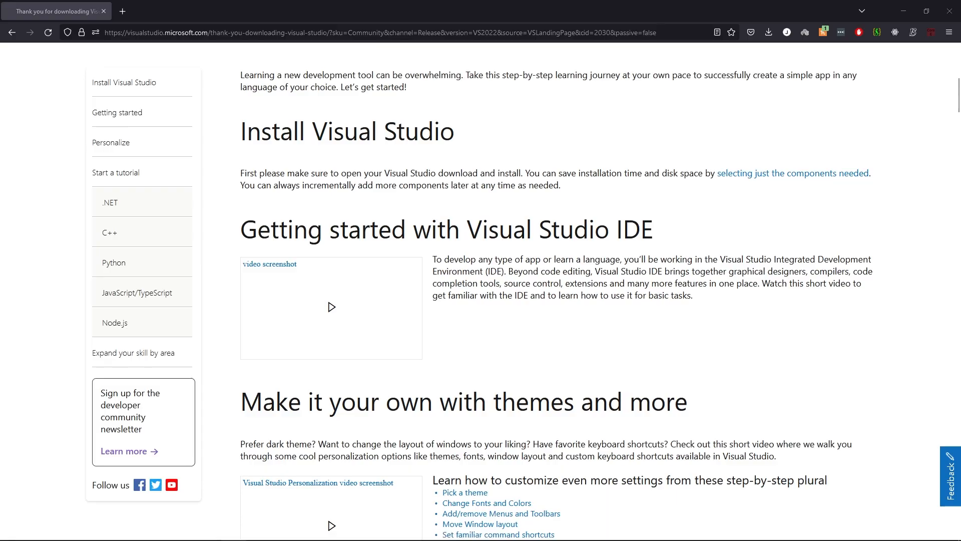
{"action": "mouse_move", "coordinate": [305, 165]}
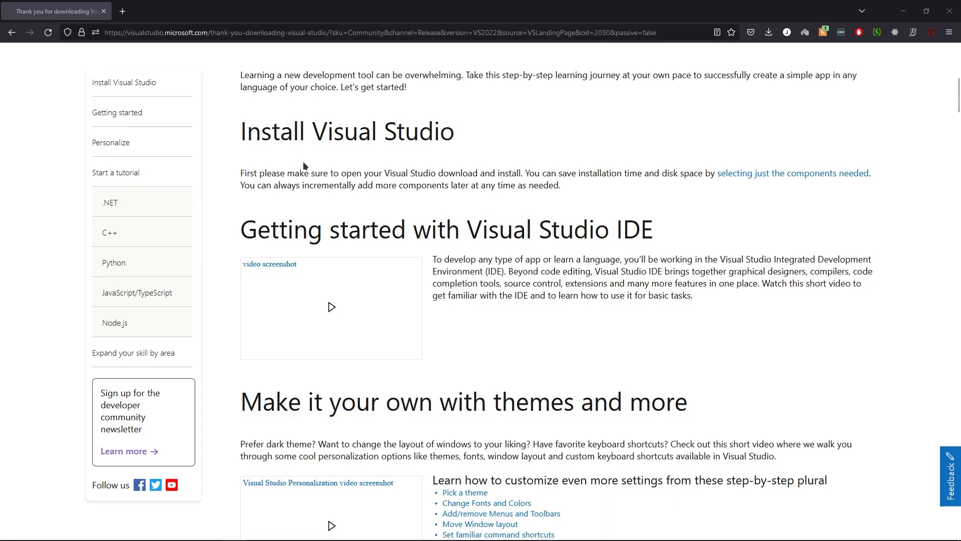
{"action": "mouse_move", "coordinate": [54, 9]}
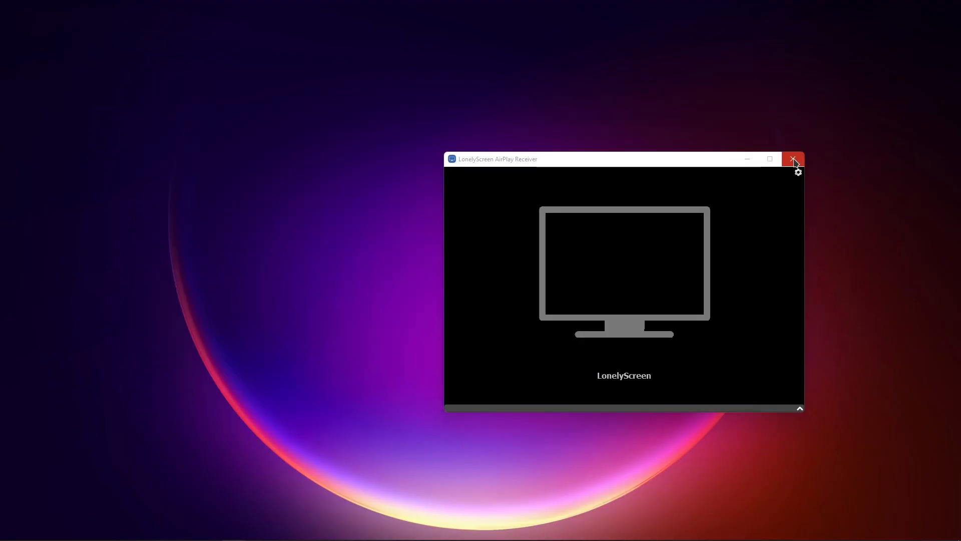
- Close LonelyScreen and begin installing Visual Studio Community 2019 from the Available list
{"action": "left_click", "coordinate": [793, 158]}
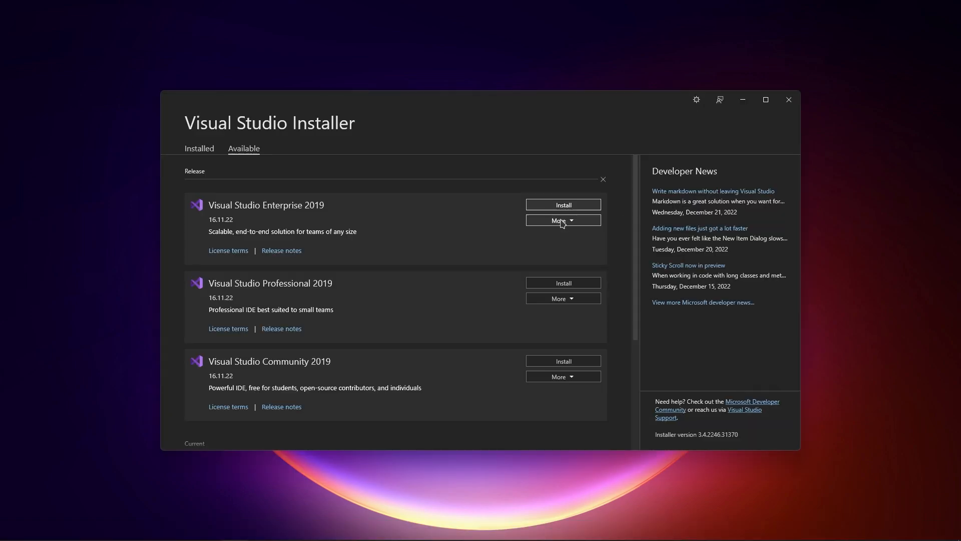
{"action": "scroll", "scroll_direction": "down", "scroll_amount": 3}
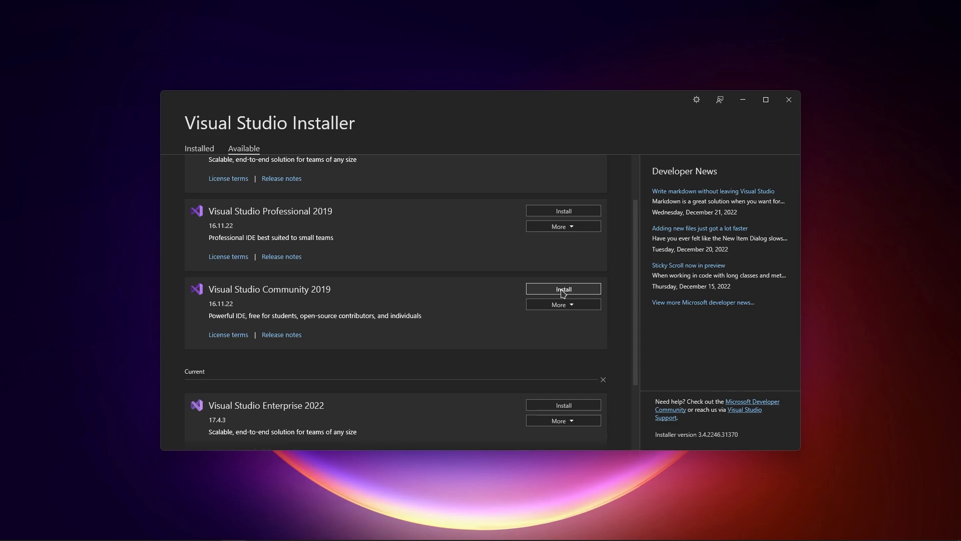
{"action": "left_click", "coordinate": [563, 288]}
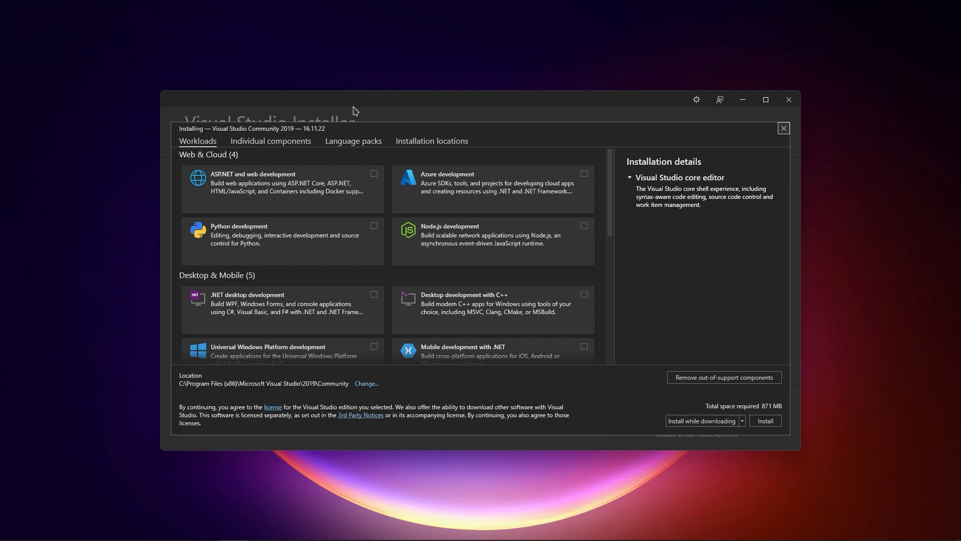
{"action": "mouse_move", "coordinate": [287, 137]}
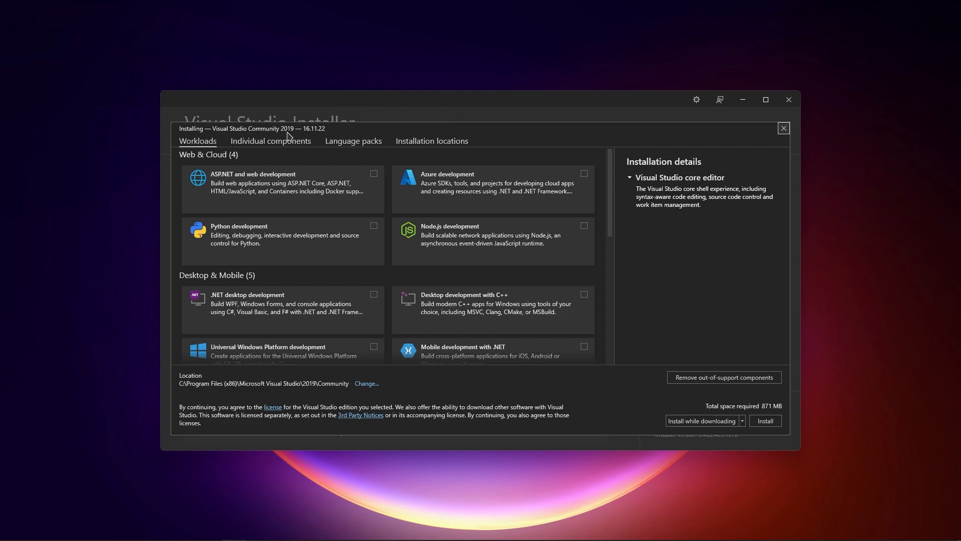
{"action": "mouse_move", "coordinate": [342, 128]}
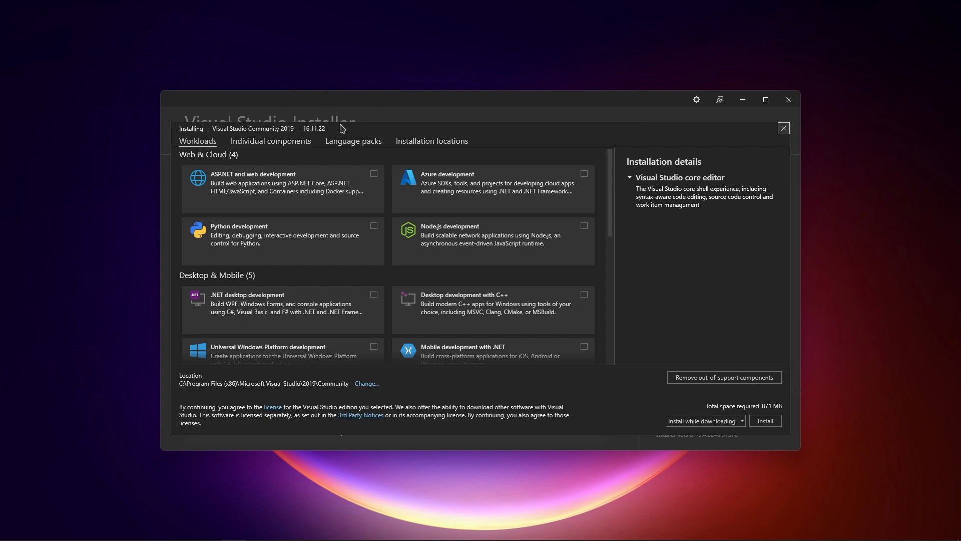
{"action": "mouse_move", "coordinate": [232, 180]}
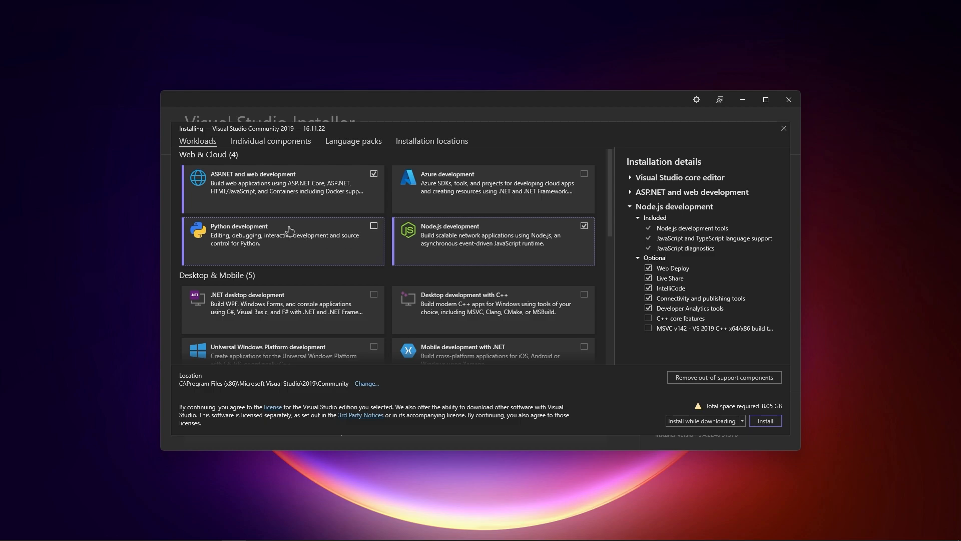
{"action": "mouse_move", "coordinate": [287, 231]}
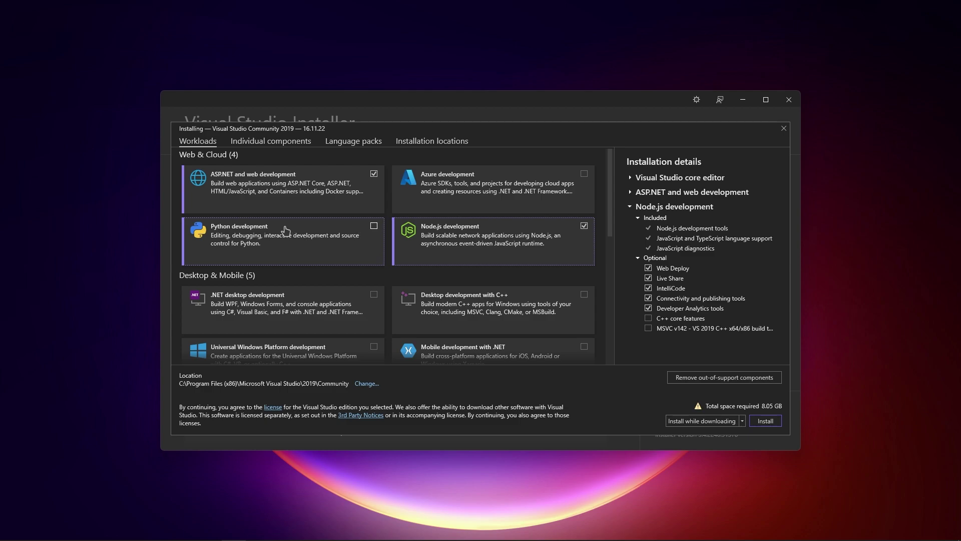
{"action": "mouse_move", "coordinate": [283, 230]}
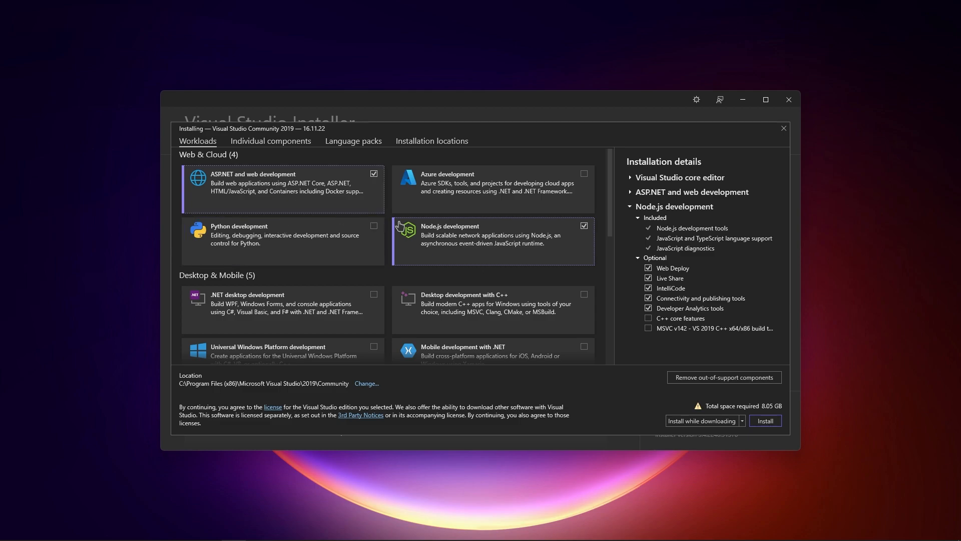
- Select .NET desktop and Desktop development with C++ workloads, then close the dialog without installing
{"action": "scroll", "scroll_direction": "down", "scroll_amount": 3}
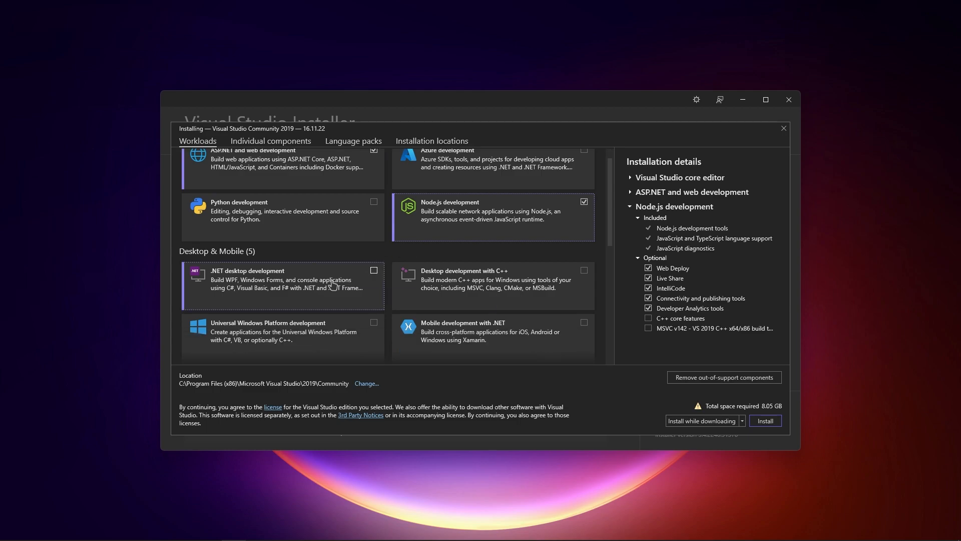
{"action": "left_click", "coordinate": [374, 270]}
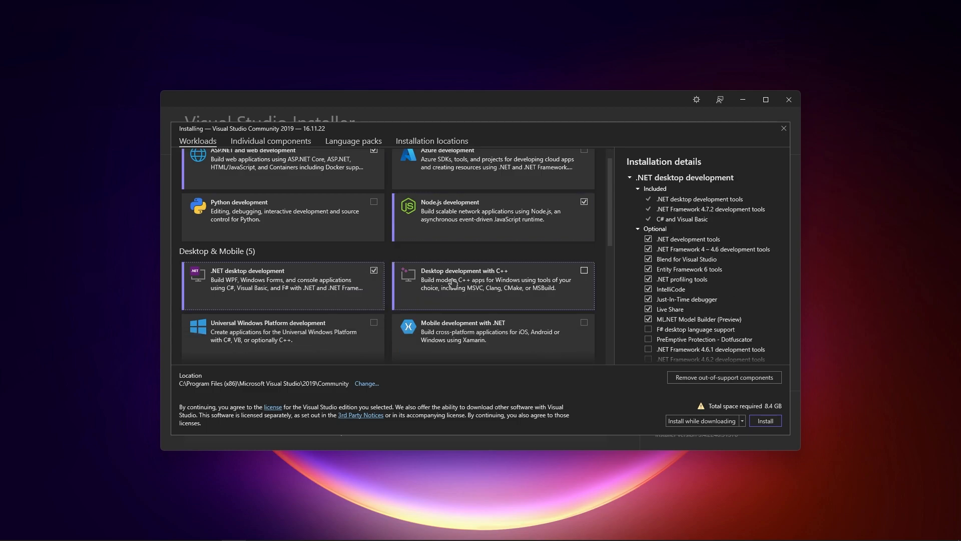
{"action": "left_click", "coordinate": [585, 271]}
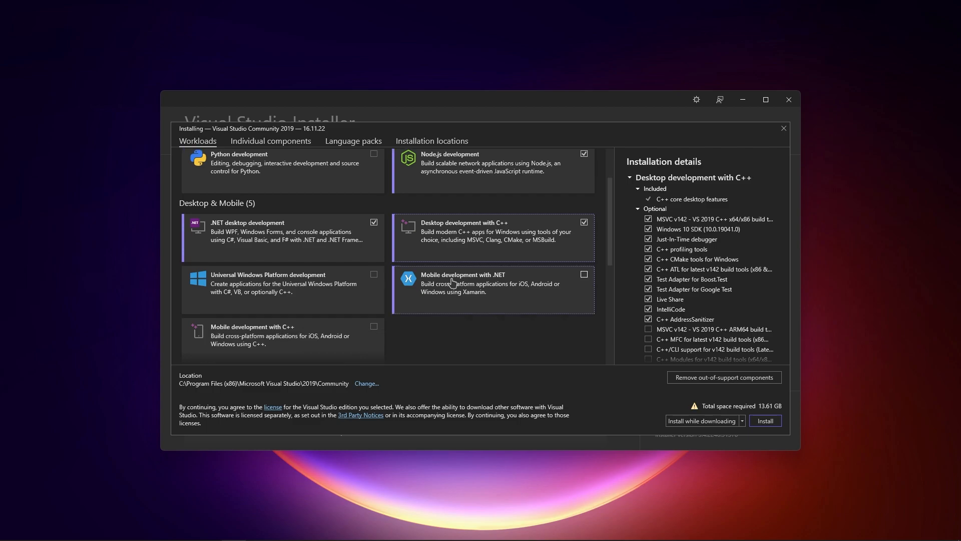
{"action": "scroll", "scroll_direction": "down", "scroll_amount": 3}
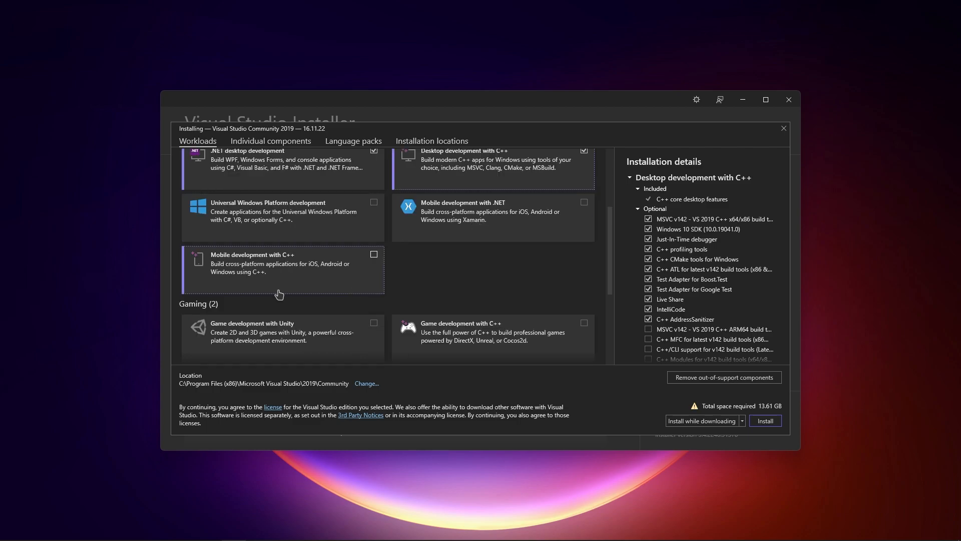
{"action": "mouse_move", "coordinate": [497, 283]}
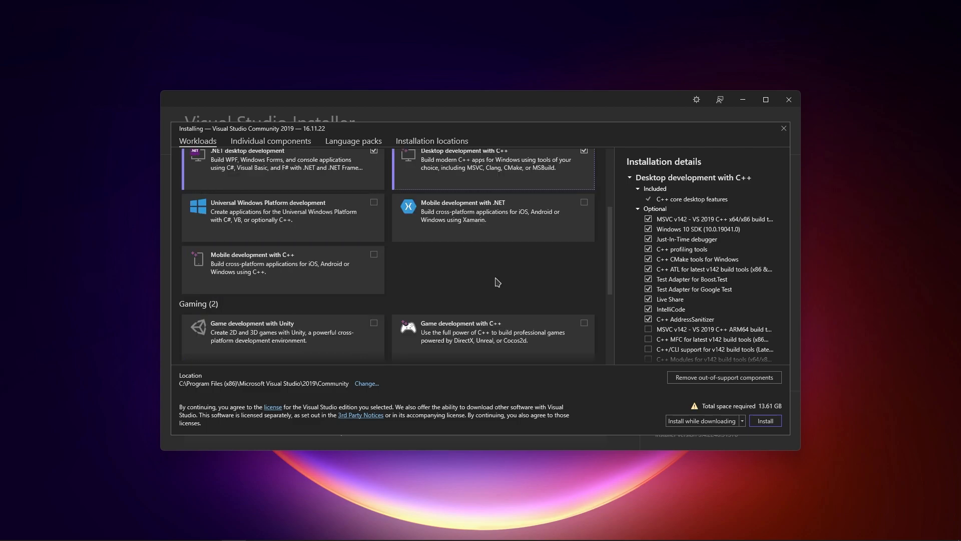
{"action": "scroll", "scroll_direction": "up", "scroll_amount": 3}
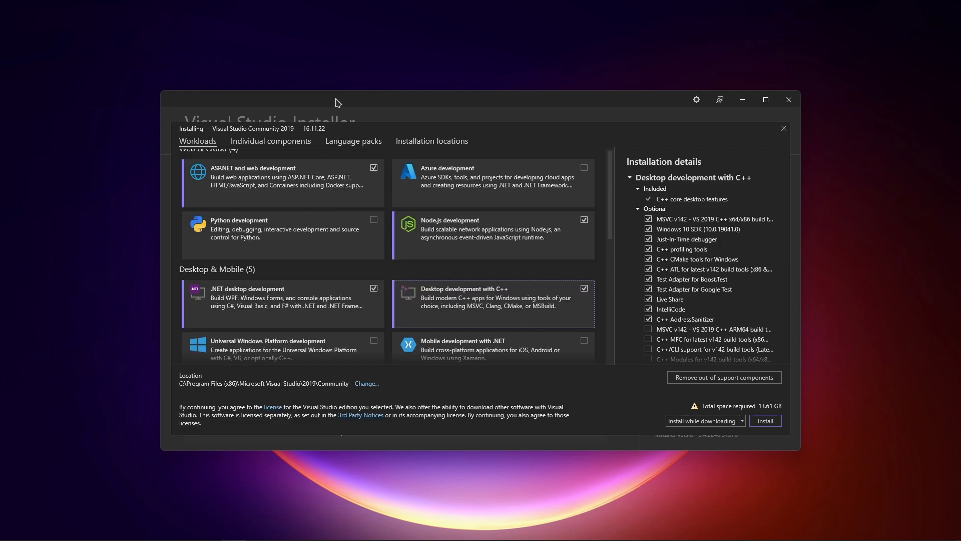
{"action": "mouse_move", "coordinate": [235, 290]}
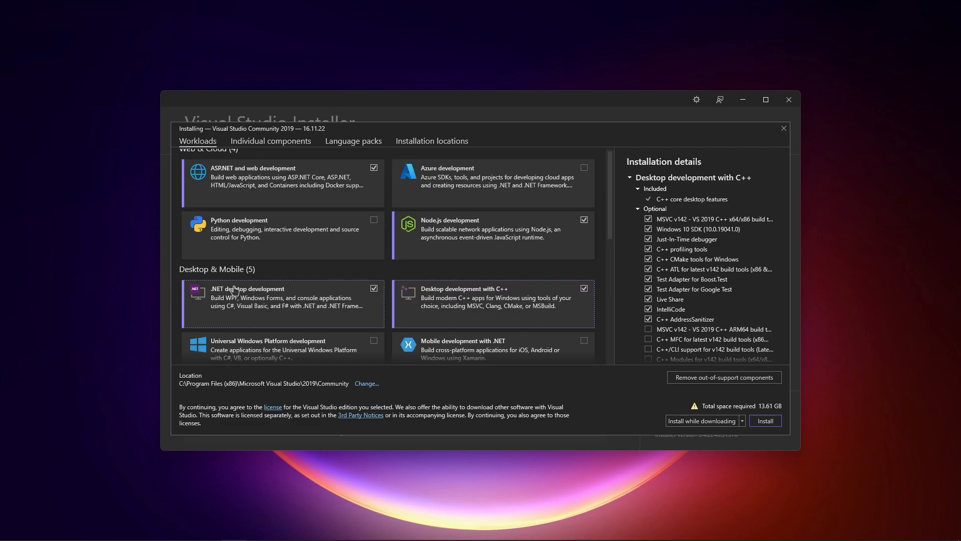
{"action": "mouse_move", "coordinate": [270, 298]}
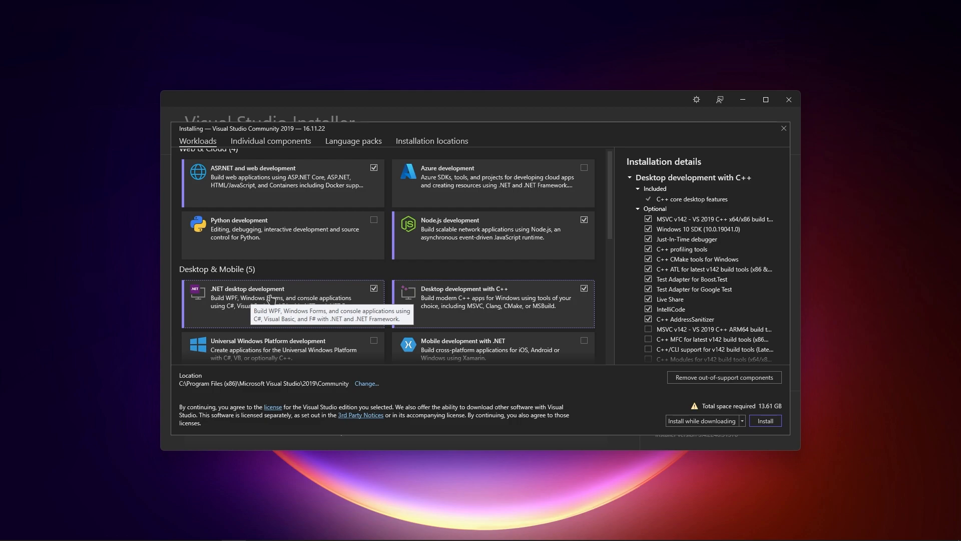
{"action": "mouse_move", "coordinate": [281, 277]}
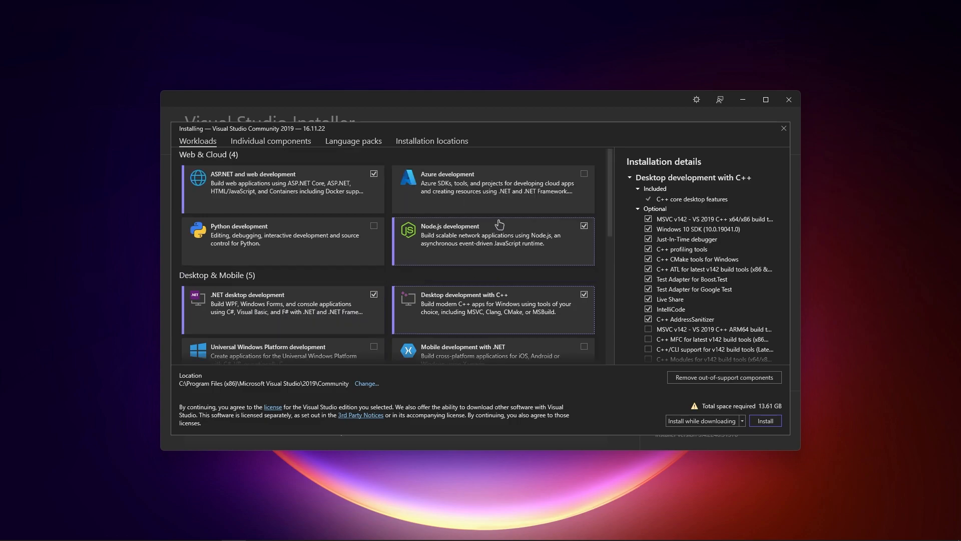
{"action": "mouse_move", "coordinate": [707, 158]}
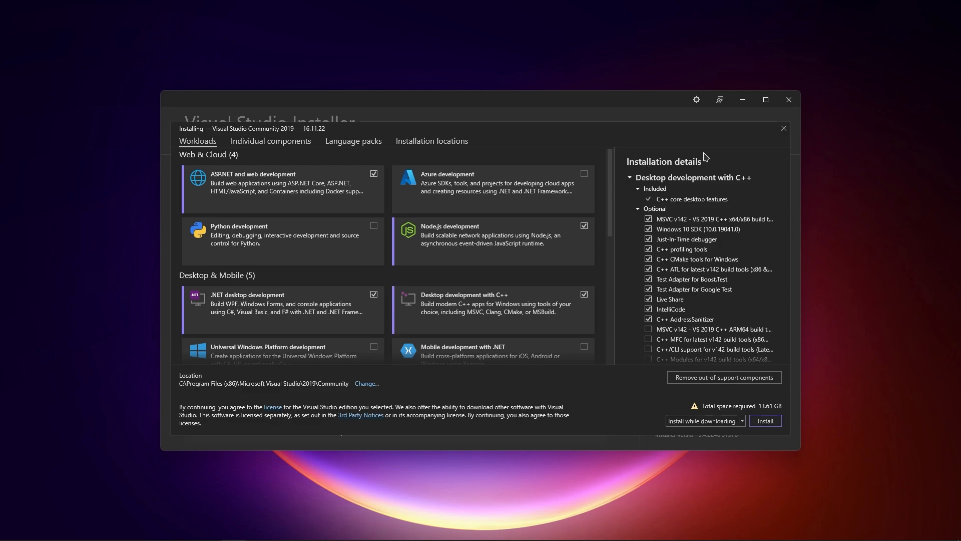
{"action": "left_click", "coordinate": [783, 128]}
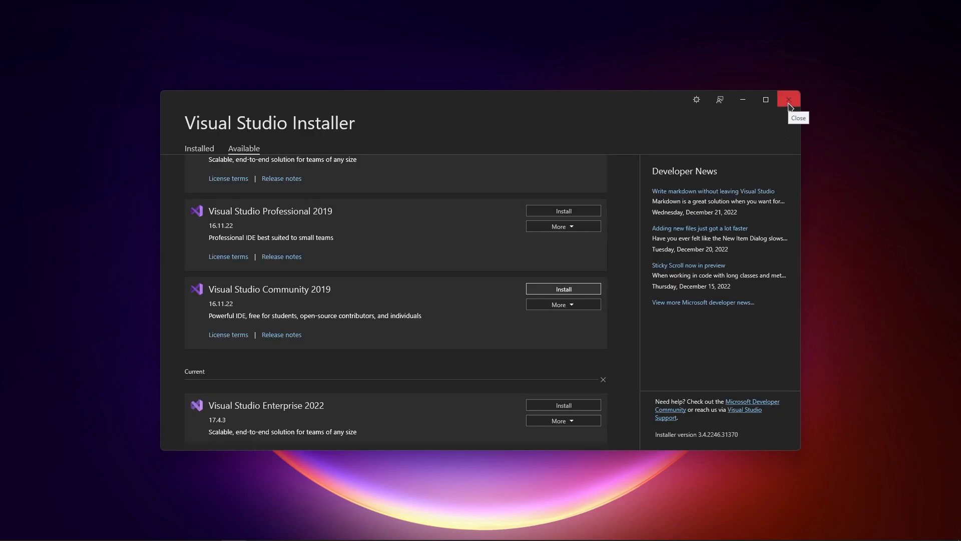
{"action": "mouse_move", "coordinate": [790, 106]}
{"action": "type", "text": "visua"}
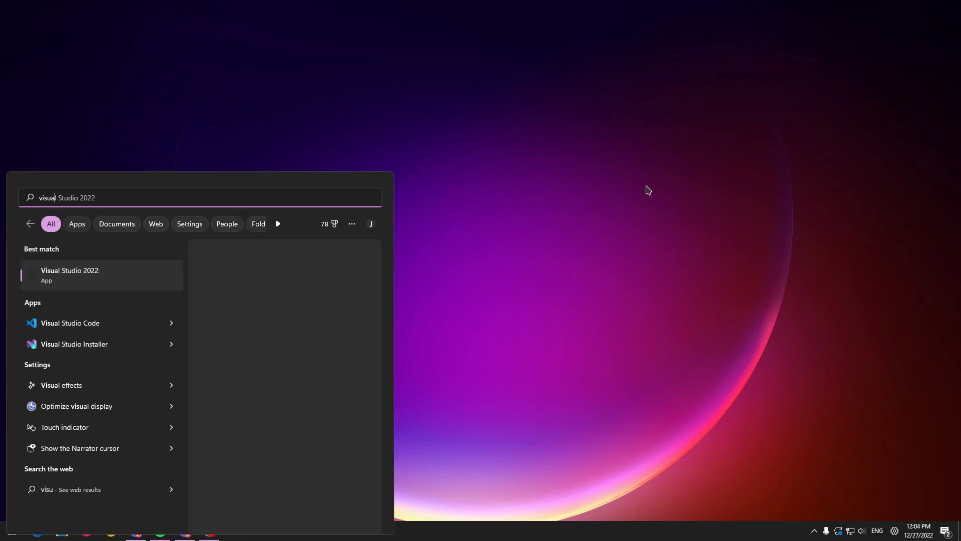
- Launch Visual Studio 2022 to its start window
{"action": "left_click", "coordinate": [69, 274]}
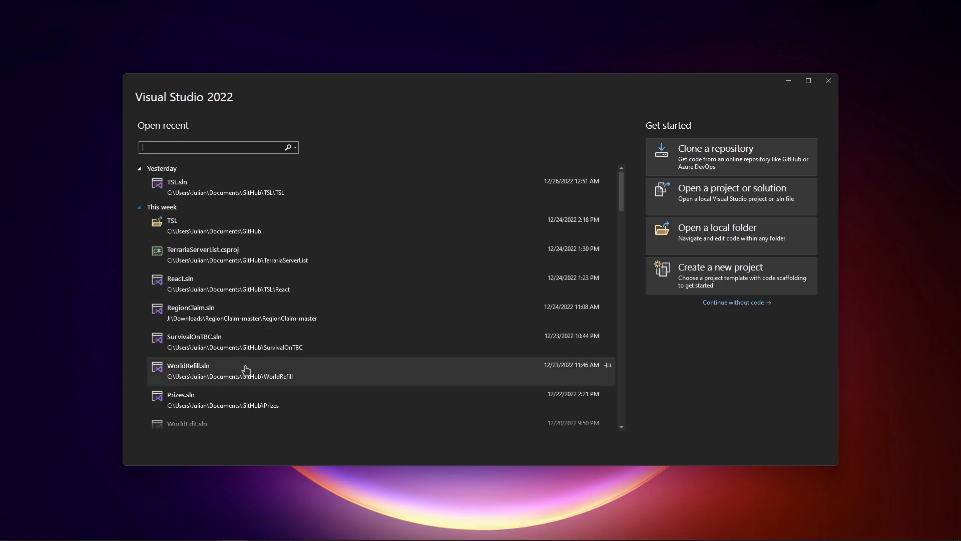
{"action": "mouse_move", "coordinate": [416, 251]}
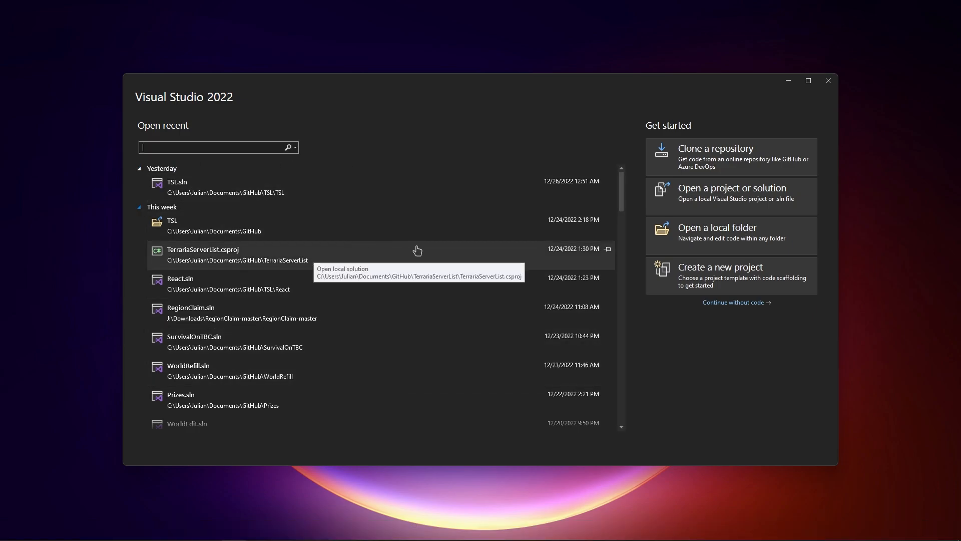
{"action": "mouse_move", "coordinate": [713, 302]}
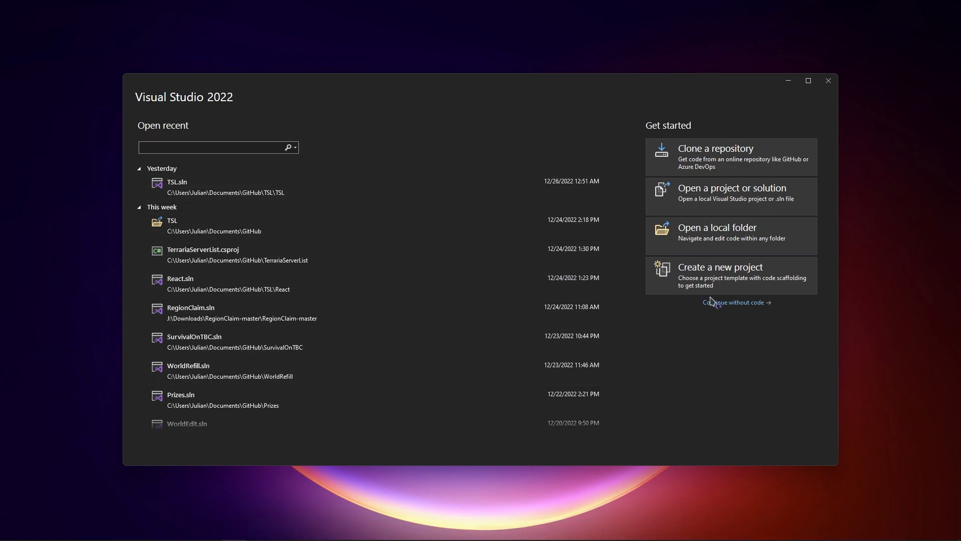
- Begin a new project and locate the C# Console App template
{"action": "left_click", "coordinate": [721, 276]}
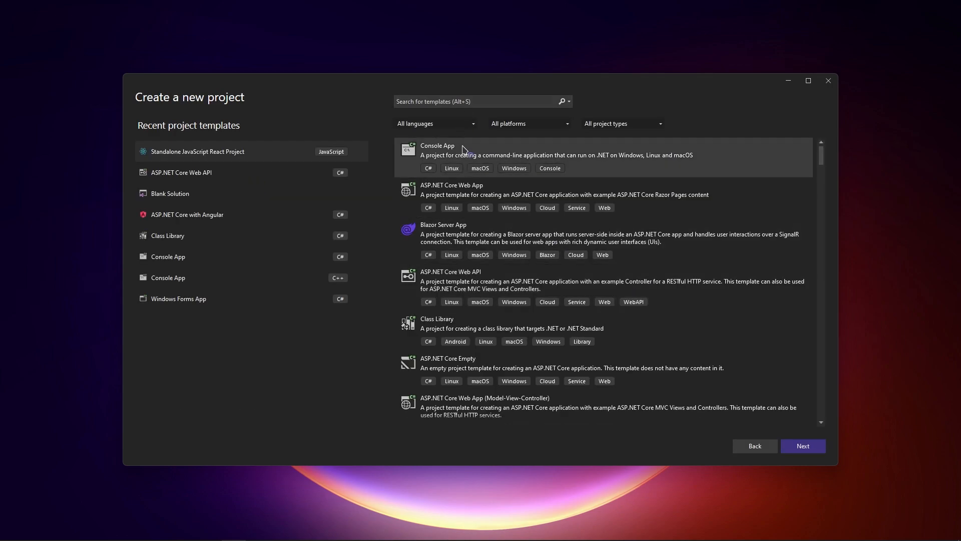
{"action": "mouse_move", "coordinate": [396, 152]}
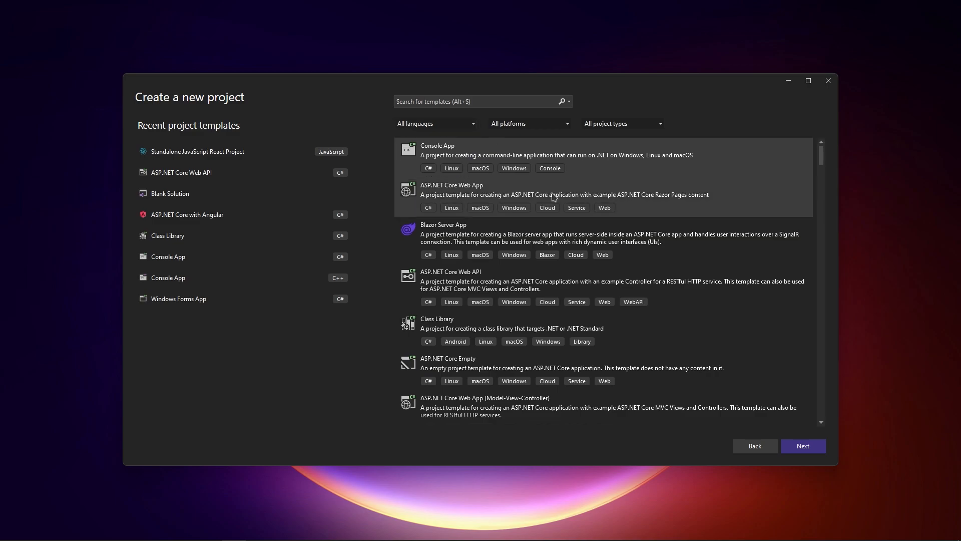
{"action": "scroll", "scroll_direction": "down", "scroll_amount": 3}
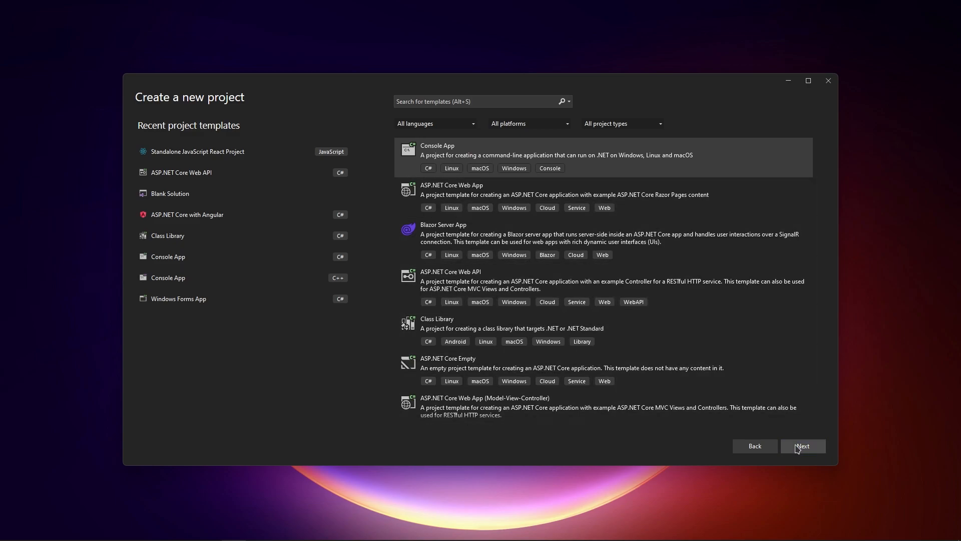
- Create the BeginSharp console project on .NET 6.0 Long Term Support without top-level statements
{"action": "left_click", "coordinate": [803, 445]}
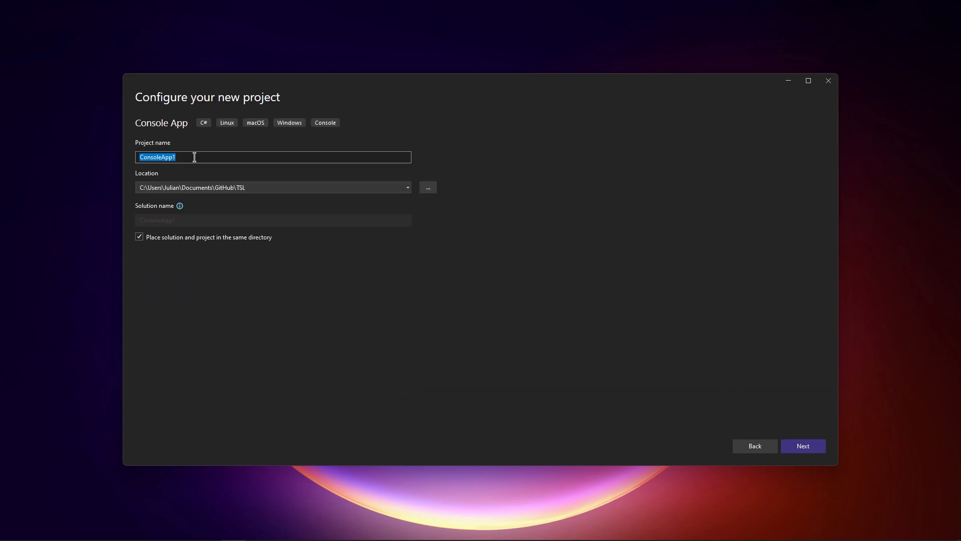
{"action": "type", "text": "BeginSharp"}
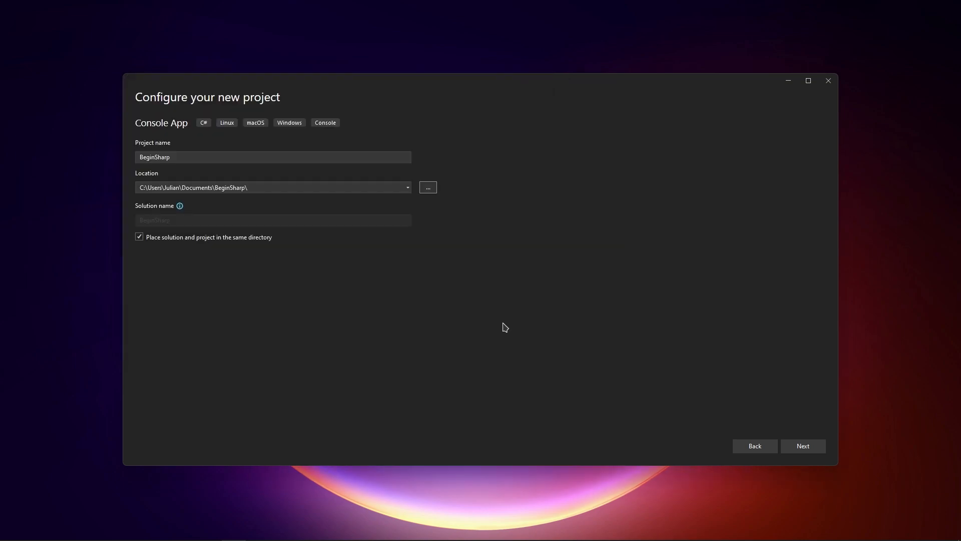
{"action": "left_click", "coordinate": [803, 446]}
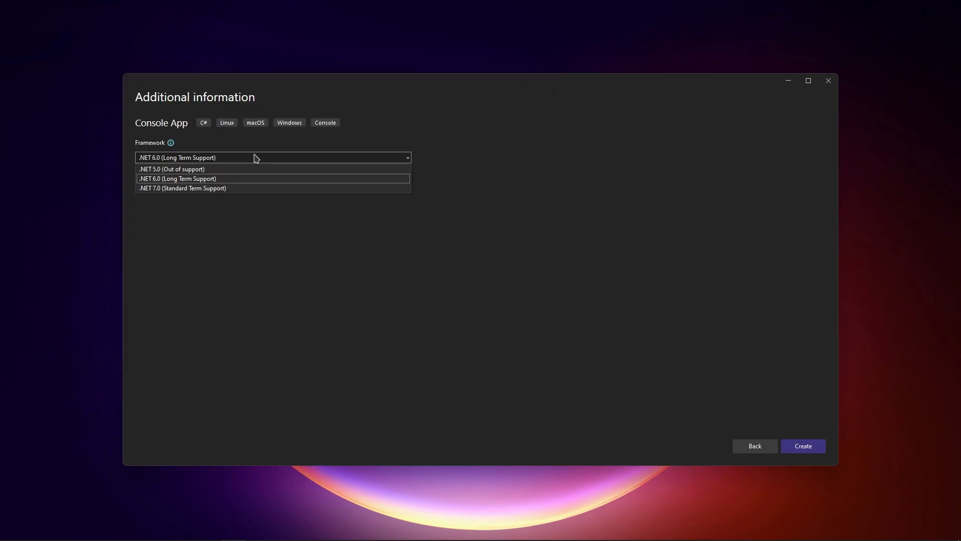
{"action": "left_click", "coordinate": [177, 178]}
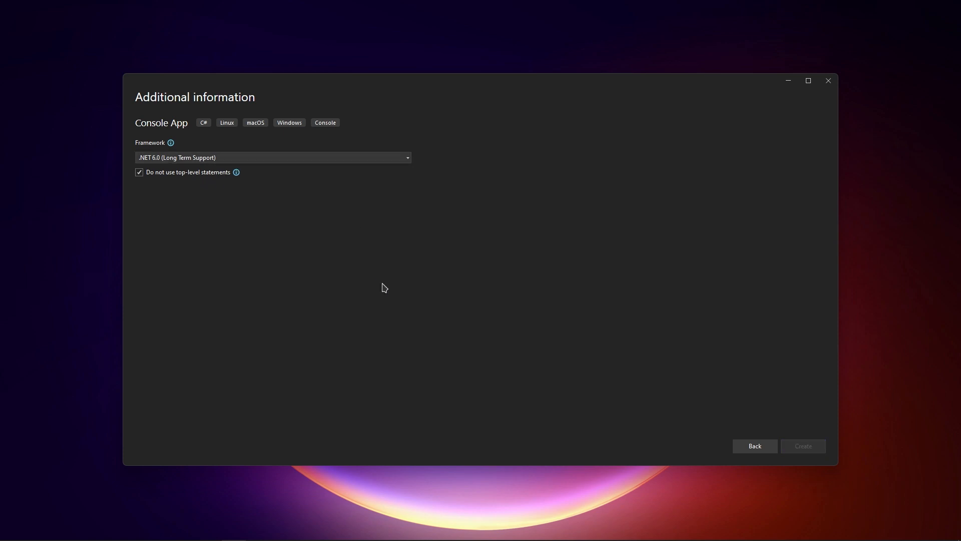
{"action": "left_click", "coordinate": [803, 446]}
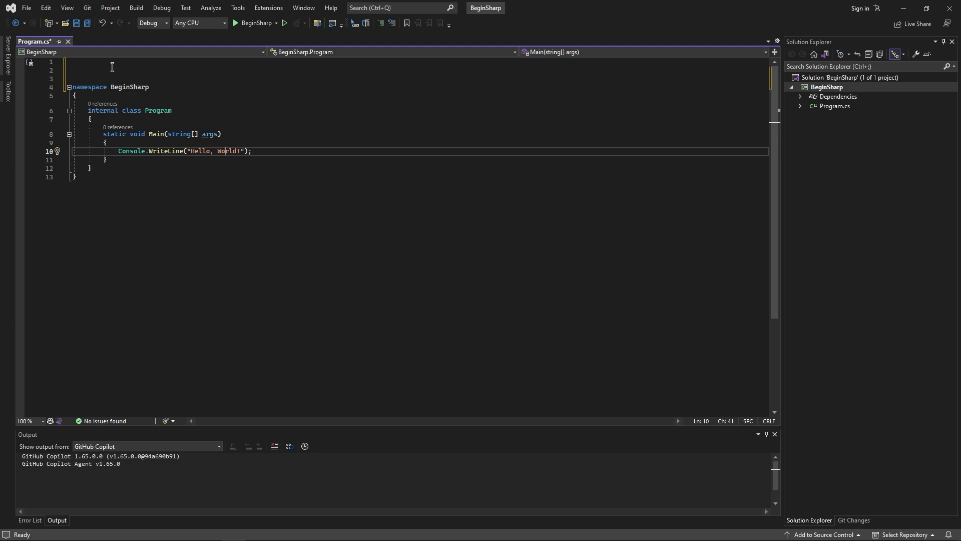
{"action": "mouse_move", "coordinate": [246, 39]}
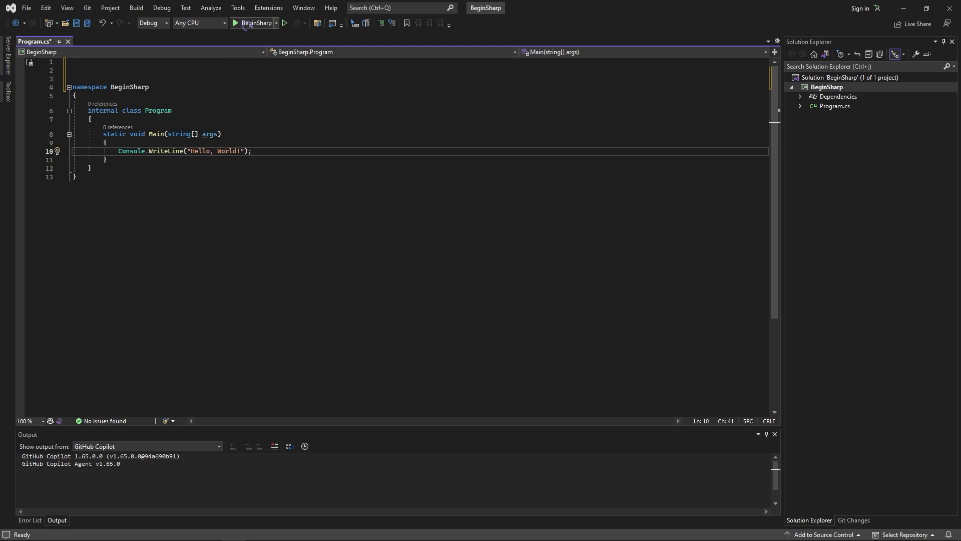
- Build and run BeginSharp, exiting with code 0
{"action": "left_click", "coordinate": [232, 23]}
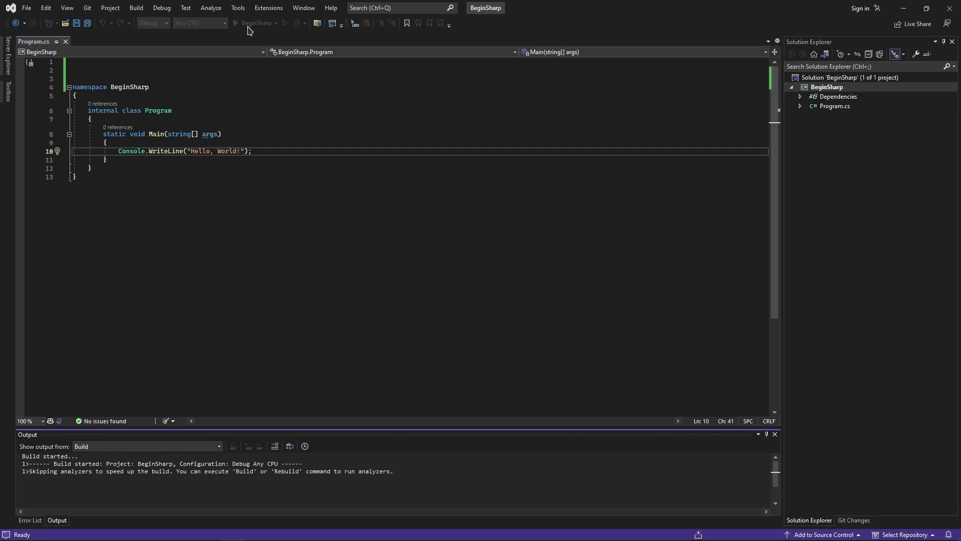
{"action": "left_click", "coordinate": [235, 23]}
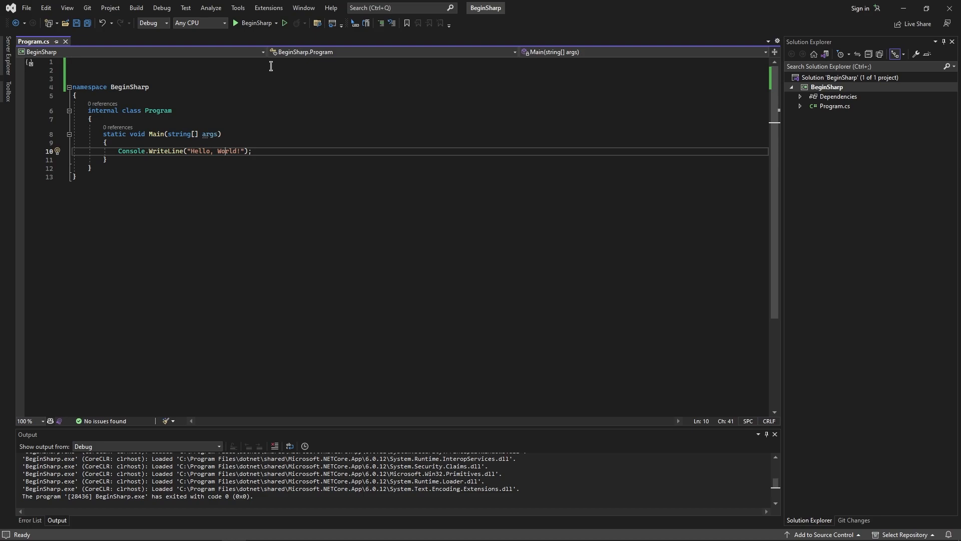
{"action": "mouse_move", "coordinate": [240, 93]}
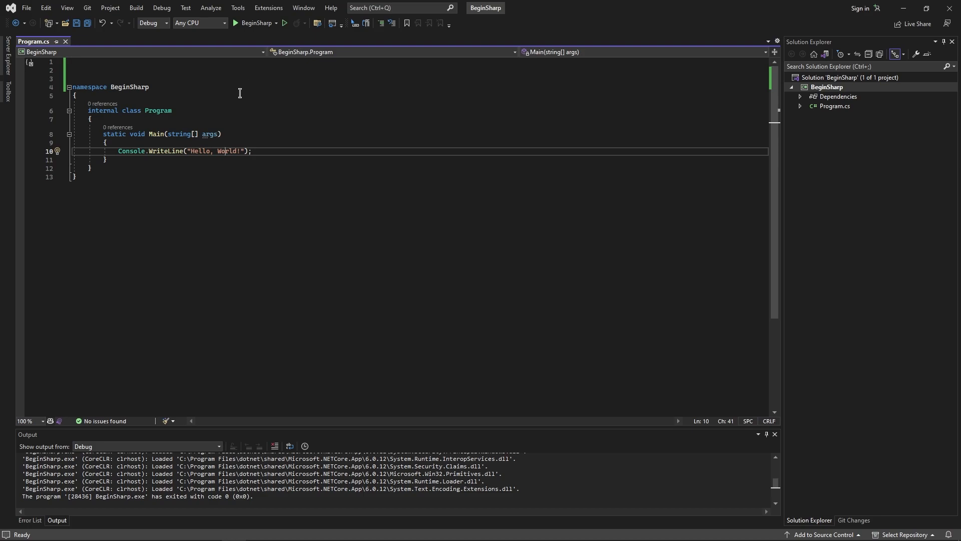
- Add Console.ReadLine(); after the Hello, World! WriteLine in Main
{"action": "left_click", "coordinate": [116, 151]}
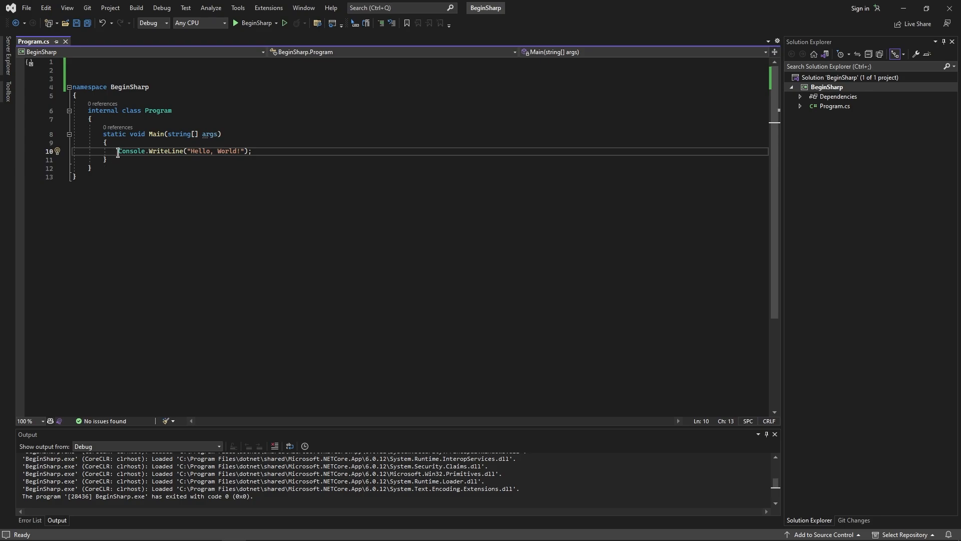
{"action": "double_click", "coordinate": [131, 151]}
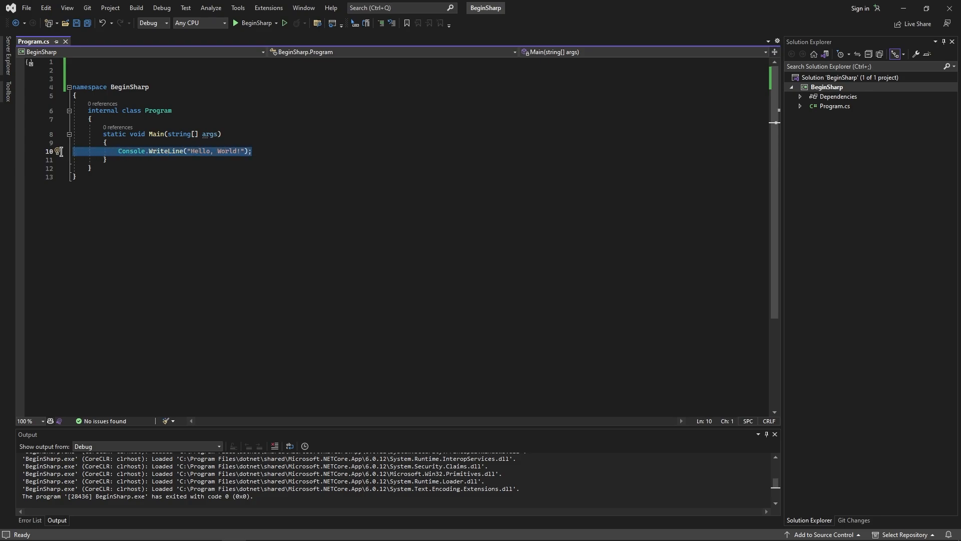
{"action": "mouse_move", "coordinate": [256, 23]}
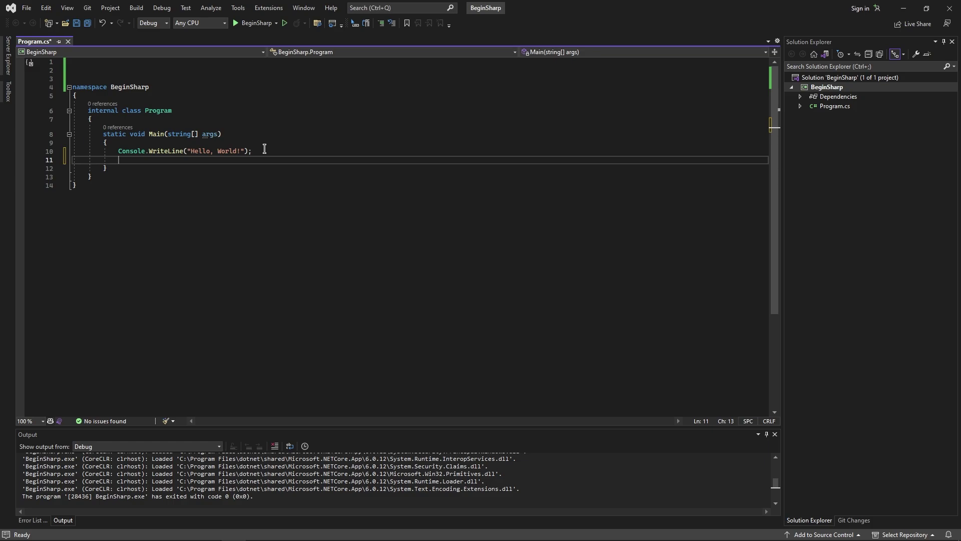
{"action": "type", "text": "Console.R"}
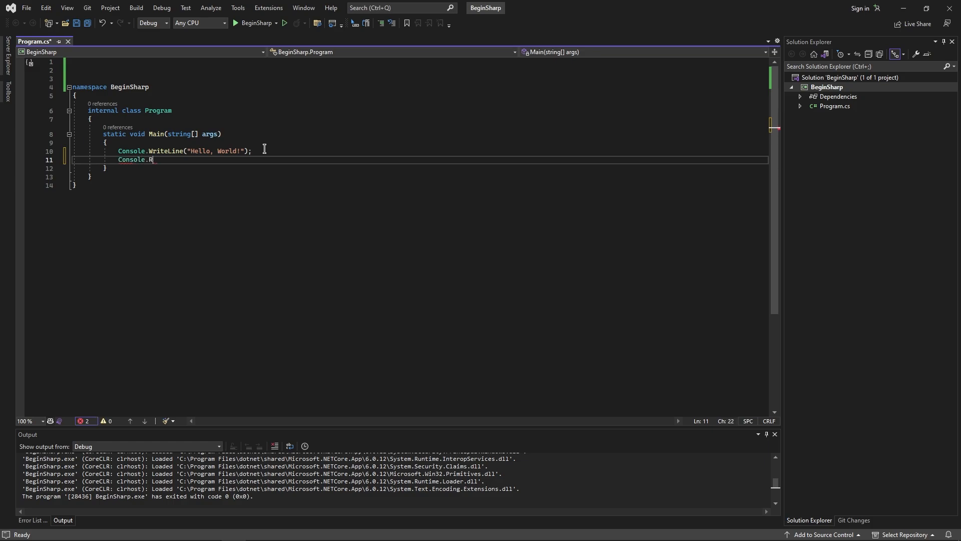
{"action": "type", "text": "eadLine()"}
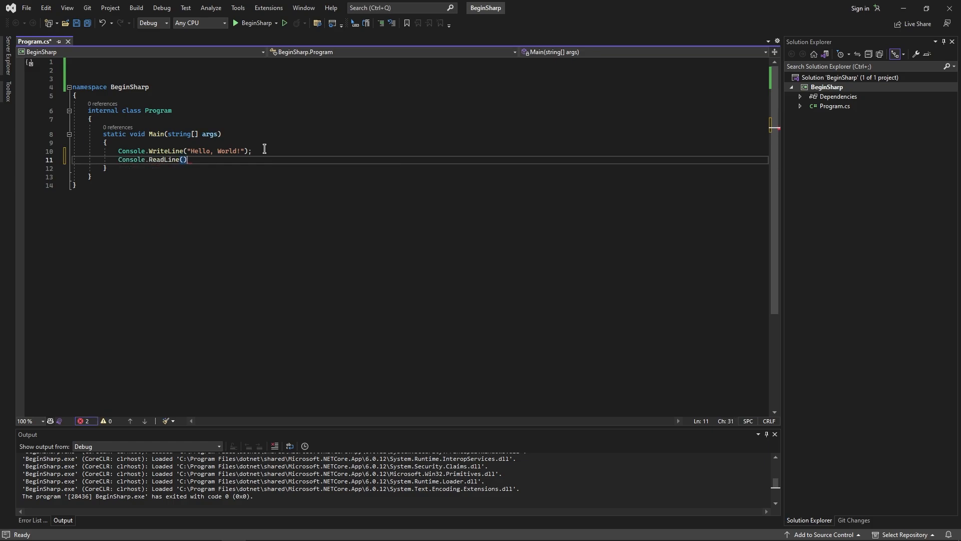
{"action": "type", "text": ";"}
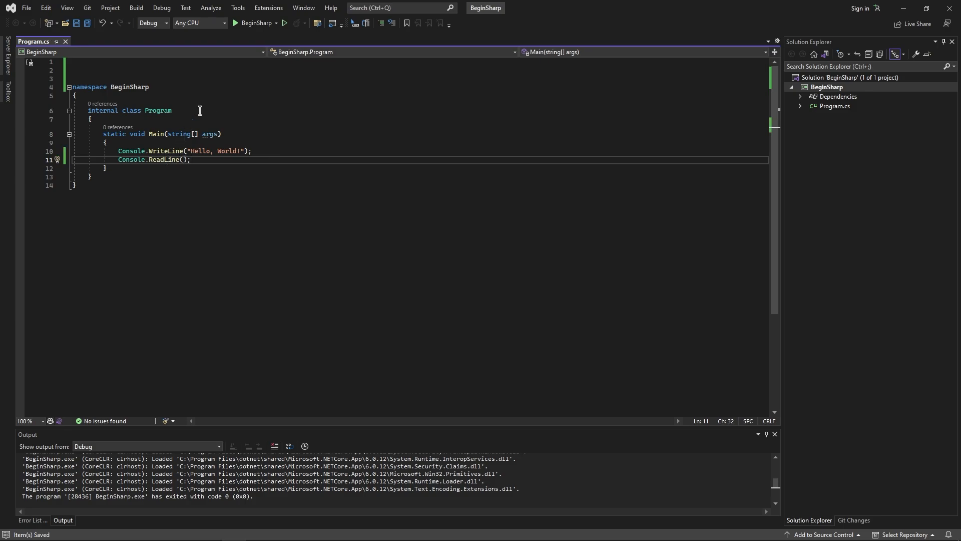
{"action": "mouse_move", "coordinate": [161, 160]}
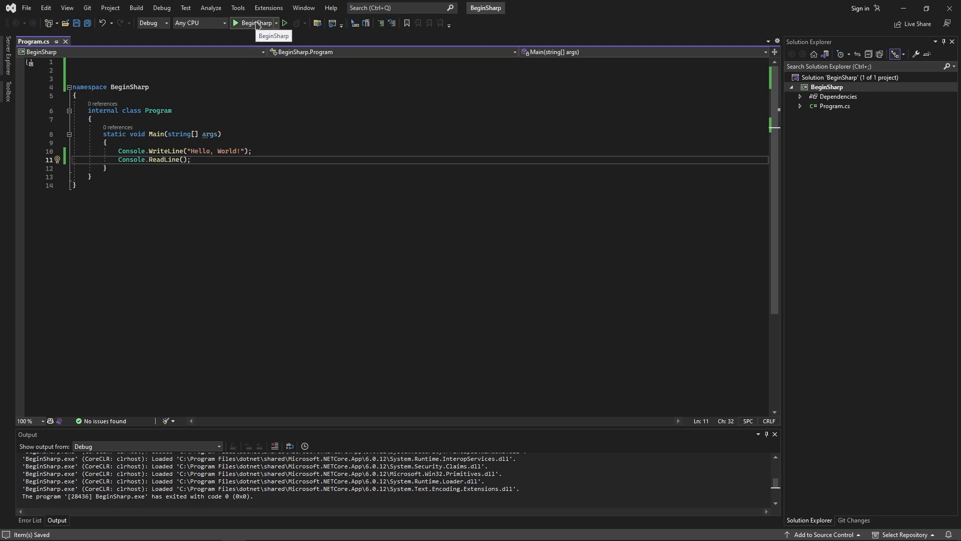
- Rerun the program and enter idasiodhasidha at the console prompt
{"action": "left_click", "coordinate": [232, 24]}
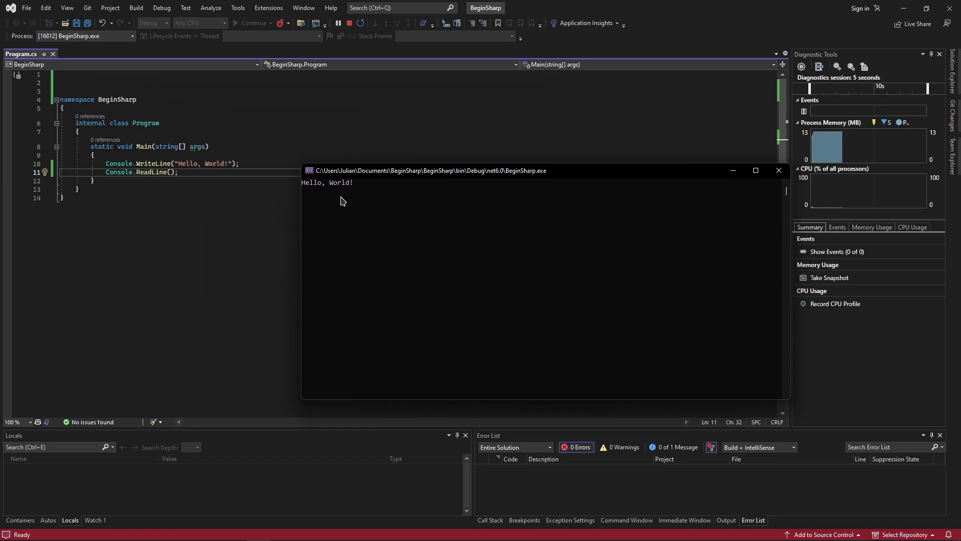
{"action": "type", "text": "idasiodhasidha"}
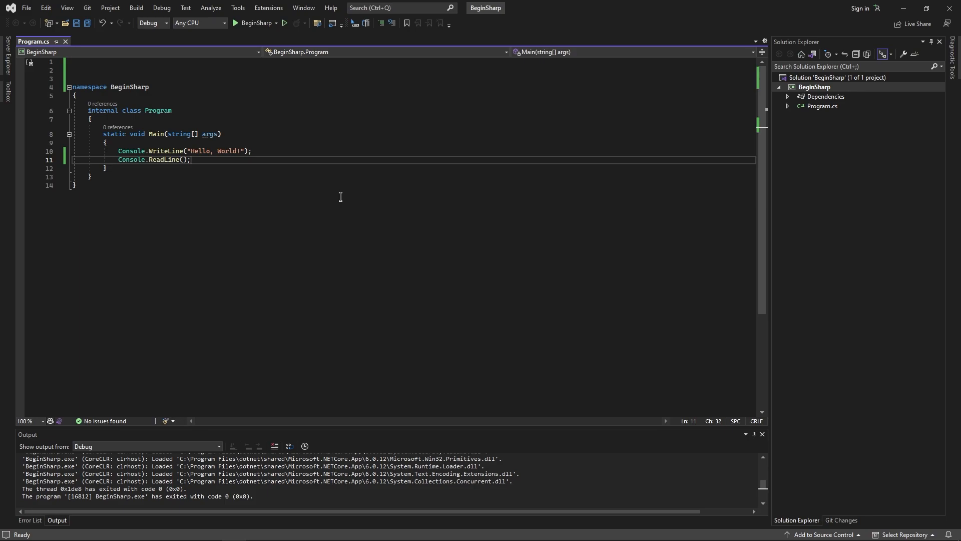
{"action": "mouse_move", "coordinate": [121, 160]}
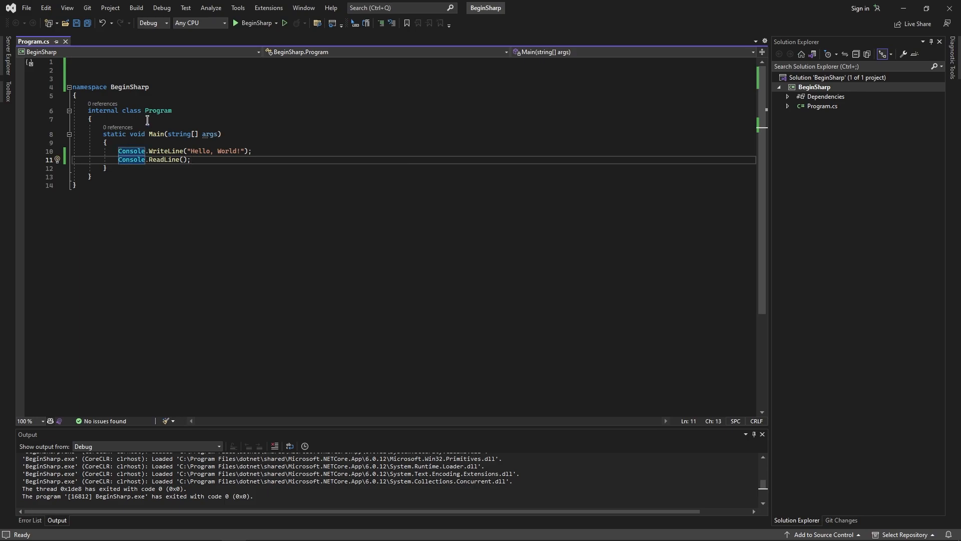
- Store the ReadLine result in a string variable userInput
{"action": "type", "text": "string"}
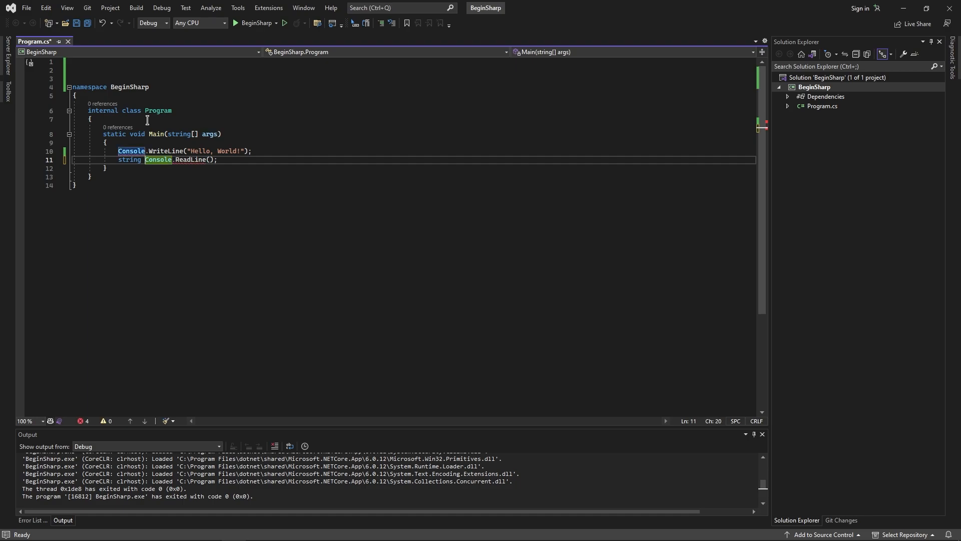
{"action": "type", "text": "userInput ="}
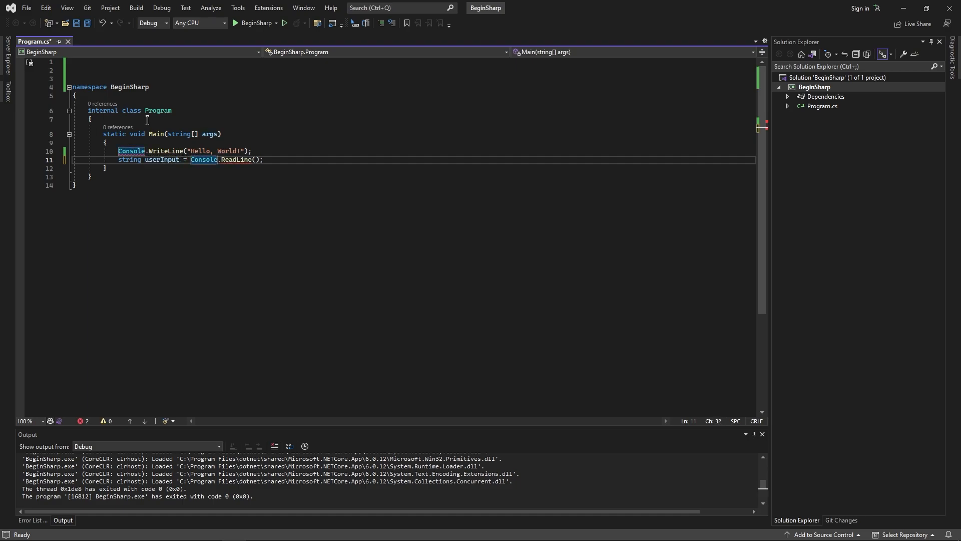
{"action": "mouse_move", "coordinate": [162, 159]}
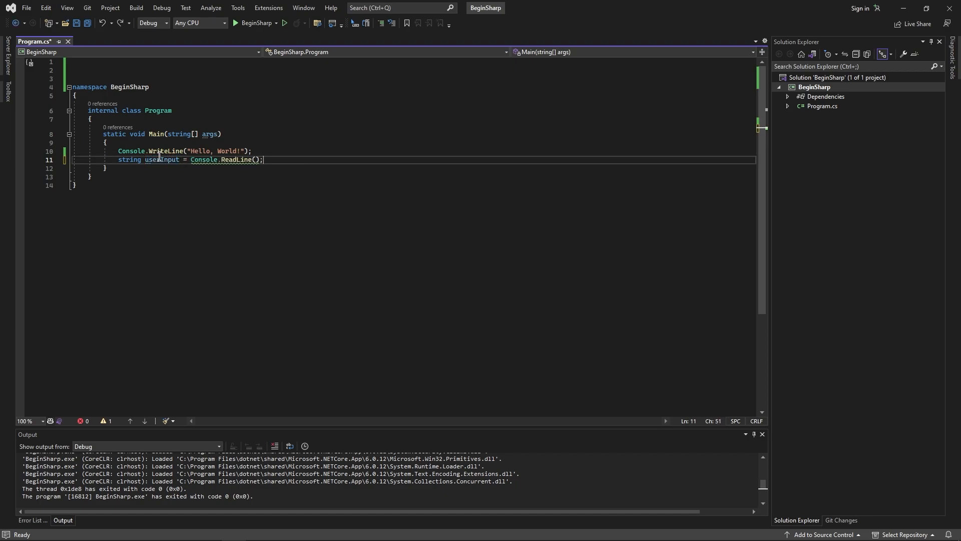
- Add a trial void UserInput() method to Program, then delete it
{"action": "type", "text": "User"}
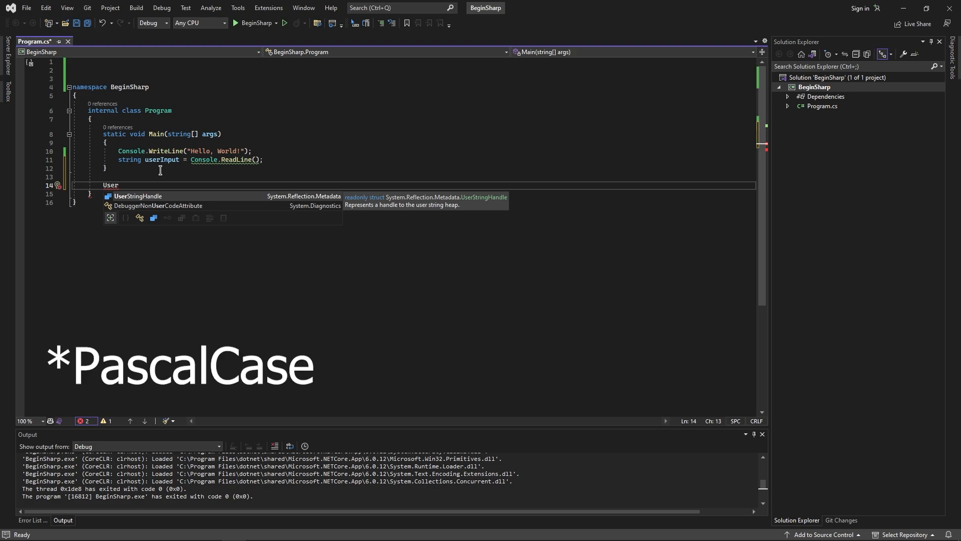
{"action": "type", "text": "Input"}
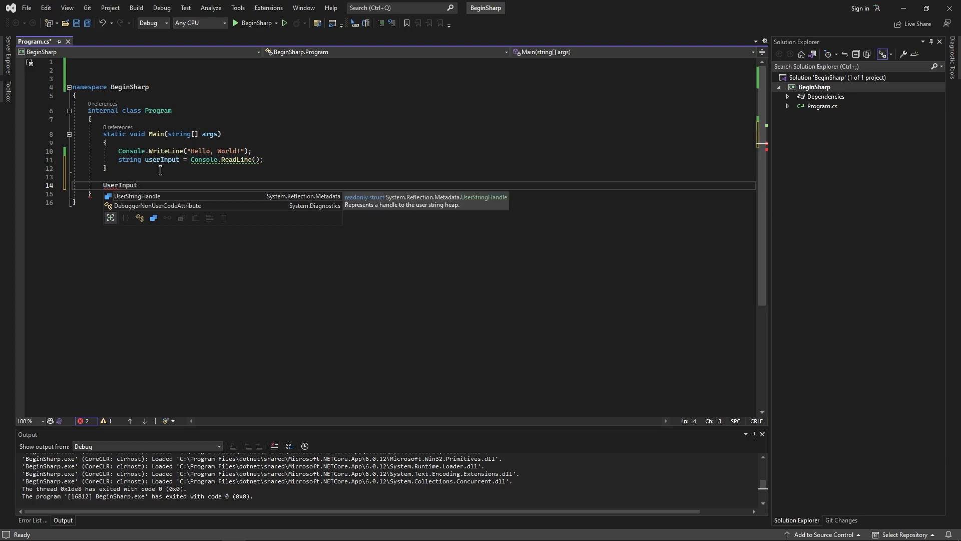
{"action": "type", "text": "void"}
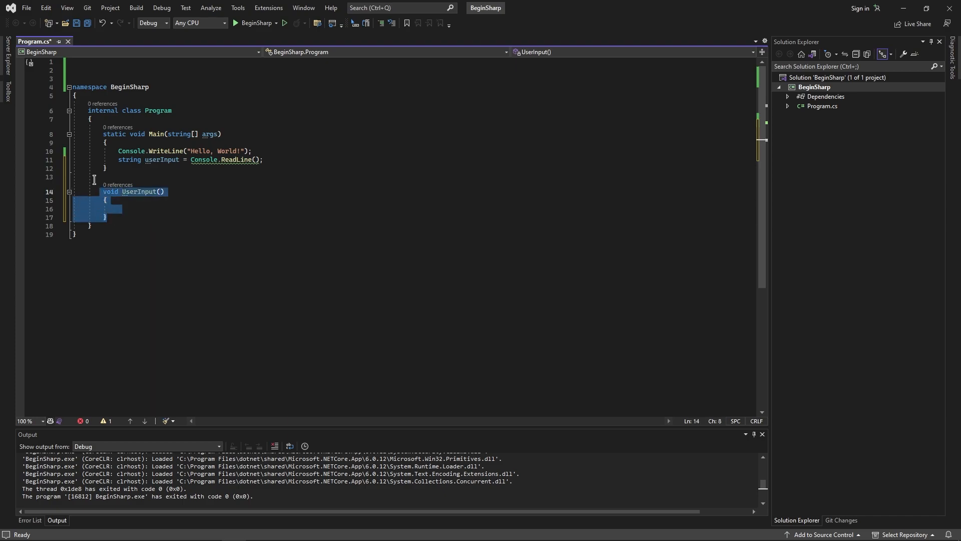
{"action": "key", "text": "Delete"}
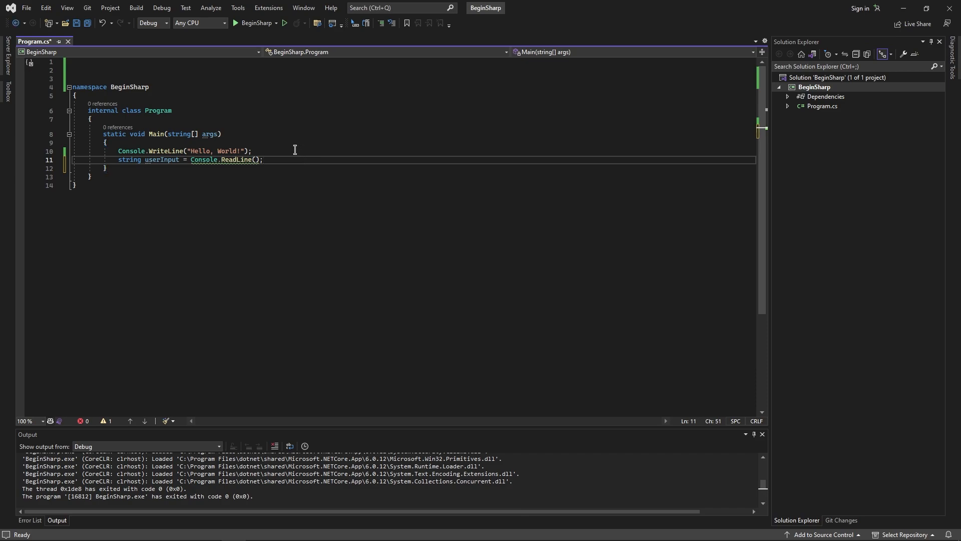
- Add Console.WriteLine(userInput); and Console.ReadLine(); to Main, save, and run to echo hello
{"action": "type", "text": "Console.Write"}
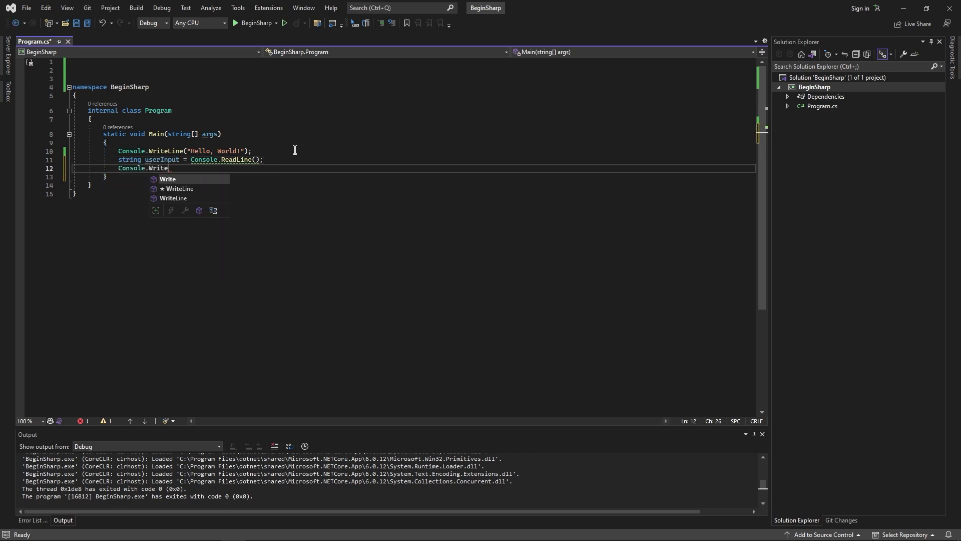
{"action": "type", "text": "Line(userInput"}
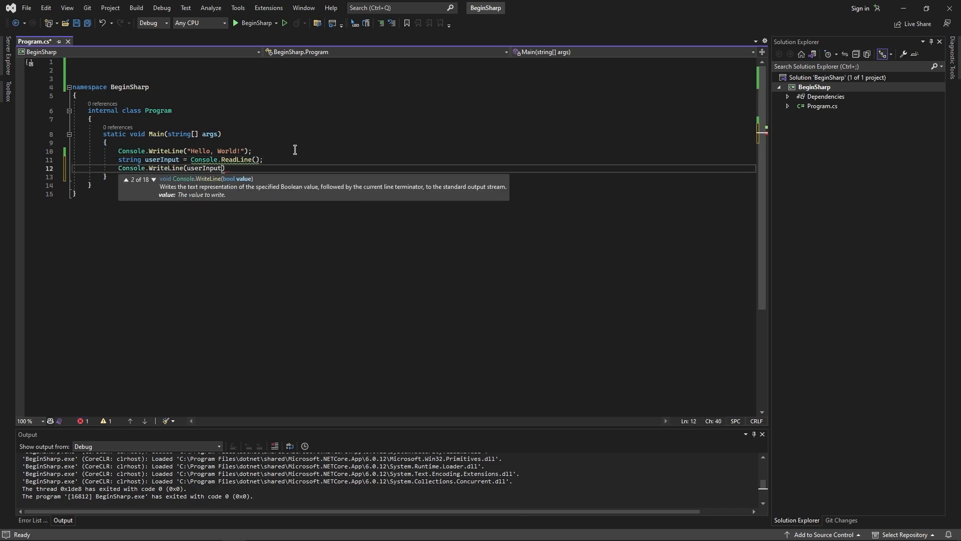
{"action": "key", "text": "Enter"}
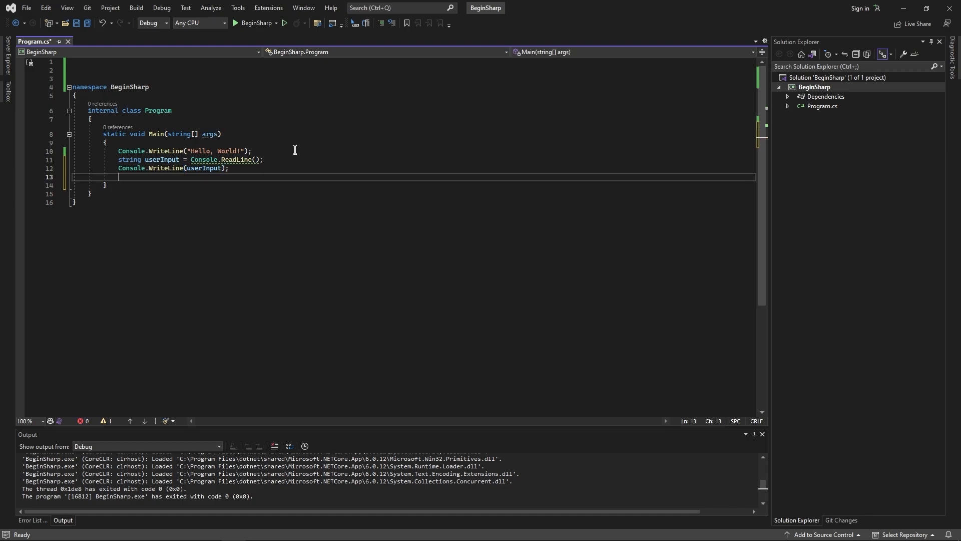
{"action": "type", "text": "Console.ReadLine();"}
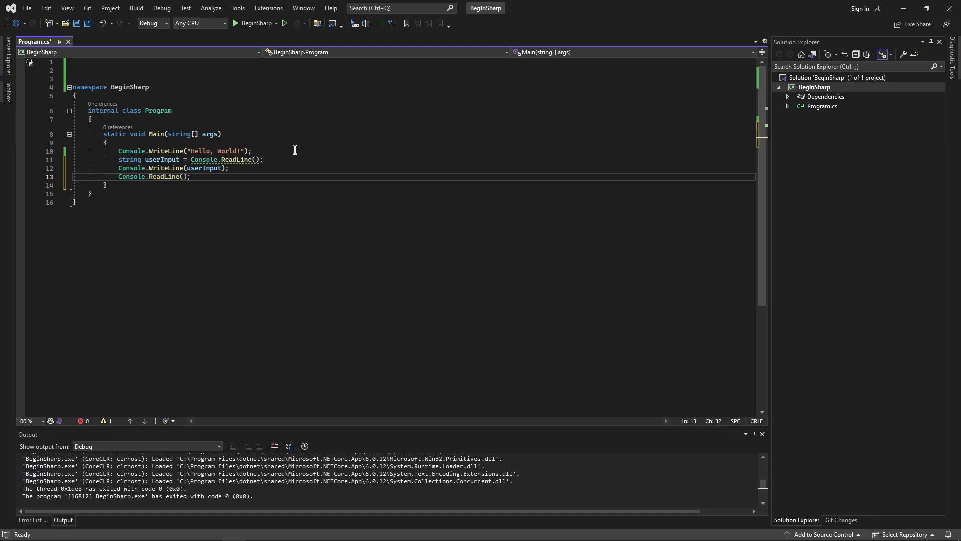
{"action": "key", "text": "Ctrl+S"}
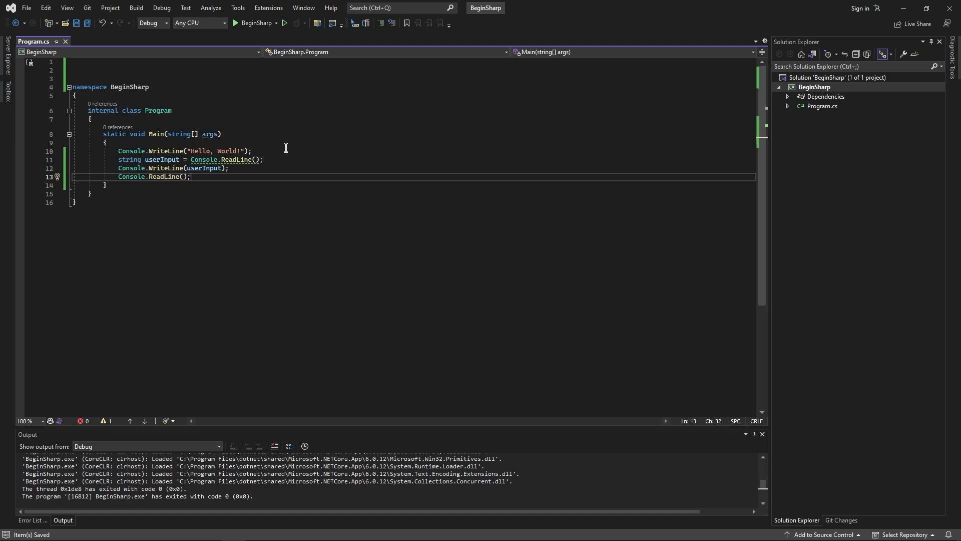
{"action": "left_click", "coordinate": [235, 23]}
{"action": "type", "text": "hello"}
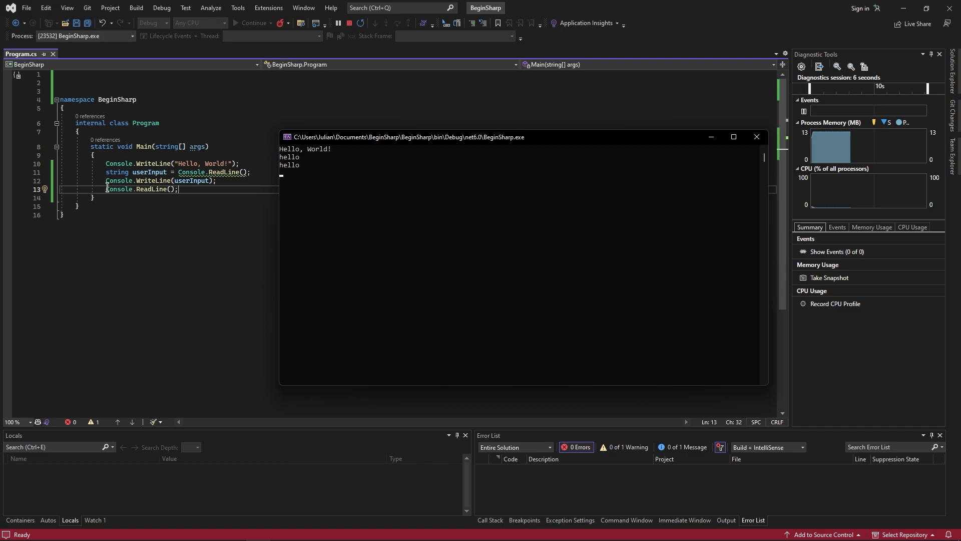
{"action": "mouse_move", "coordinate": [116, 173]}
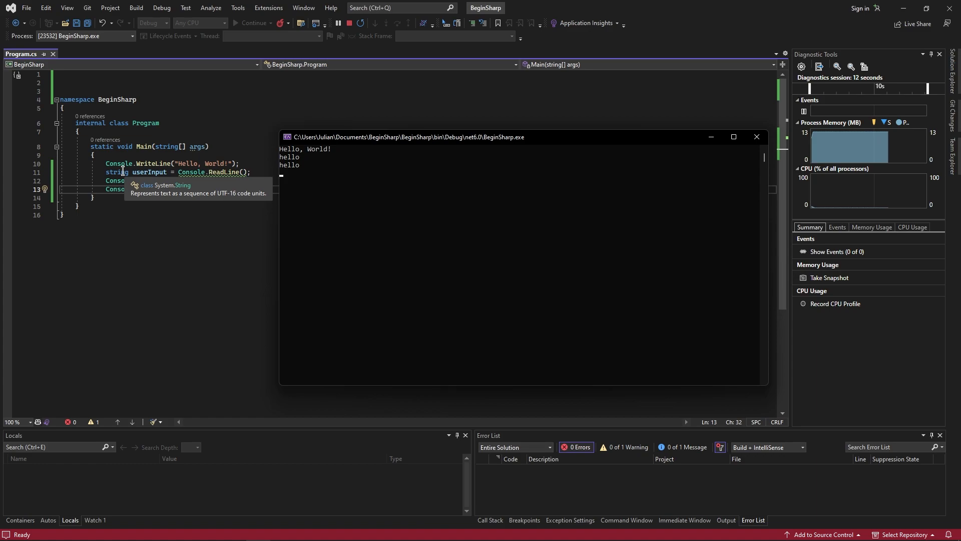
{"action": "mouse_move", "coordinate": [232, 172]}
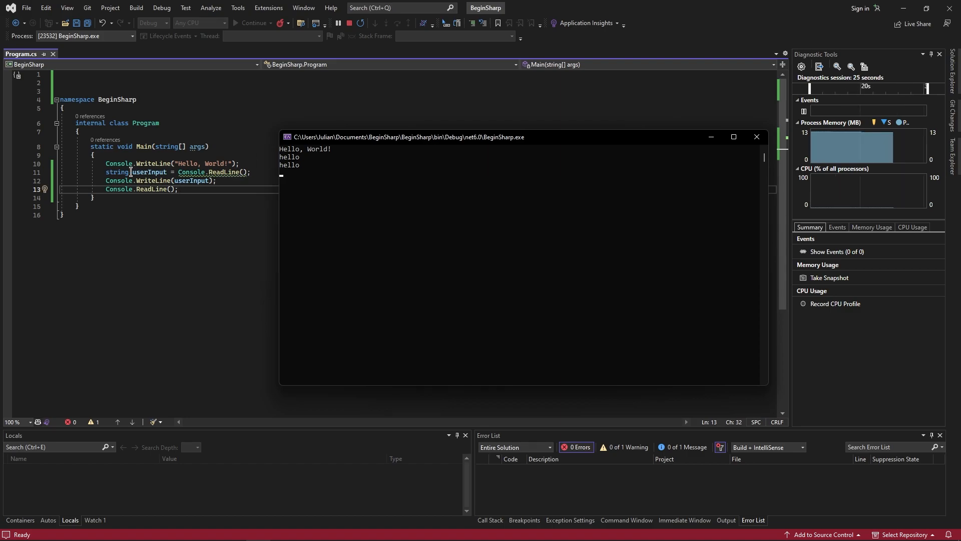
{"action": "mouse_move", "coordinate": [191, 181]}
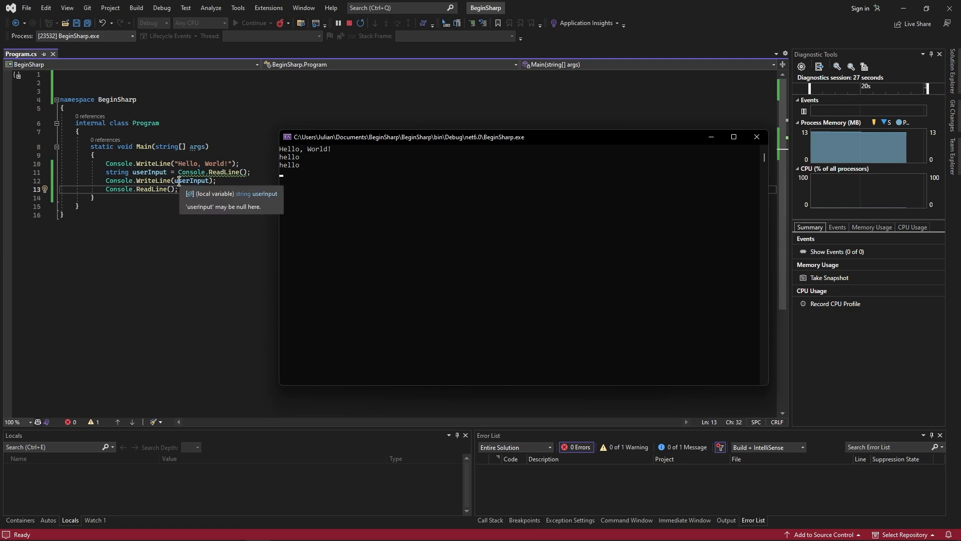
{"action": "mouse_move", "coordinate": [211, 166]}
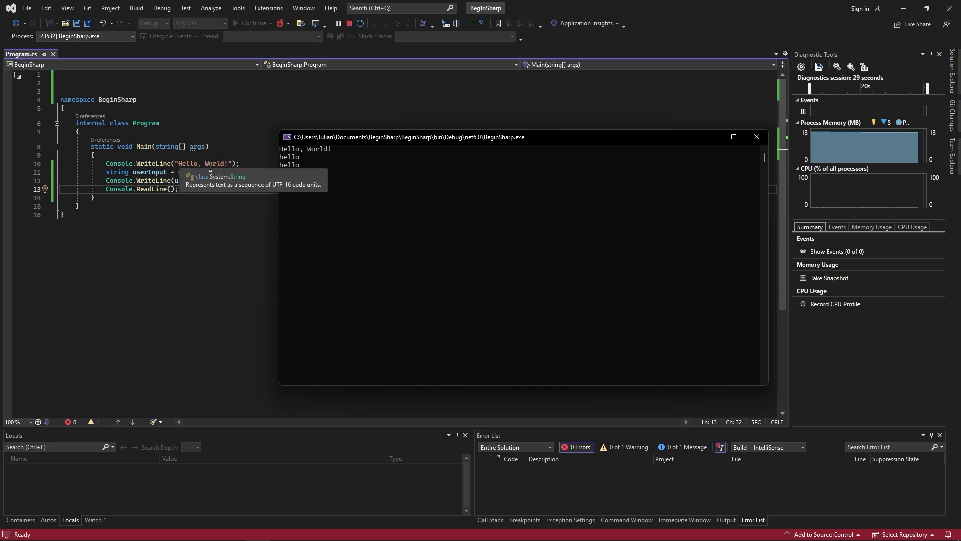
{"action": "mouse_move", "coordinate": [188, 180]}
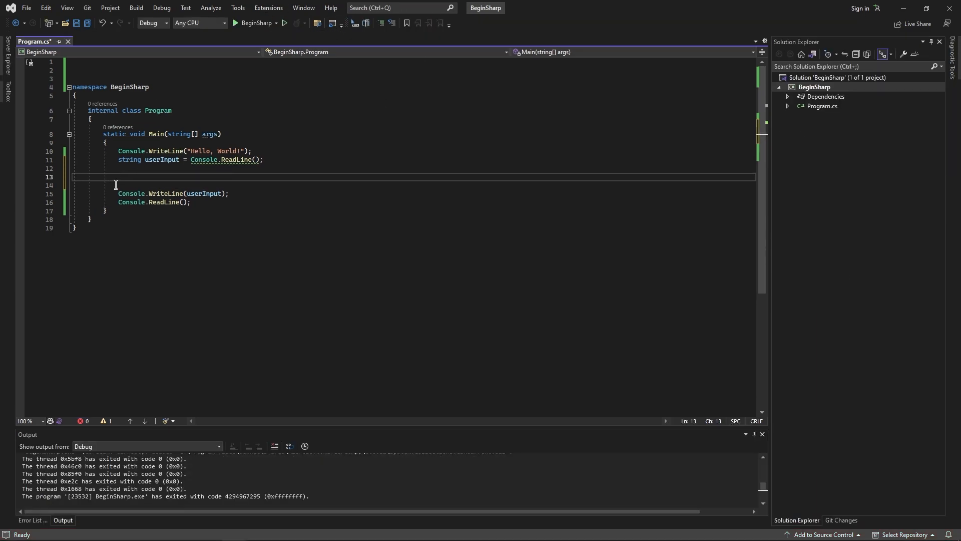
- Start declaring int num = on a new line after reading the input
{"action": "type", "text": "int"}
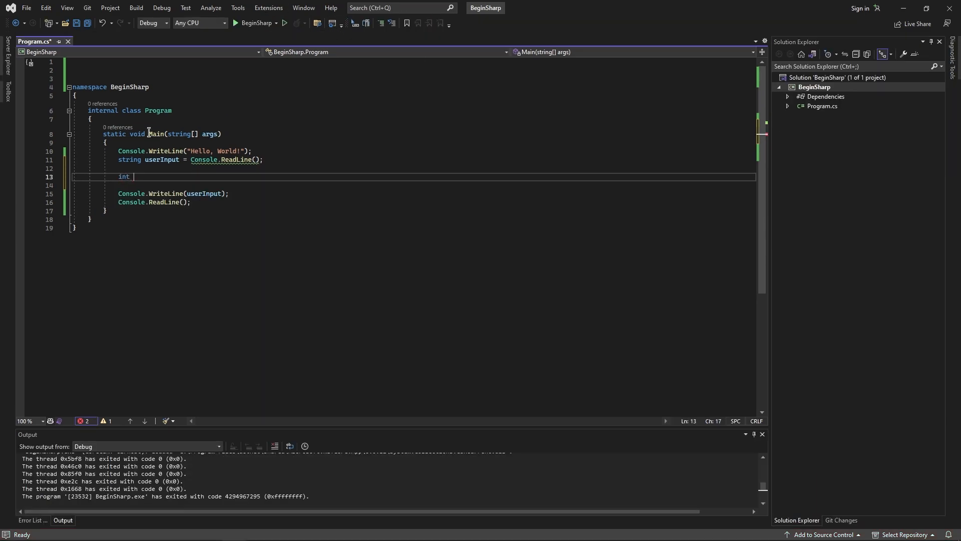
{"action": "type", "text": "num ="}
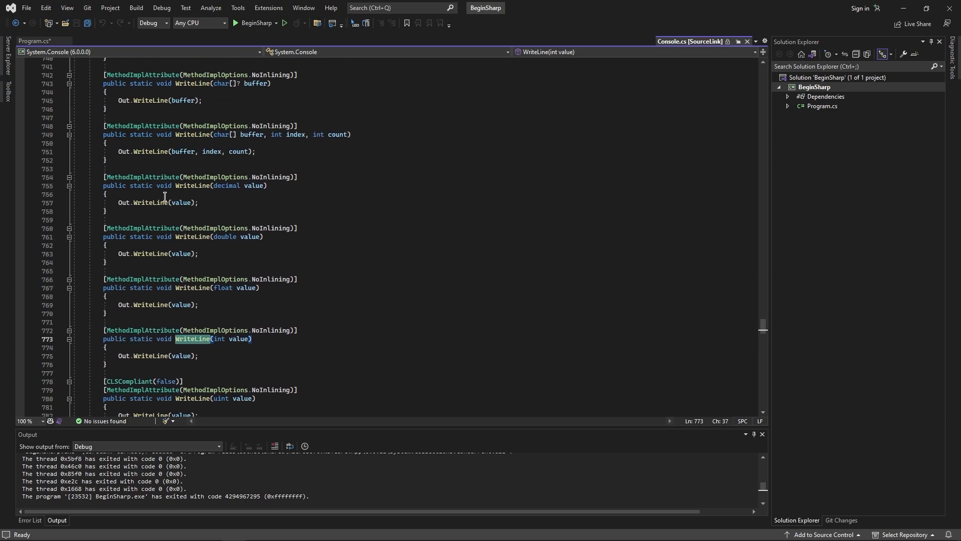
- Scroll through the Console.WriteLine overloads in the Console.cs source
{"action": "scroll", "scroll_direction": "up", "scroll_amount": 3}
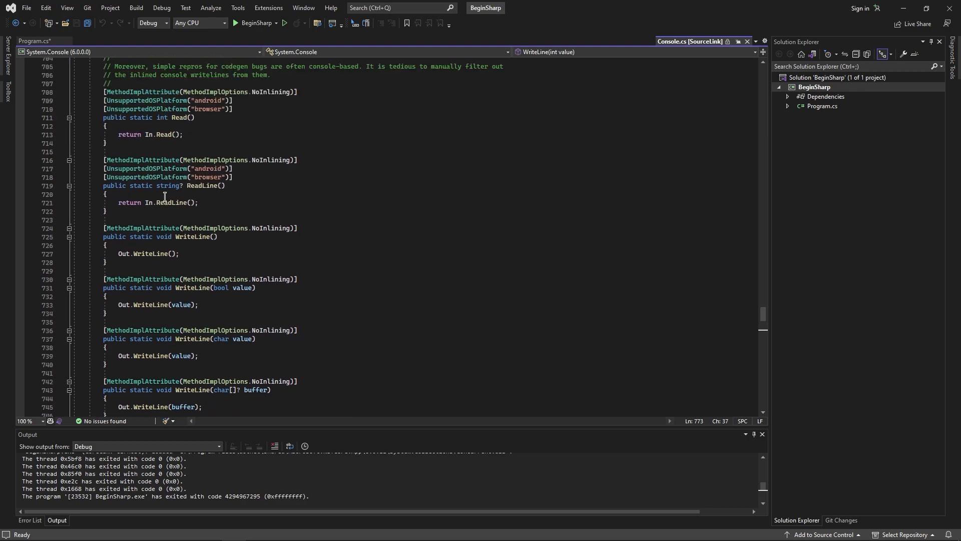
{"action": "scroll", "scroll_direction": "down", "scroll_amount": 3}
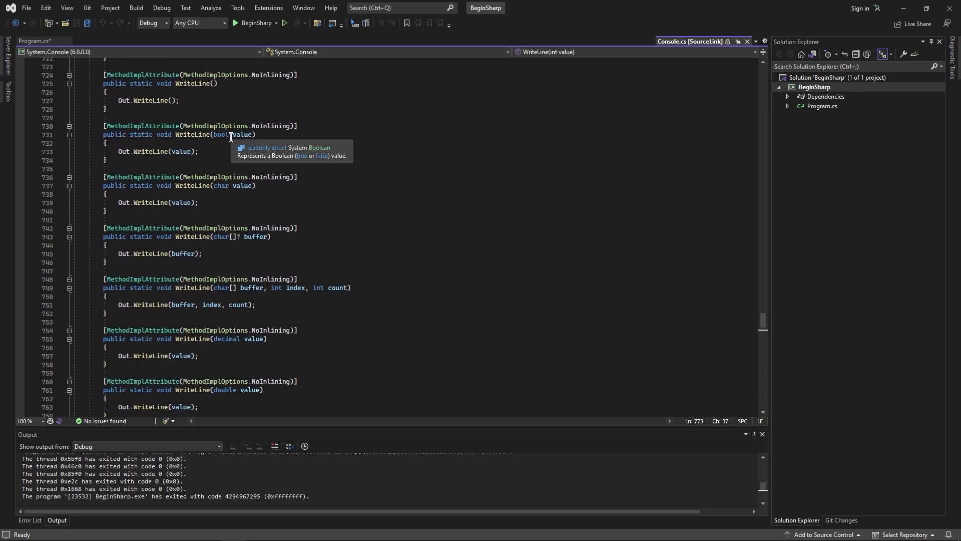
{"action": "mouse_move", "coordinate": [256, 152]}
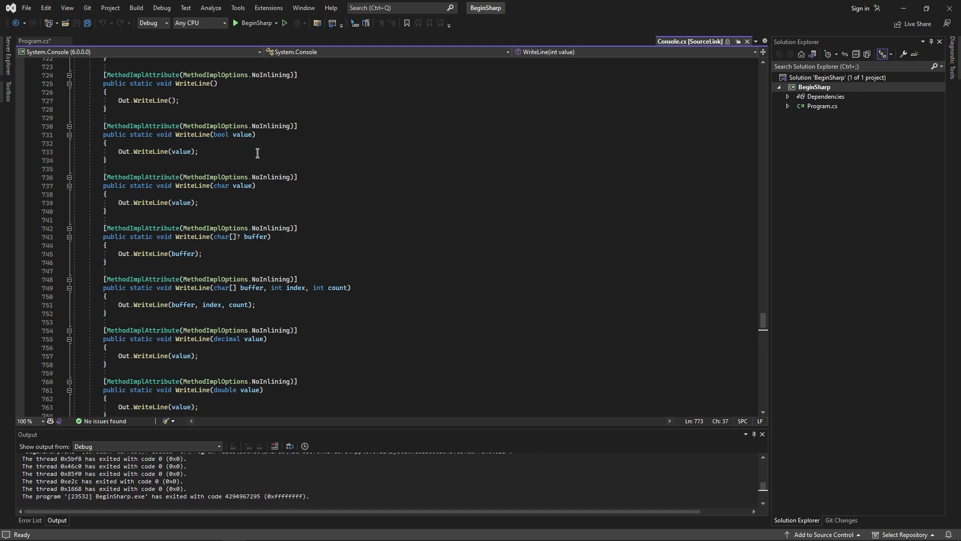
{"action": "mouse_move", "coordinate": [220, 186]}
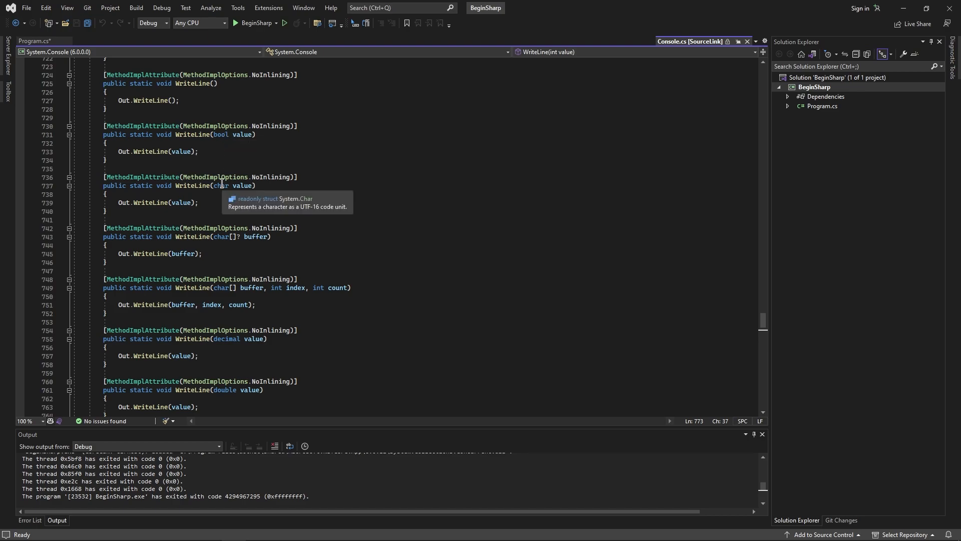
{"action": "mouse_move", "coordinate": [217, 246]}
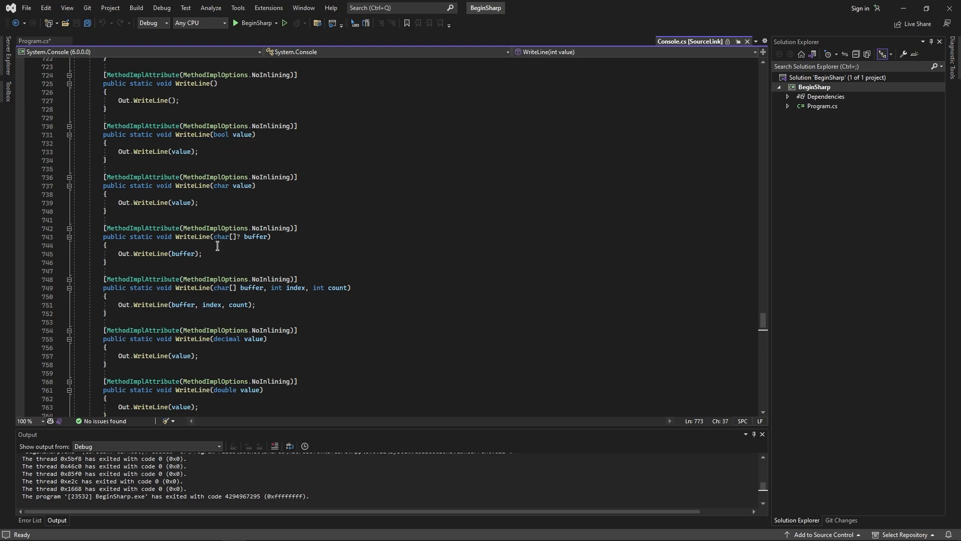
{"action": "mouse_move", "coordinate": [220, 236]}
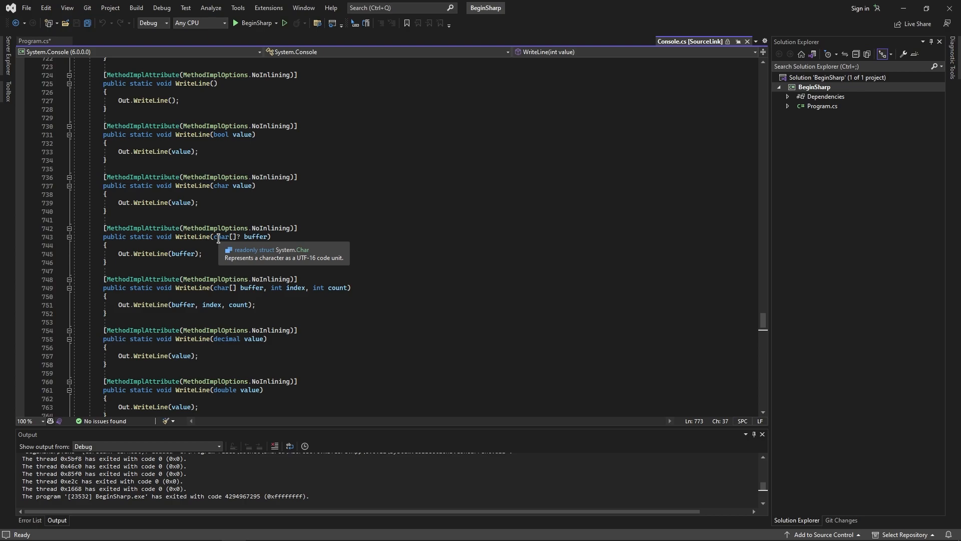
{"action": "mouse_move", "coordinate": [234, 295]}
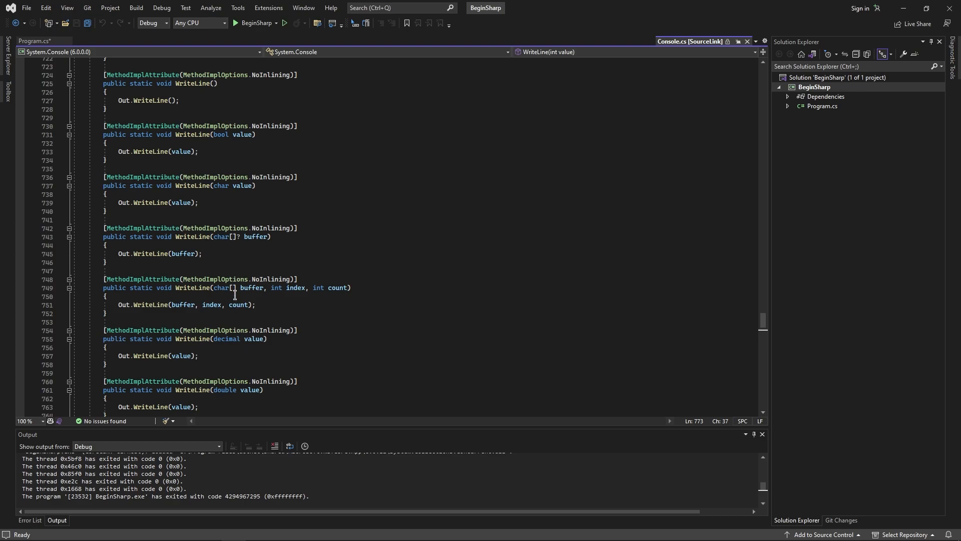
{"action": "mouse_move", "coordinate": [230, 293]}
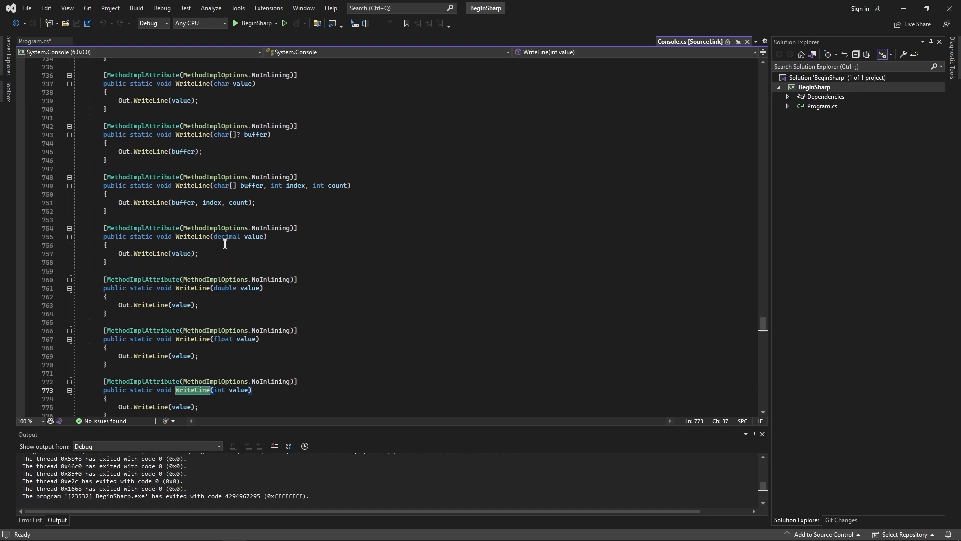
{"action": "scroll", "scroll_direction": "down", "scroll_amount": 3}
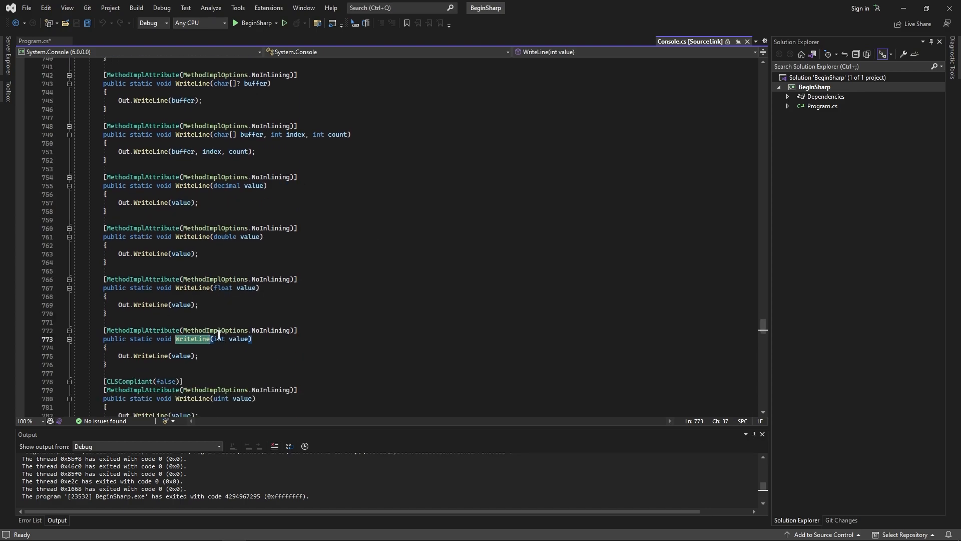
{"action": "scroll", "scroll_direction": "down", "scroll_amount": 3}
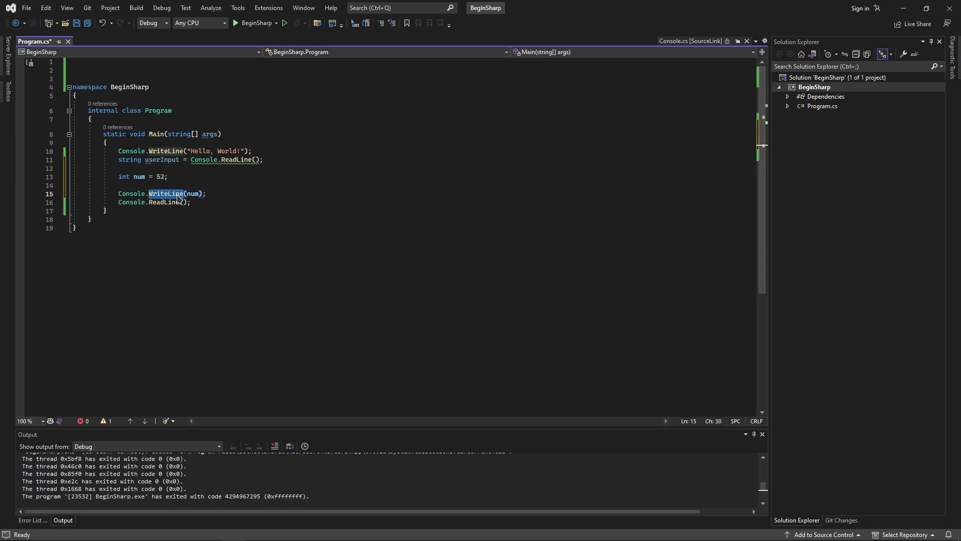
{"action": "mouse_move", "coordinate": [165, 194]}
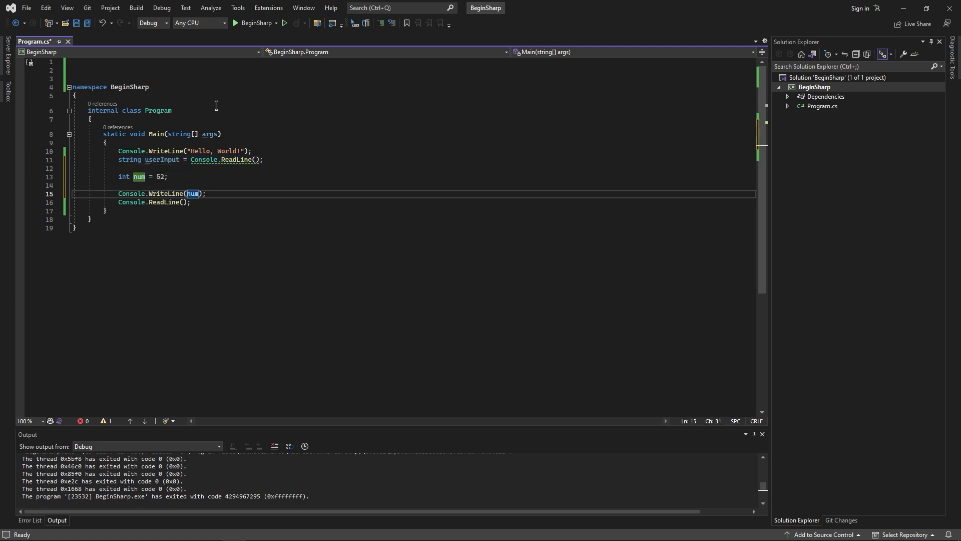
- Print num converted to a string via "" + and .ToString()
{"action": "type", "text": "\"\" +"}
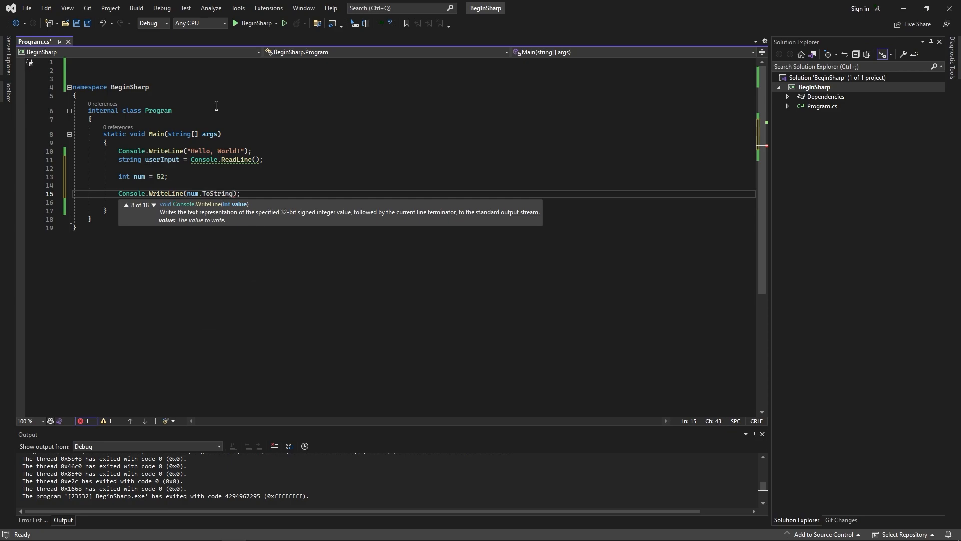
{"action": "type", "text": "()"}
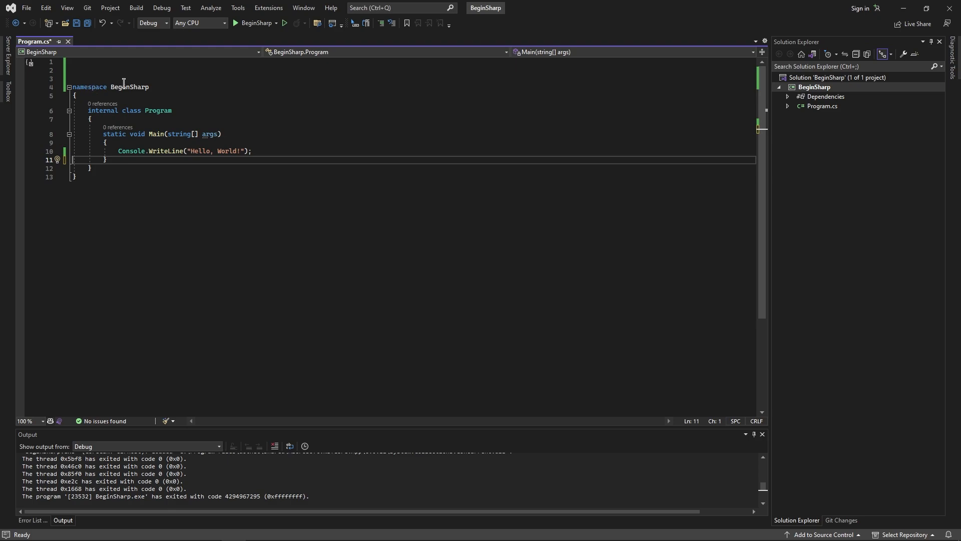
- Bring up the BeginSharp project's context menu to add a new class
{"action": "double_click", "coordinate": [129, 87]}
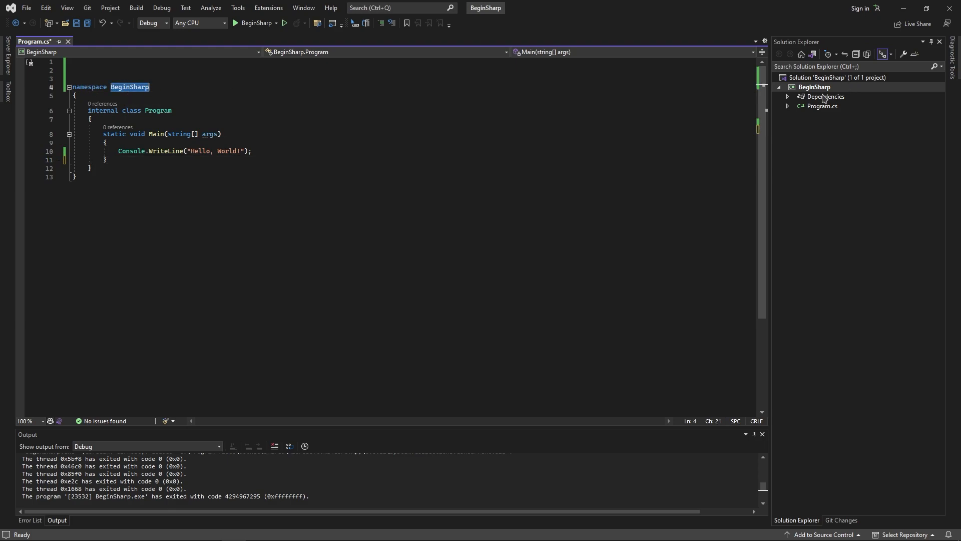
{"action": "right_click", "coordinate": [814, 86]}
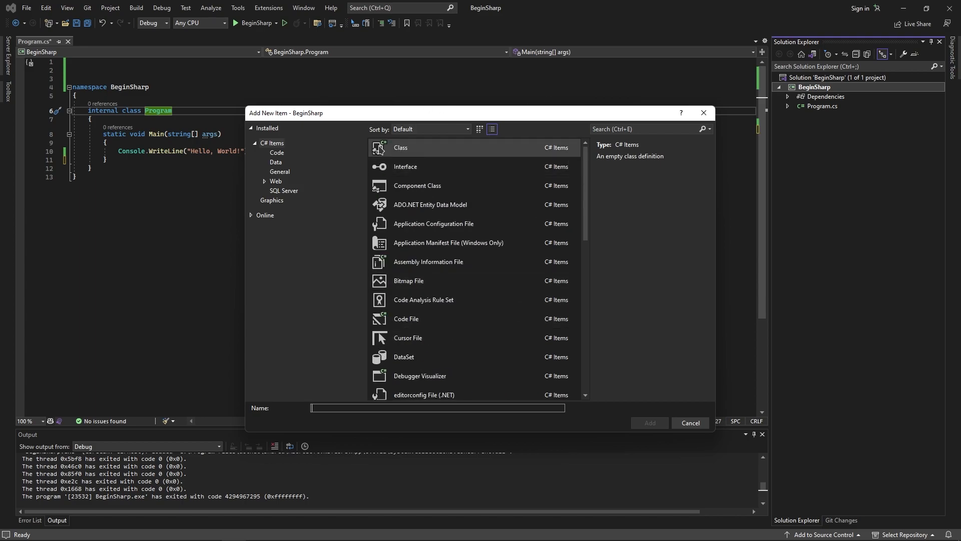
- Name the new class Secondary and add Secondary.cs to BeginSharp
{"action": "type", "text": "Seco"}
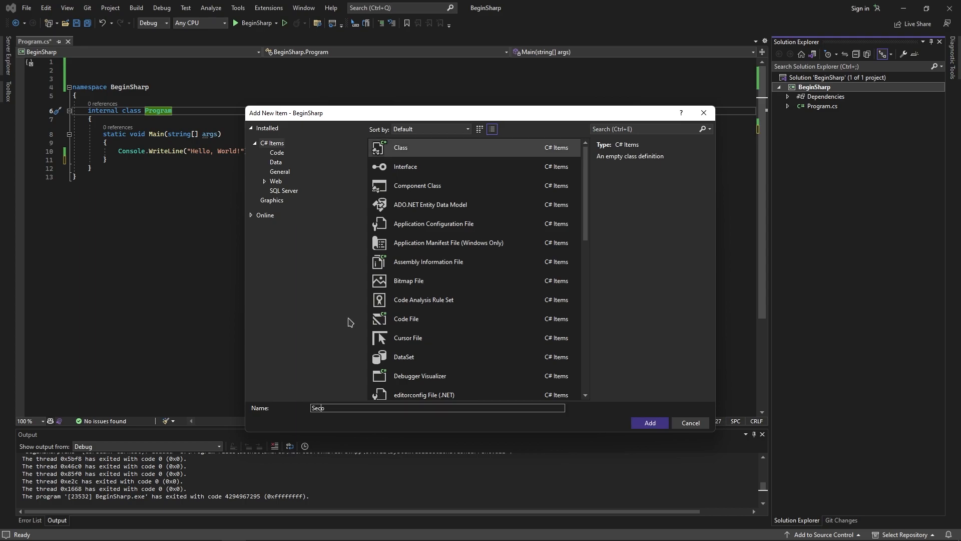
{"action": "left_click", "coordinate": [691, 422]}
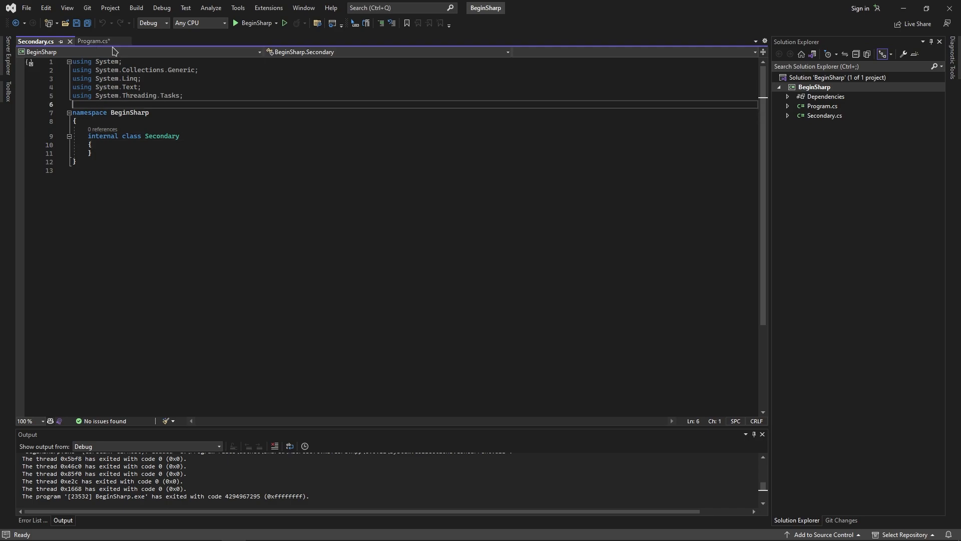
{"action": "mouse_move", "coordinate": [109, 70]}
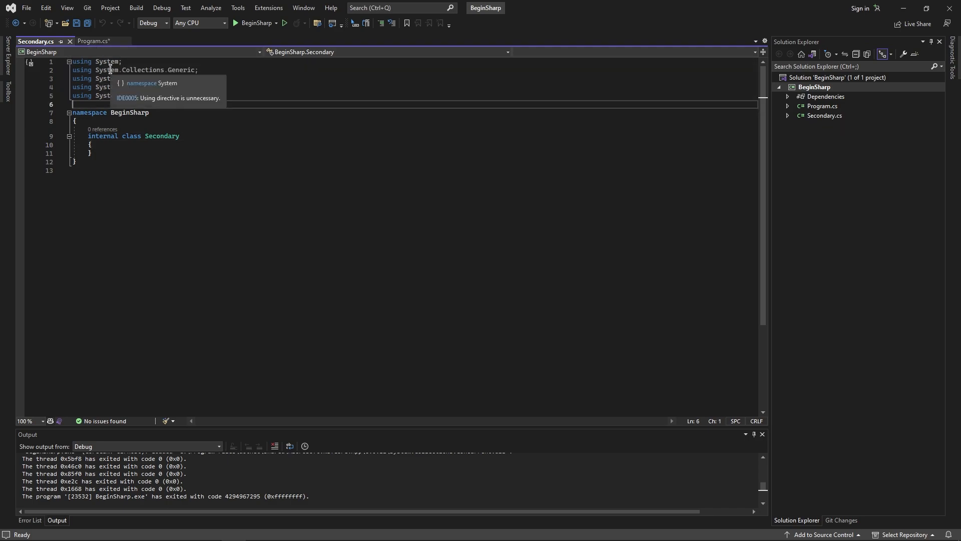
{"action": "mouse_move", "coordinate": [189, 65]}
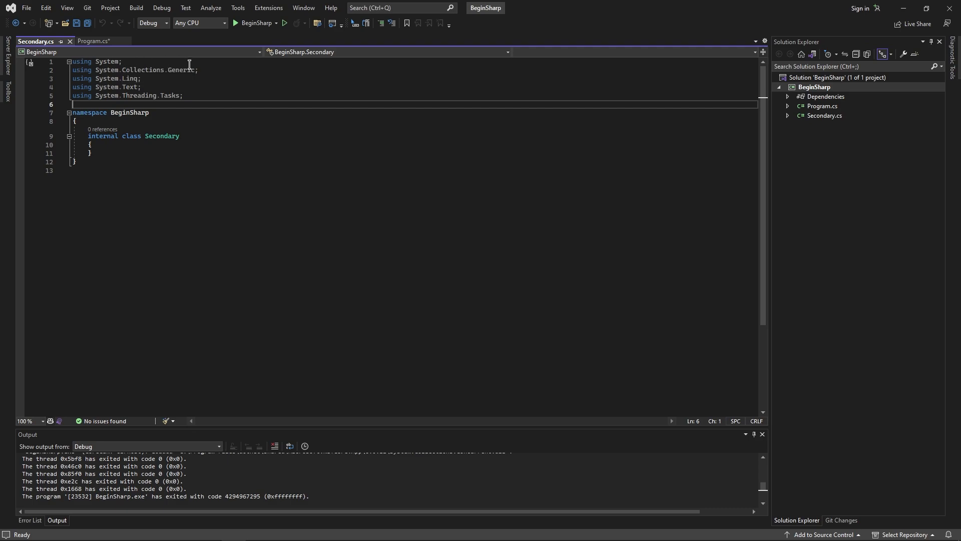
- Remove the System.Collections.Generic using and declare List<string> stringList = new List<string>(); in Secondary
{"action": "key", "text": "Enter"}
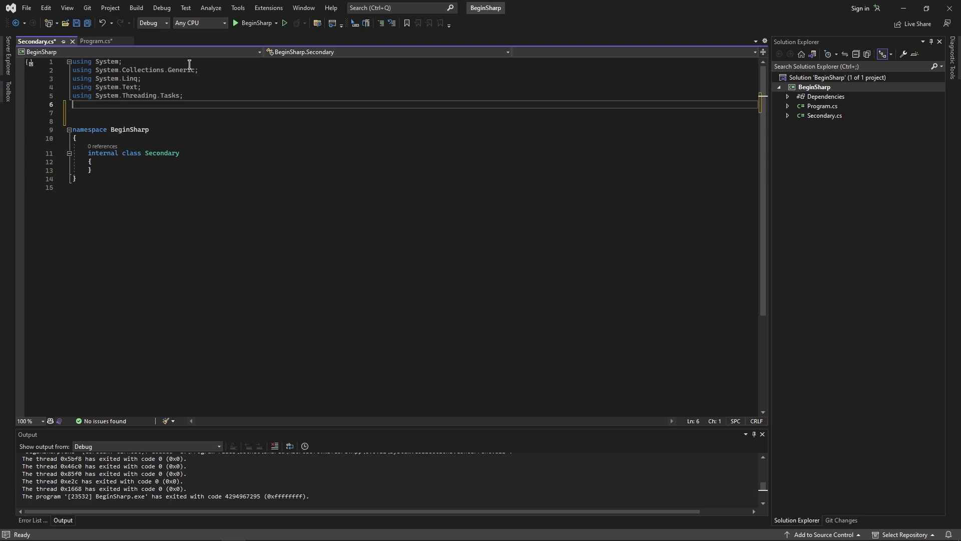
{"action": "left_click", "coordinate": [184, 70]}
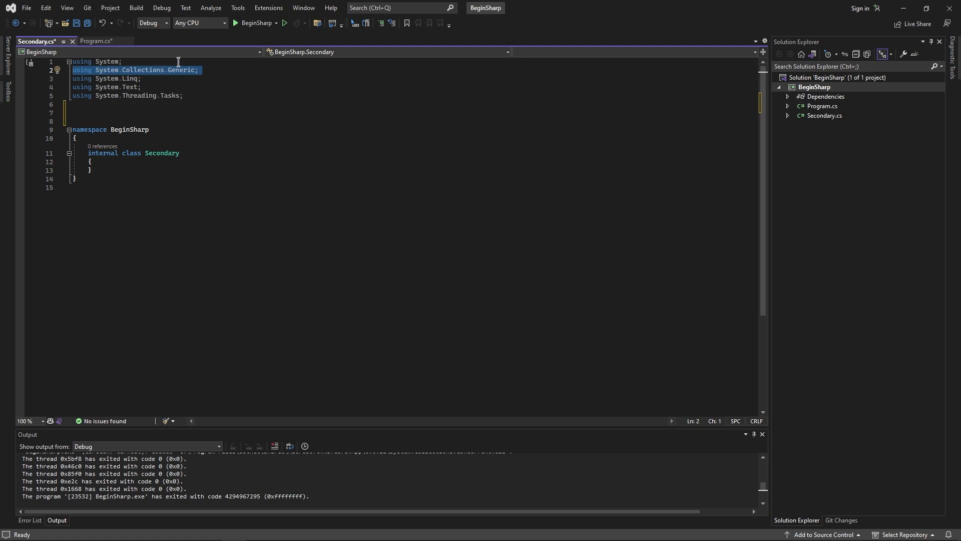
{"action": "mouse_move", "coordinate": [170, 56]}
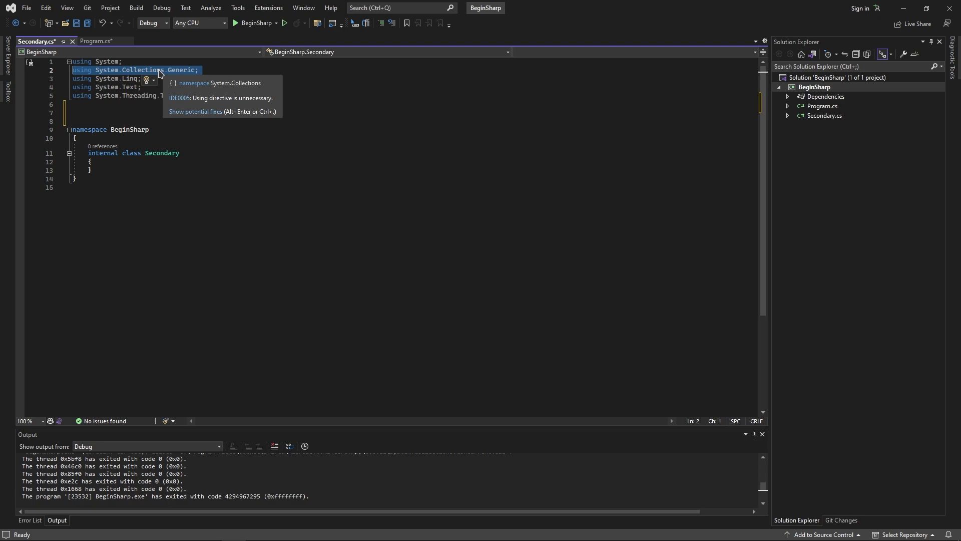
{"action": "mouse_move", "coordinate": [154, 78]}
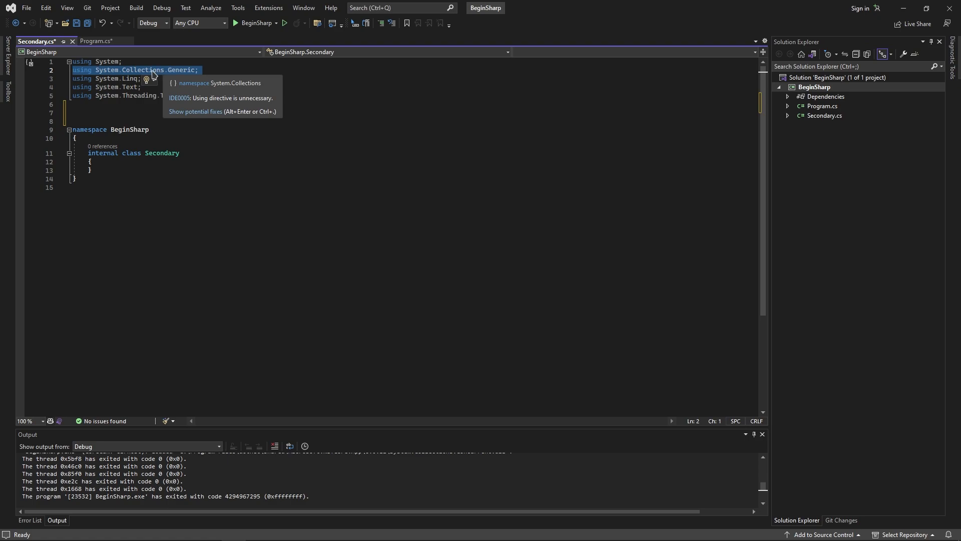
{"action": "mouse_move", "coordinate": [218, 77]}
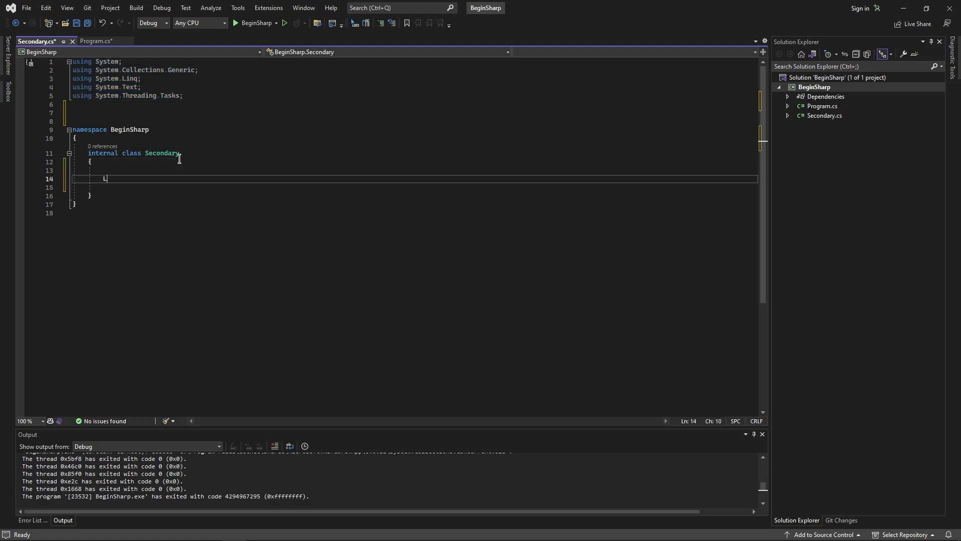
{"action": "type", "text": "List<string>"}
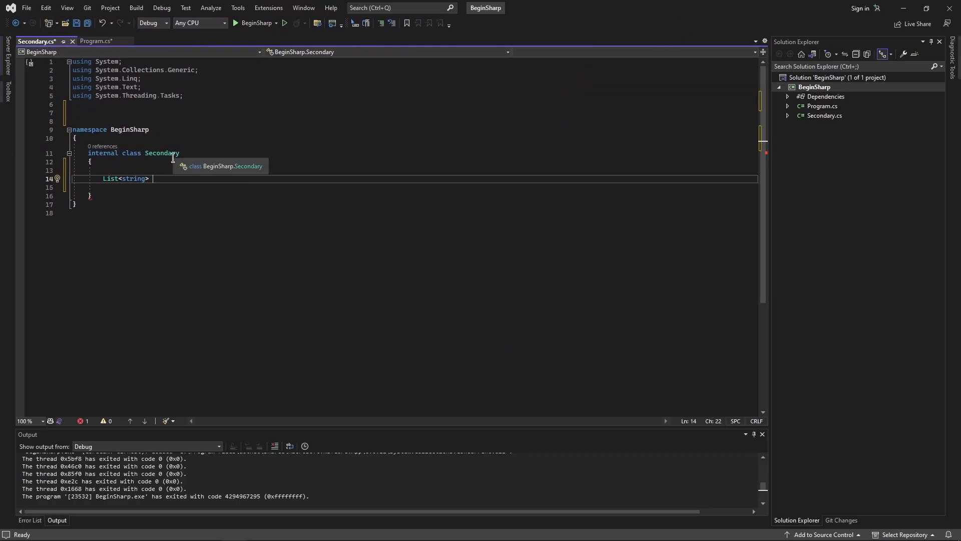
{"action": "type", "text": "stringList"}
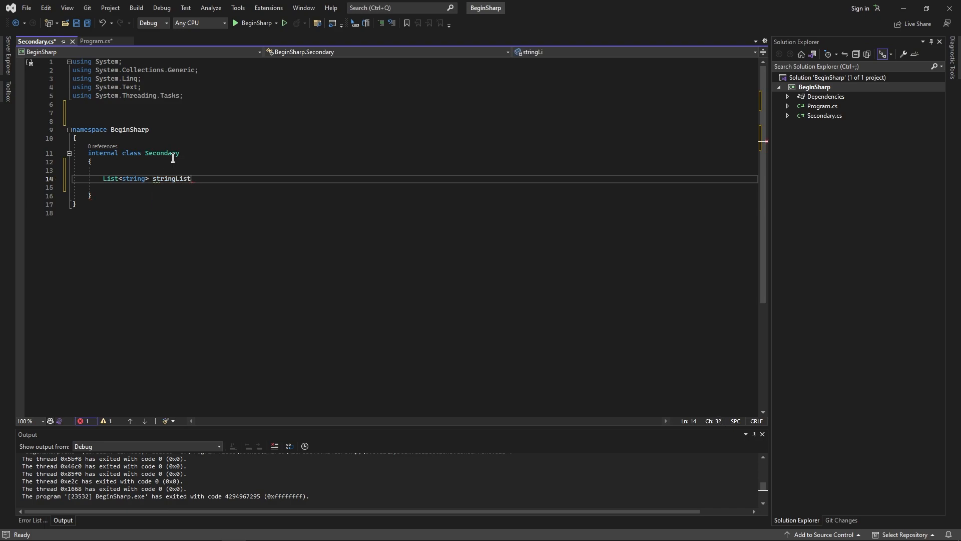
{"action": "type", "text": "= new List<string>();"}
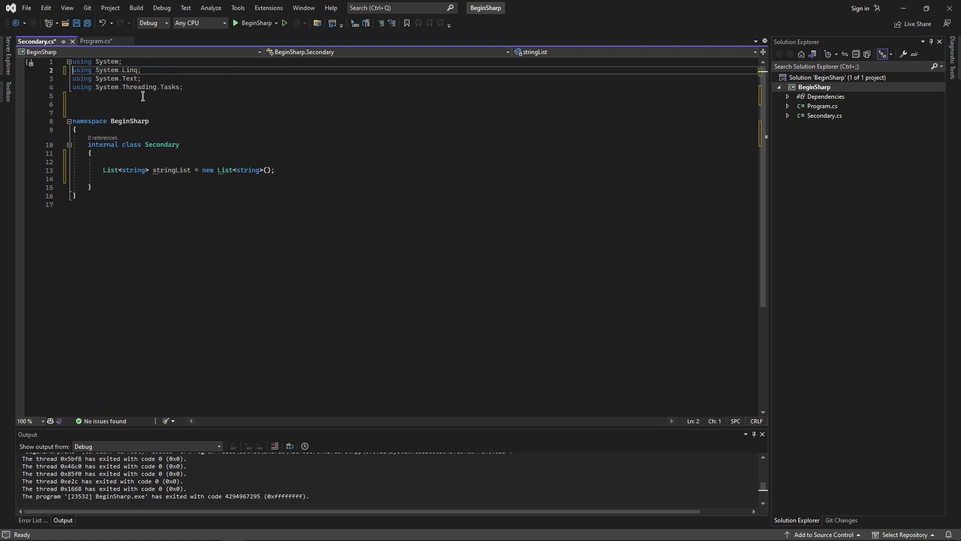
- Restore the System.Collections.Generic and System.Windows.Forms usings in Secondary.cs, then show Program.cs
{"action": "type", "text": "using System.Collections.Generic;"}
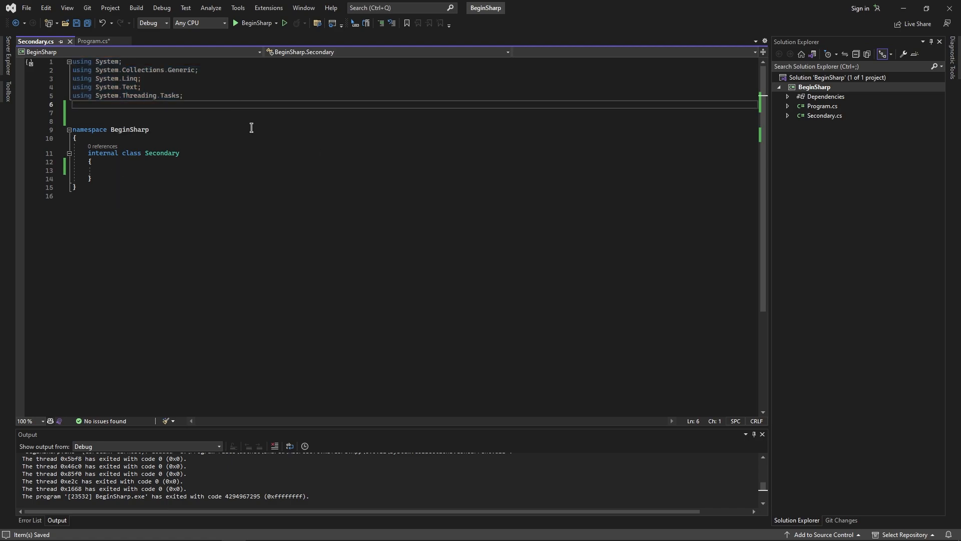
{"action": "type", "text": "using System.Windows.Forms;"}
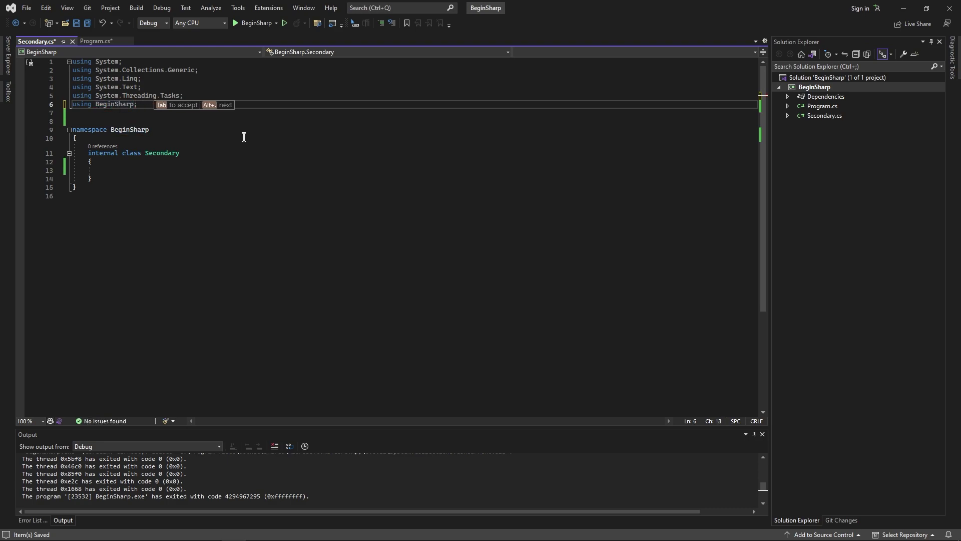
{"action": "left_click", "coordinate": [93, 41]}
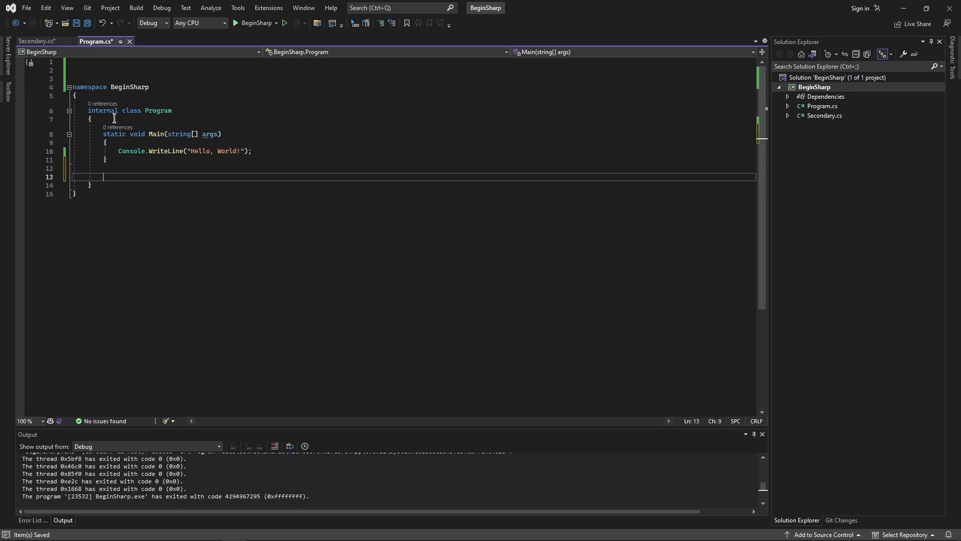
- Add a public static void Secondary() method printing "Secondary" below Main in Program.cs
{"action": "left_click", "coordinate": [39, 41]}
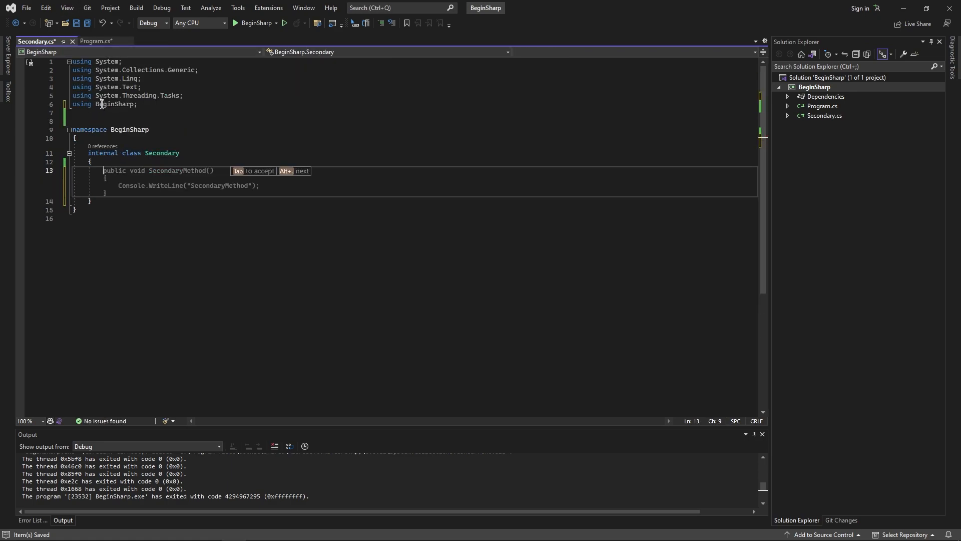
{"action": "left_click", "coordinate": [95, 41]}
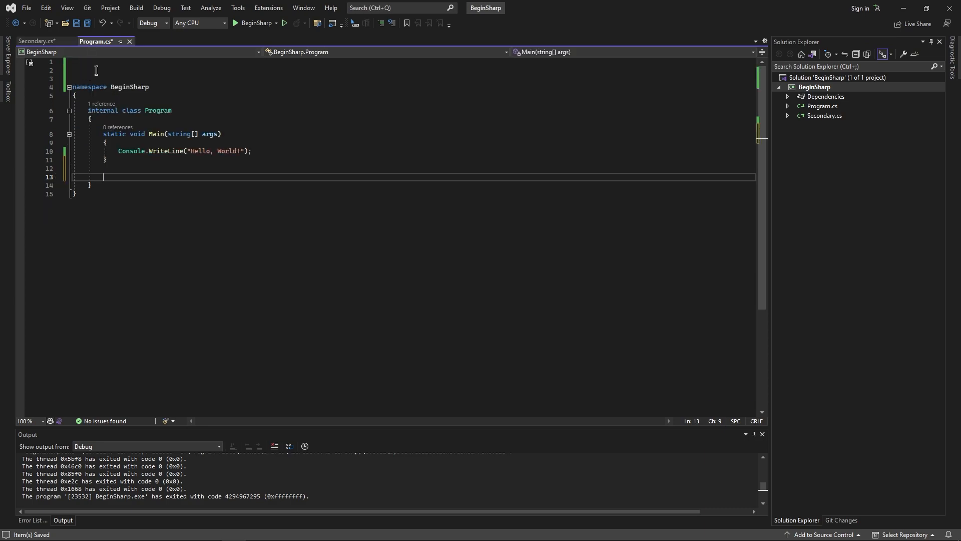
{"action": "type", "text": "public"}
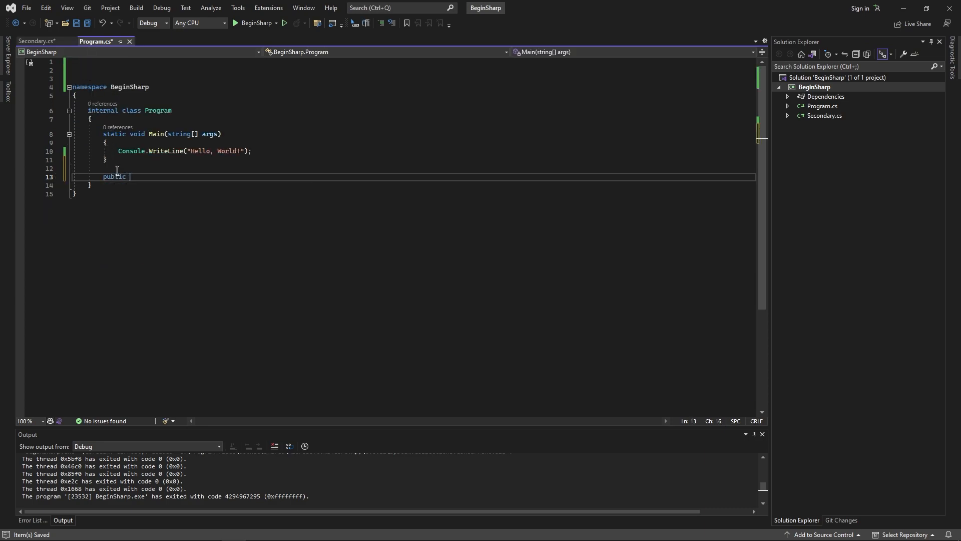
{"action": "type", "text": "static void"}
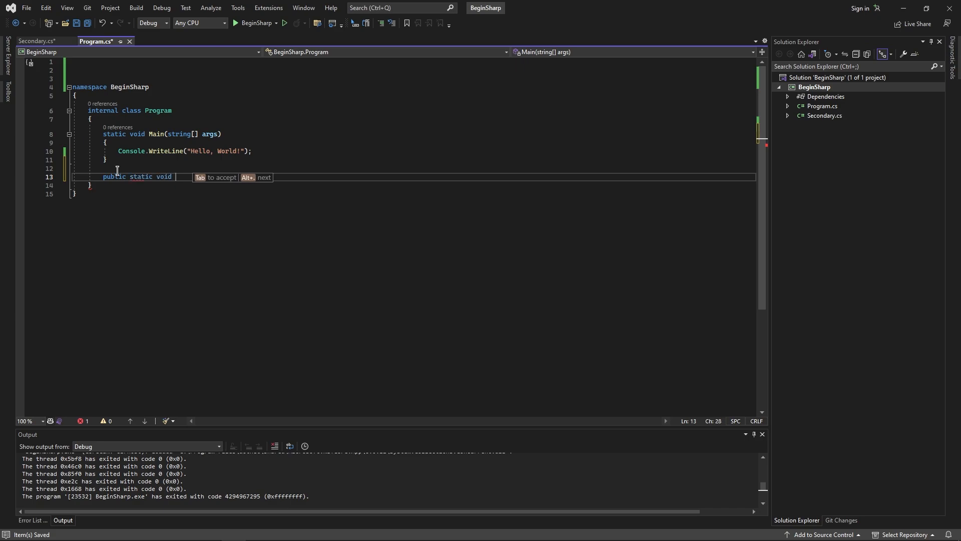
{"action": "type", "text": "Secondary("}
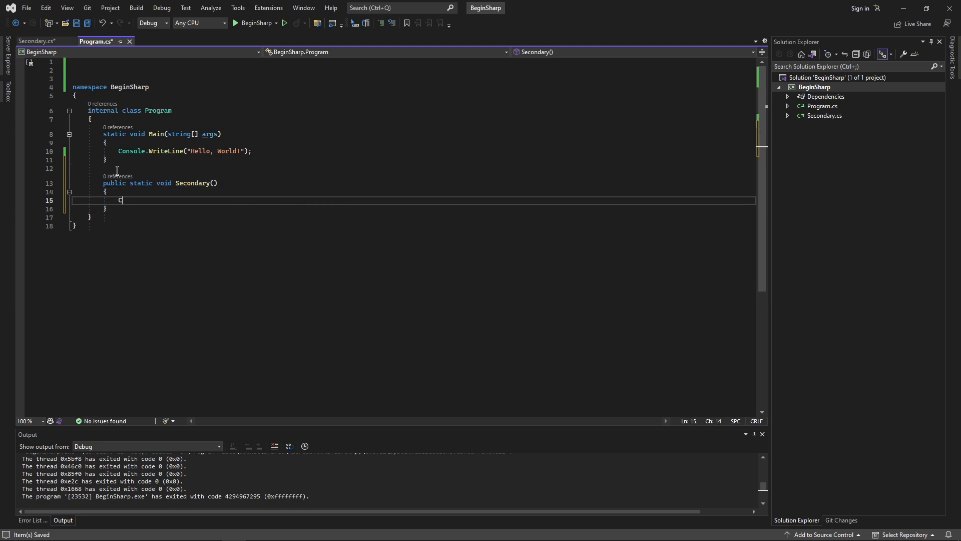
{"action": "type", "text": "Console.Write"}
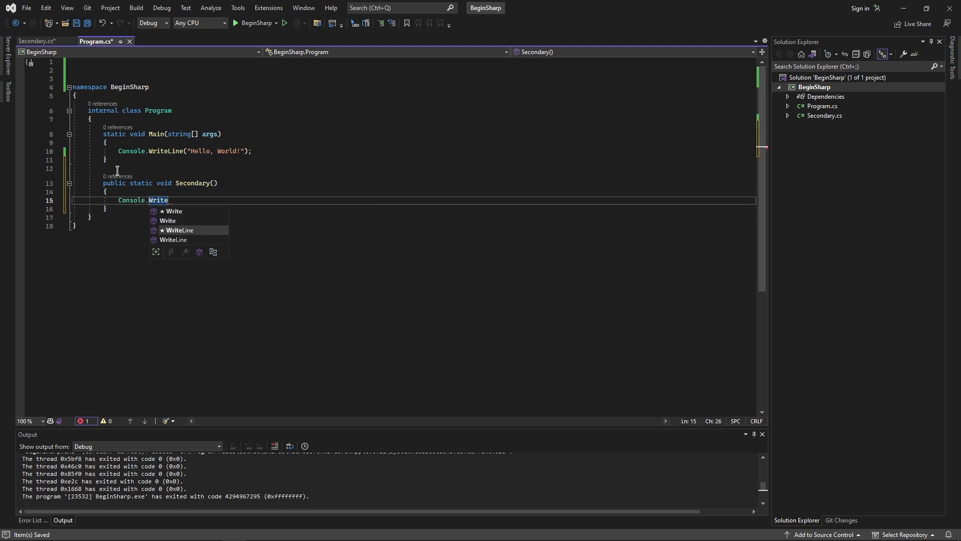
{"action": "type", "text": "WriteLine(\"Secondary\");"}
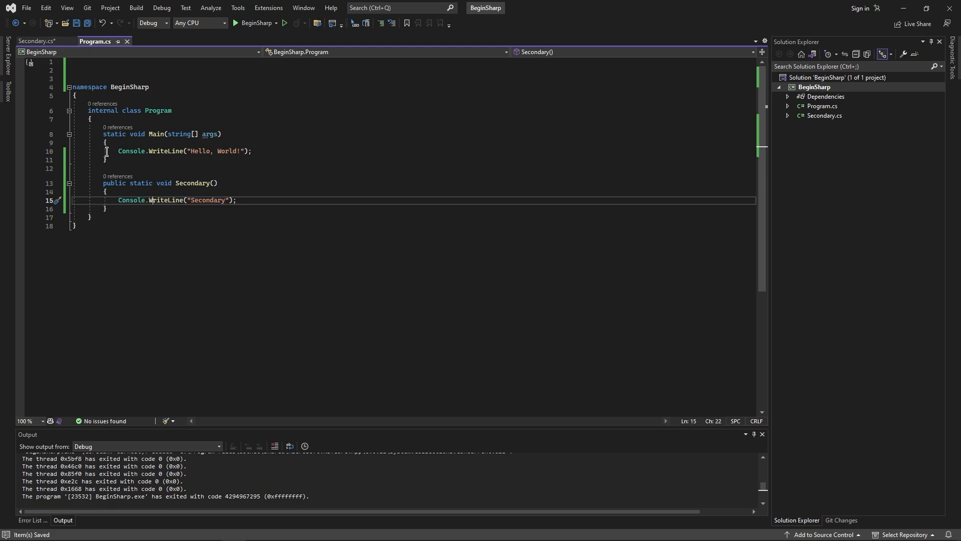
- Add using static BeginSharp.Program; at the top of Secondary.cs
{"action": "left_click", "coordinate": [35, 42]}
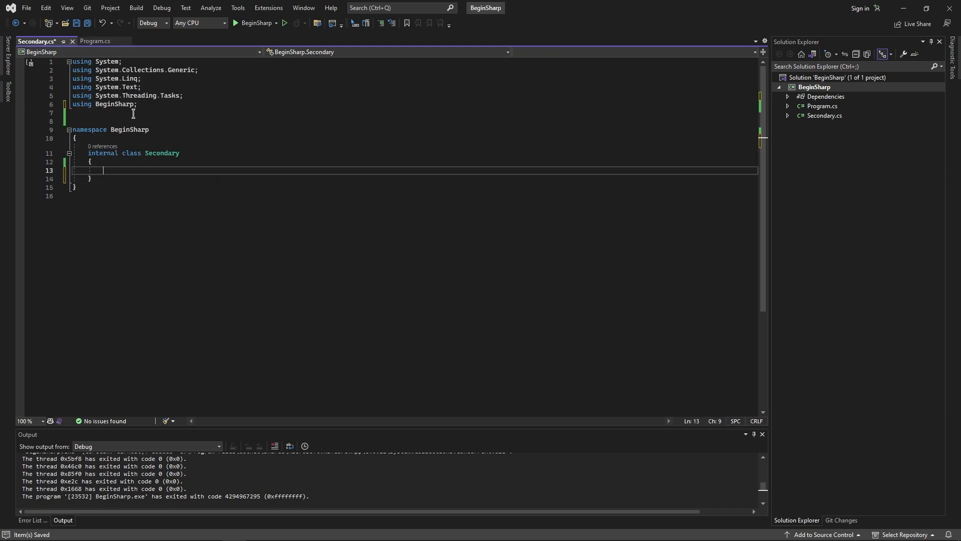
{"action": "type", "text": "Program"}
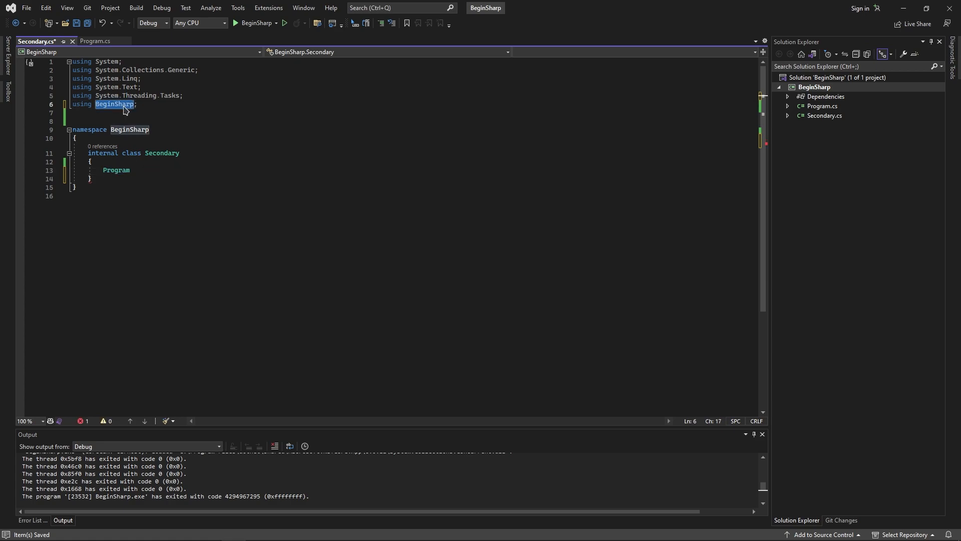
{"action": "left_click", "coordinate": [94, 41]}
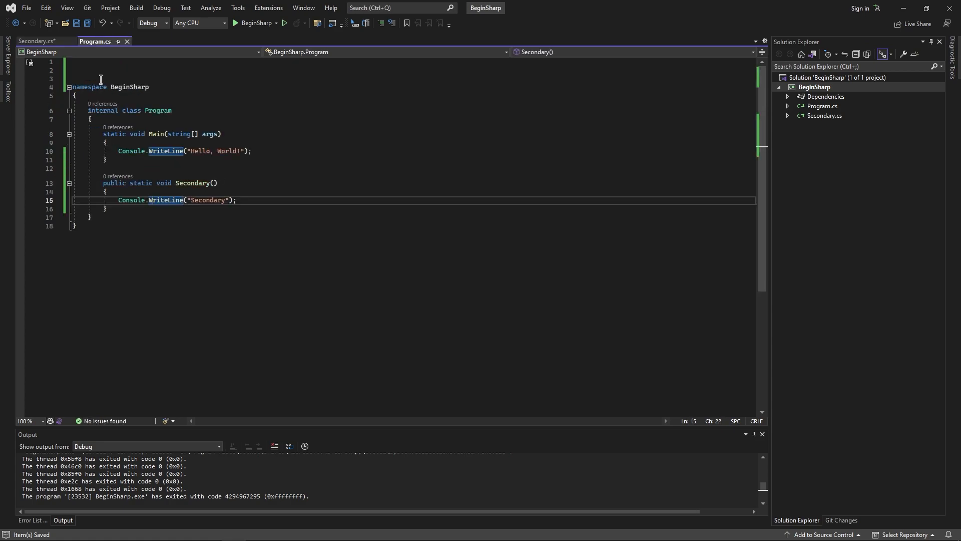
{"action": "left_click", "coordinate": [31, 41]}
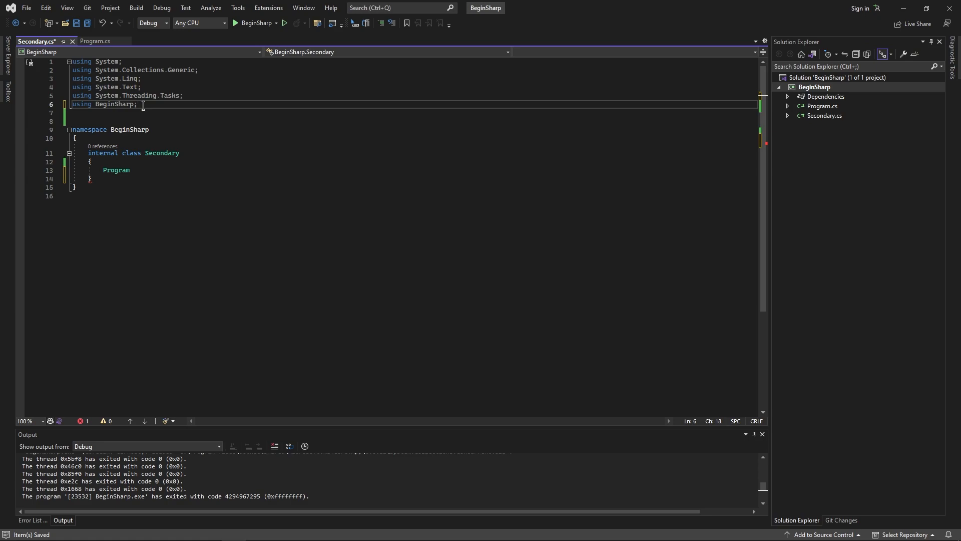
{"action": "type", "text": ".Program"}
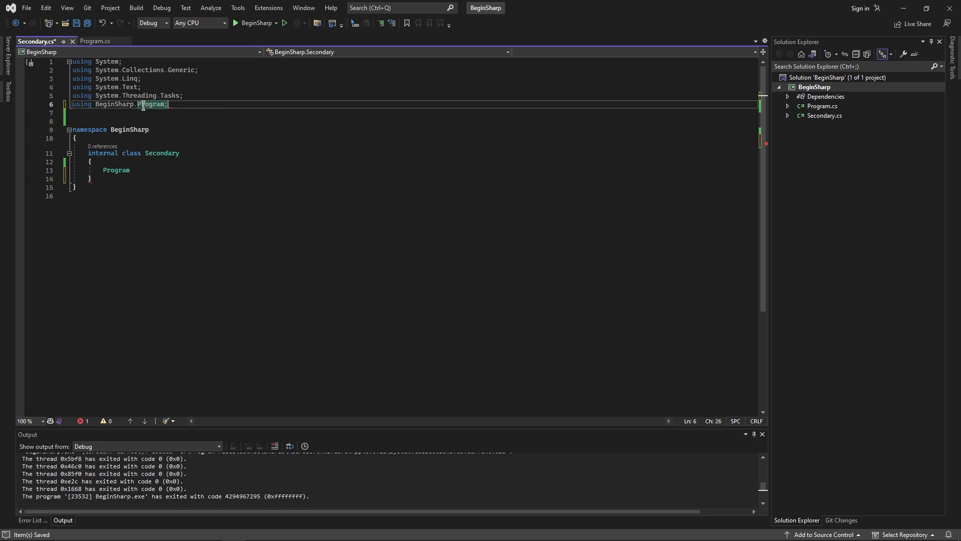
{"action": "left_click", "coordinate": [95, 41]}
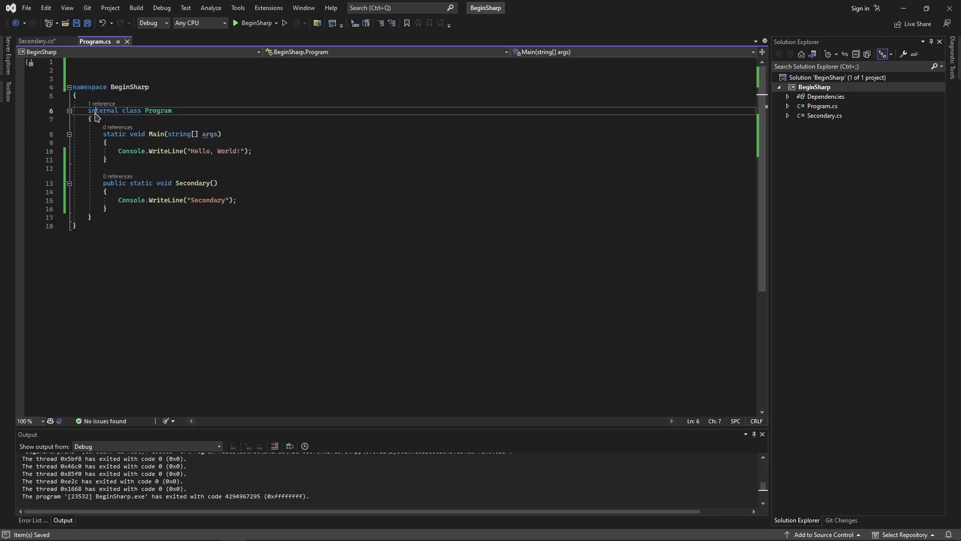
{"action": "left_click", "coordinate": [36, 41]}
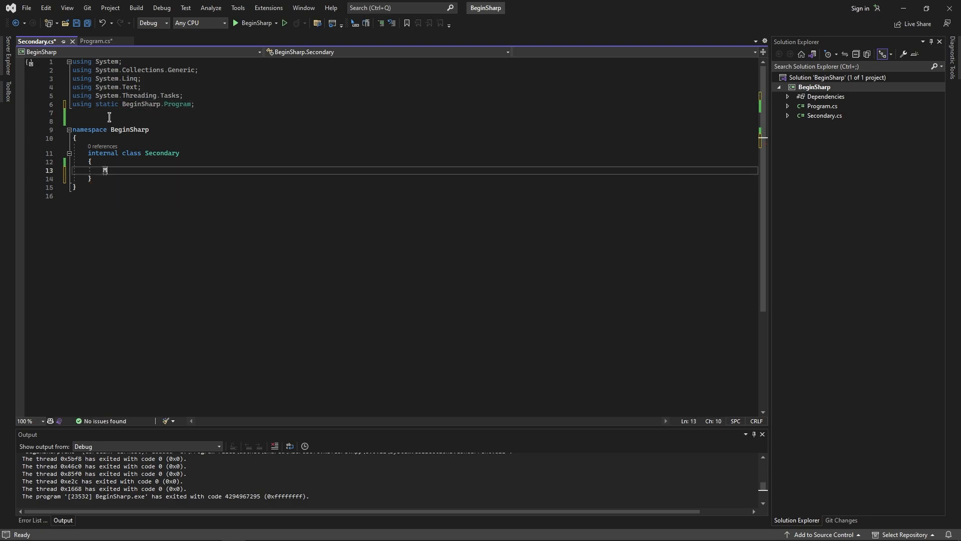
- Call Secondary(); and add an empty public void Main() method inside the Secondary class
{"action": "type", "text": "Secondar"}
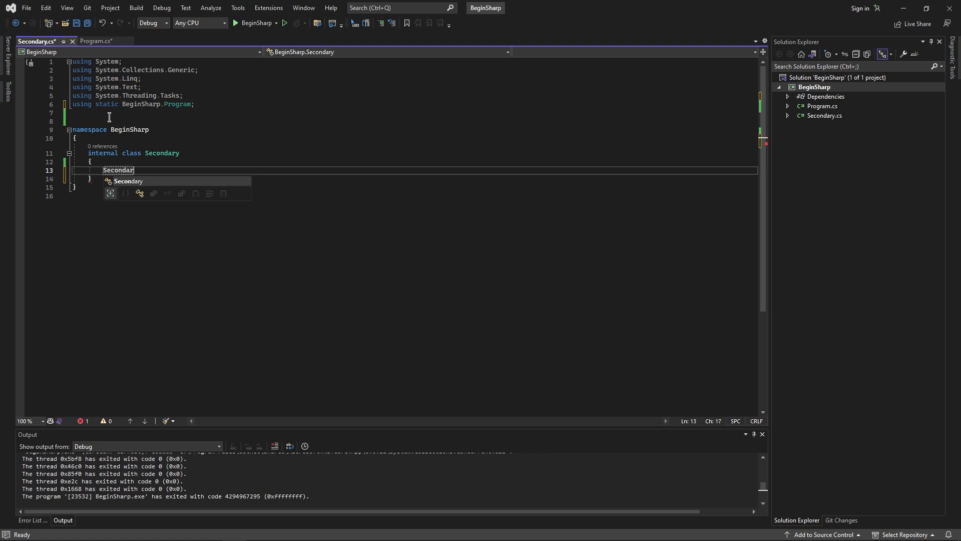
{"action": "type", "text": "();"}
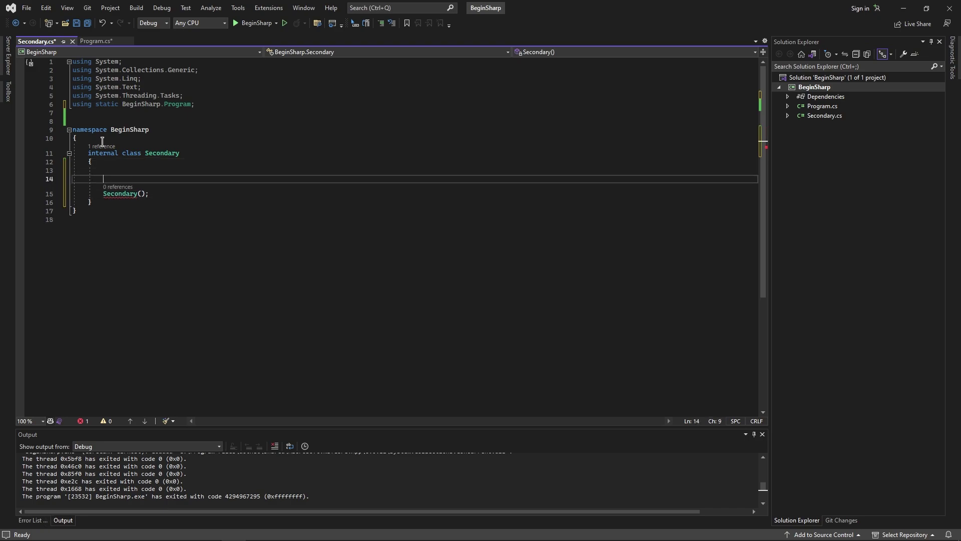
{"action": "type", "text": "public void Ma"}
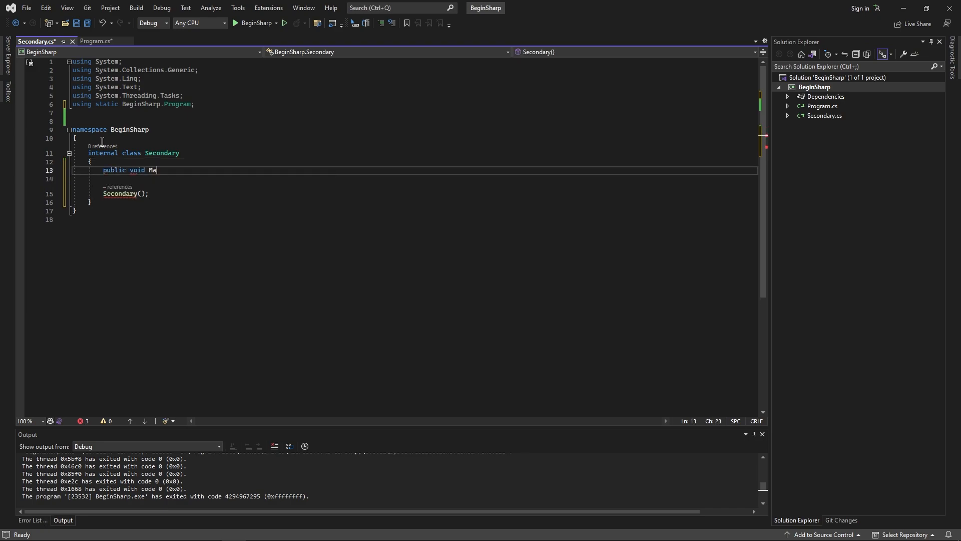
{"action": "type", "text": "in()"}
{"action": "left_click", "coordinate": [415, 178]}
{"action": "type", "text": "{"}
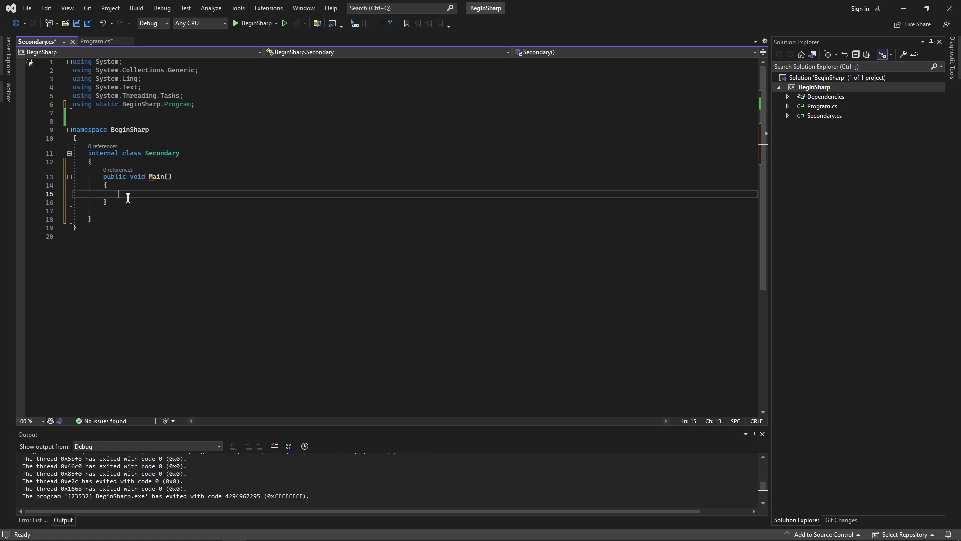
- Finish the Secondary(); call demo, leave Secondary.cs as an empty class and return to Program.cs
{"action": "type", "text": "Secondary();"}
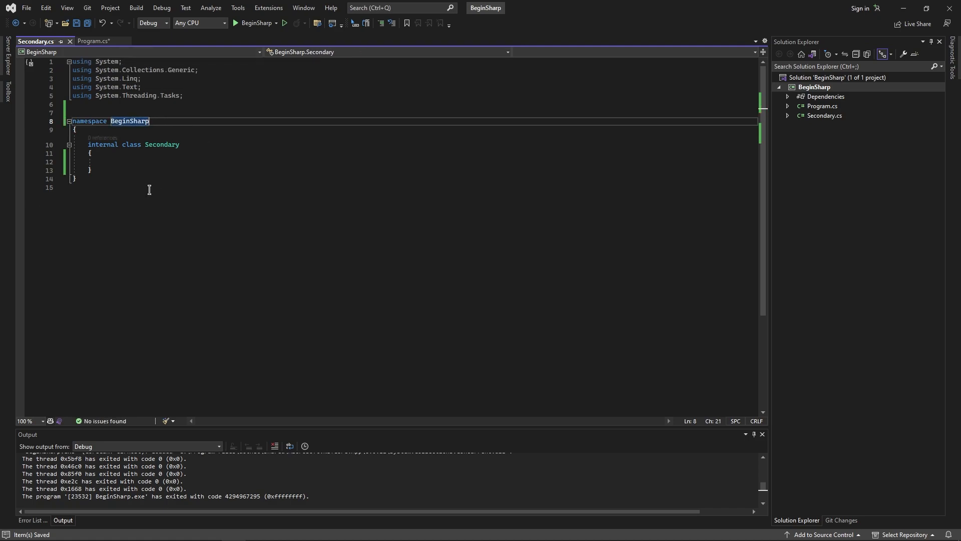
{"action": "left_click", "coordinate": [100, 41]}
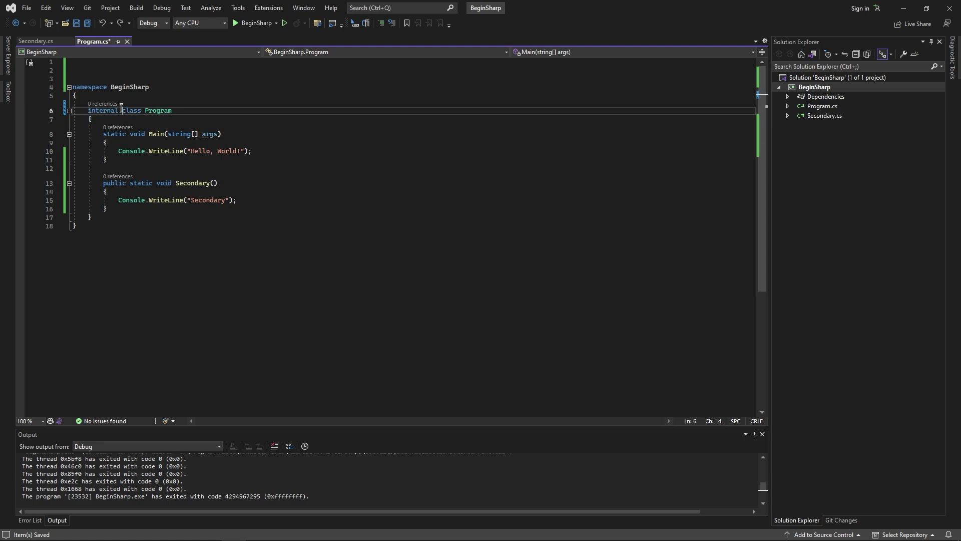
{"action": "left_click_drag", "start_coordinate": [123, 110], "coordinate": [182, 110]}
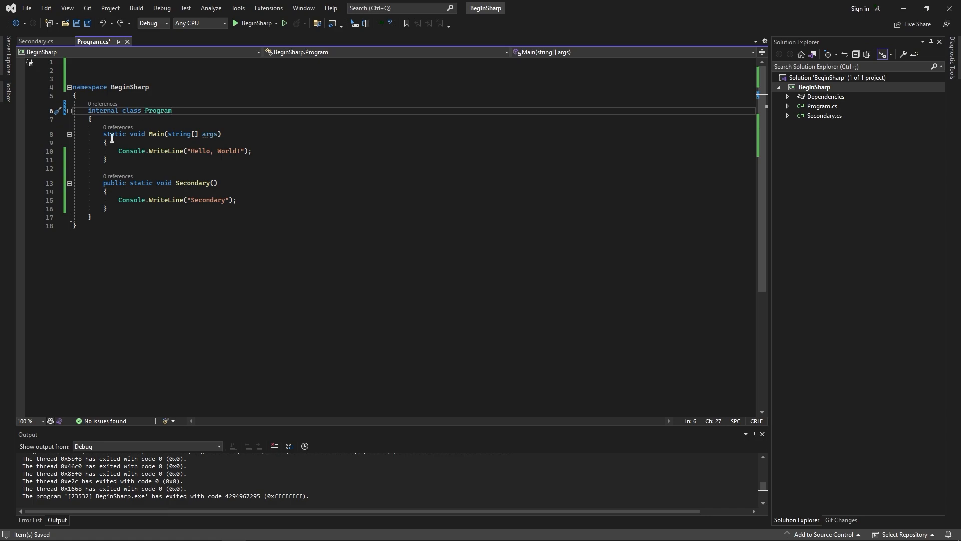
{"action": "left_click_drag", "start_coordinate": [104, 133], "coordinate": [107, 209]}
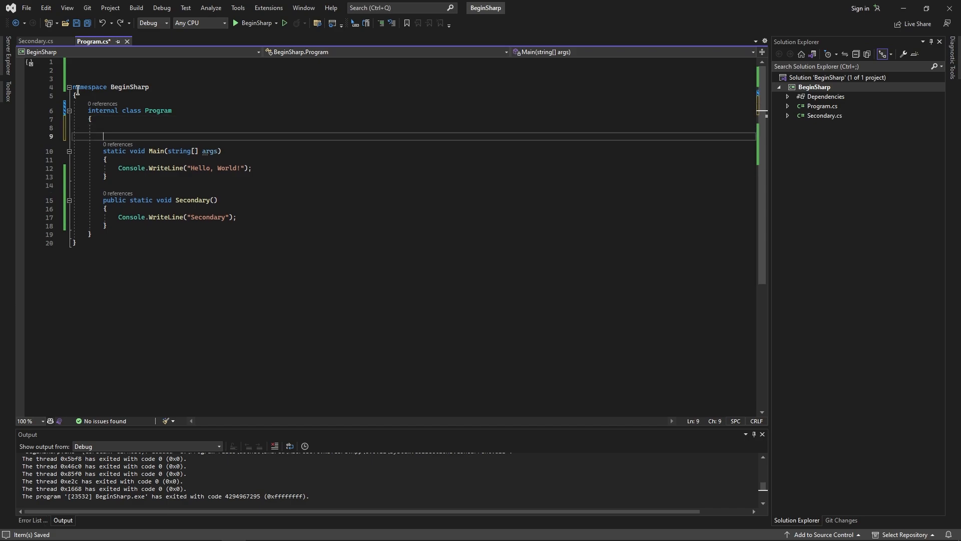
{"action": "type", "text": "puvli"}
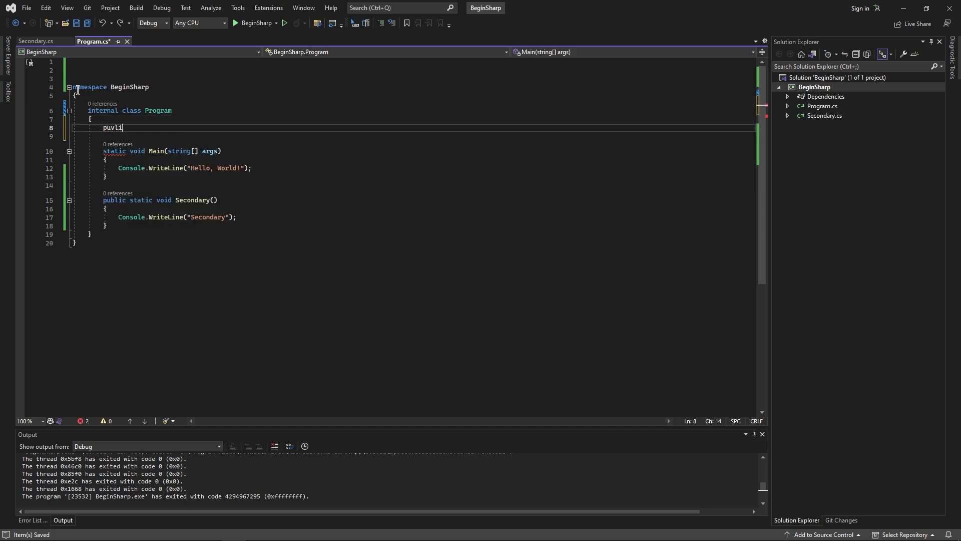
{"action": "type", "text": "public int"}
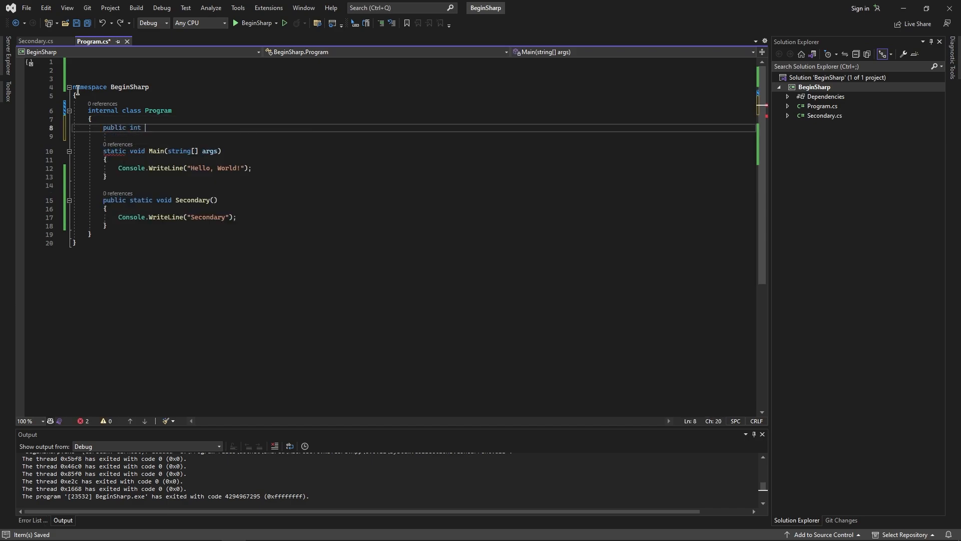
{"action": "type", "text": "MyProperty { get; set; }"}
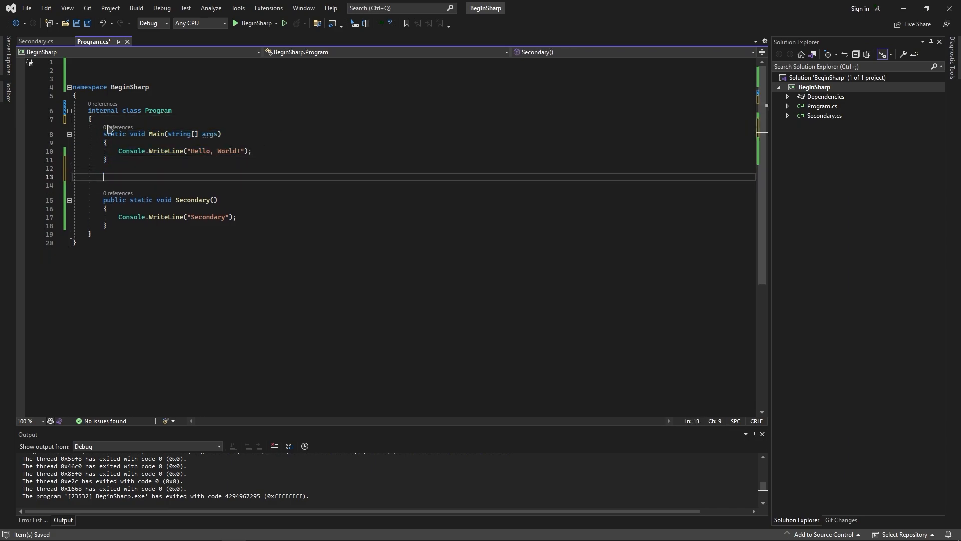
{"action": "type", "text": "public string Name("}
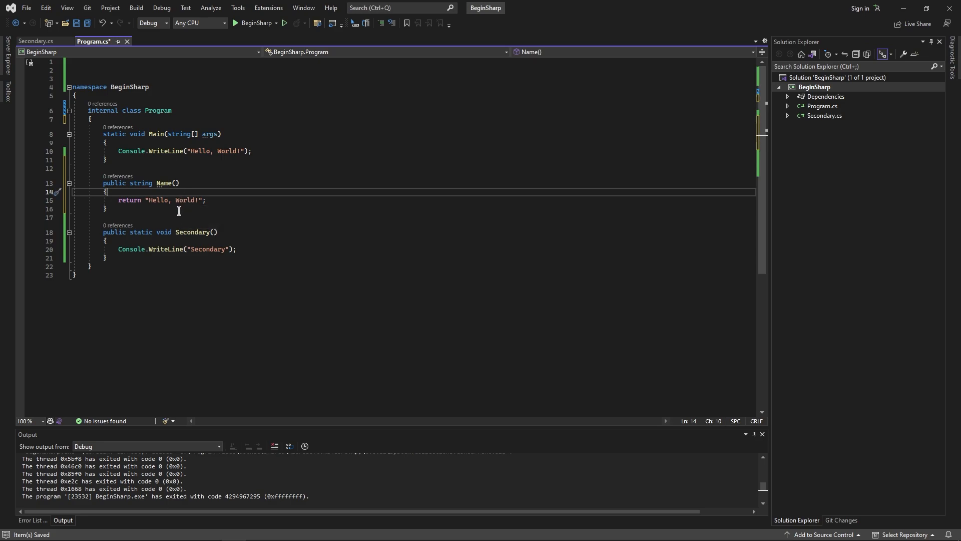
{"action": "mouse_move", "coordinate": [88, 155]}
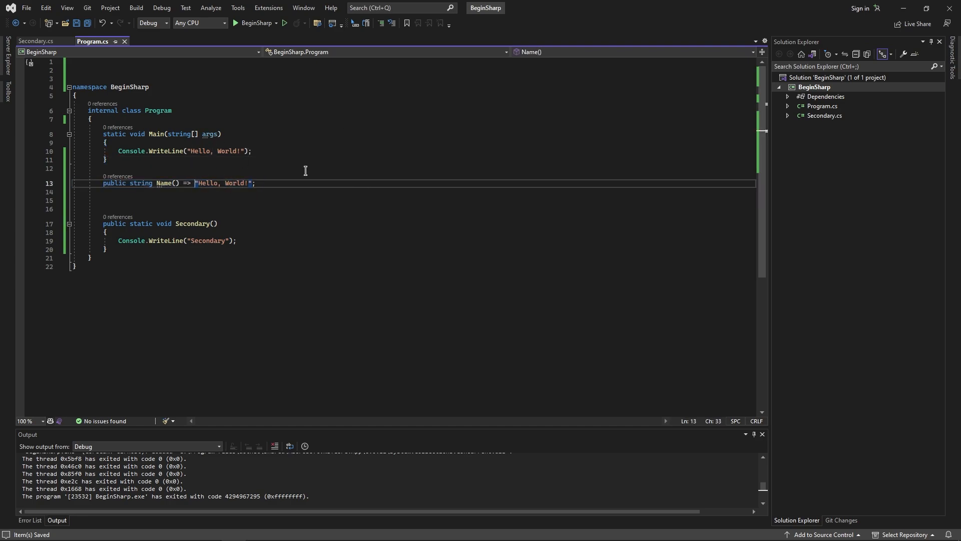
{"action": "mouse_move", "coordinate": [213, 186]}
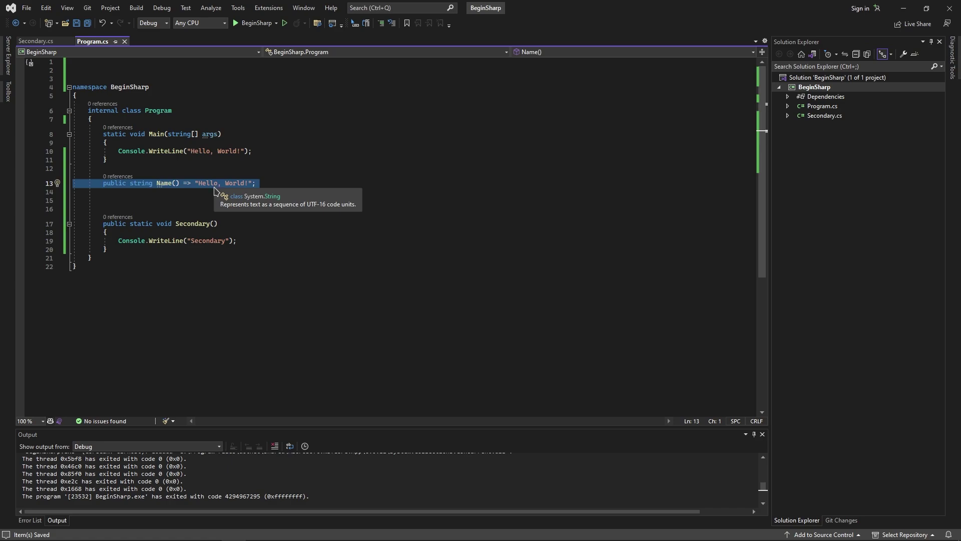
{"action": "mouse_move", "coordinate": [209, 190]}
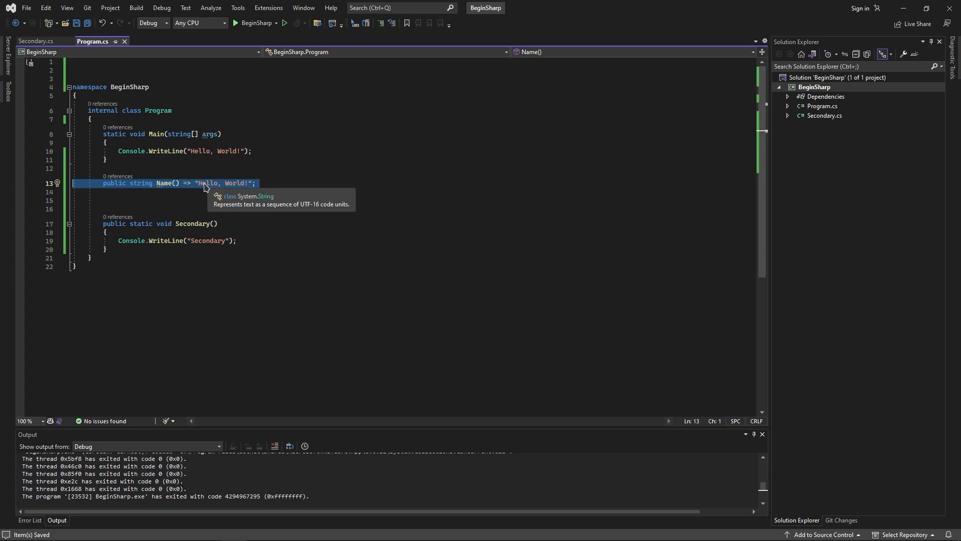
{"action": "mouse_move", "coordinate": [200, 188]}
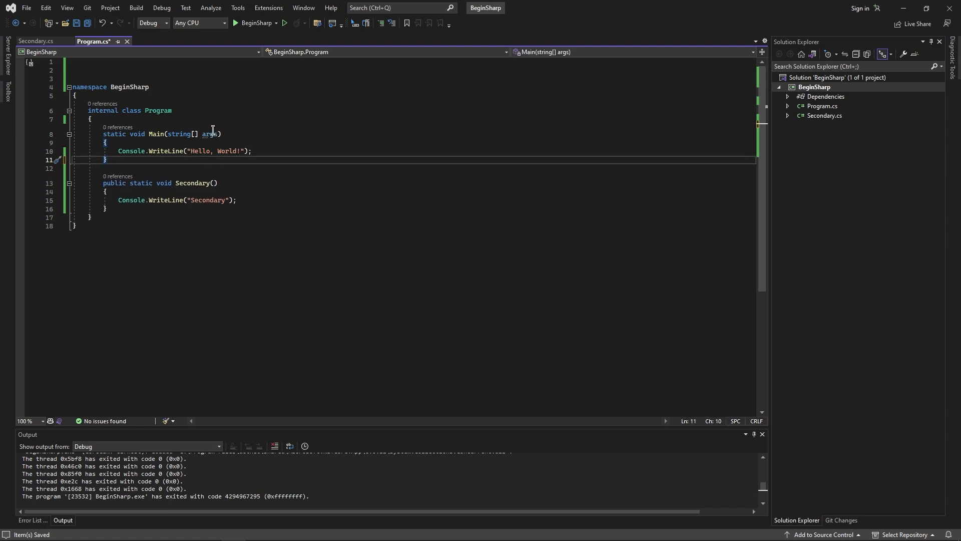
{"action": "mouse_move", "coordinate": [208, 134]}
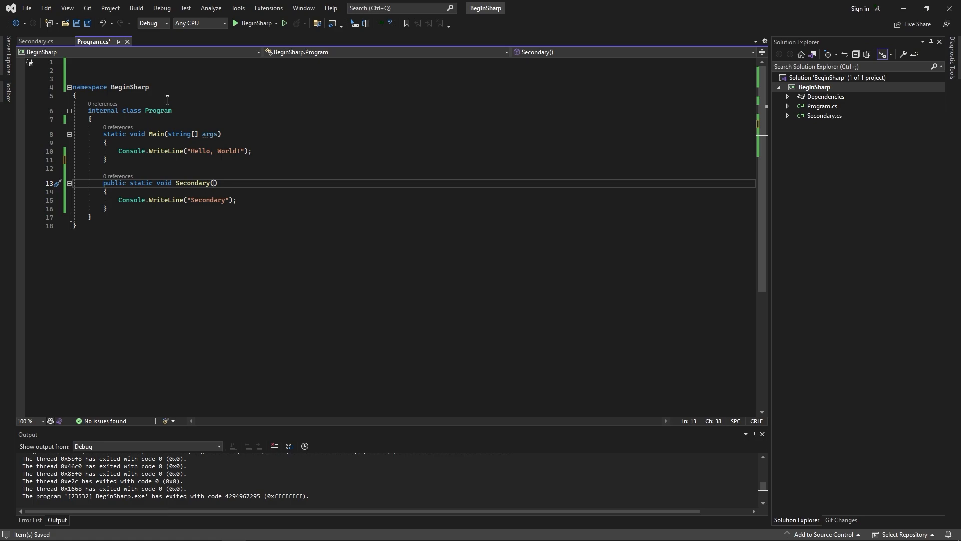
- Demo Secondary(string name = "World") writing the name, calling it with "whats up" and the default
{"action": "type", "text": "string"}
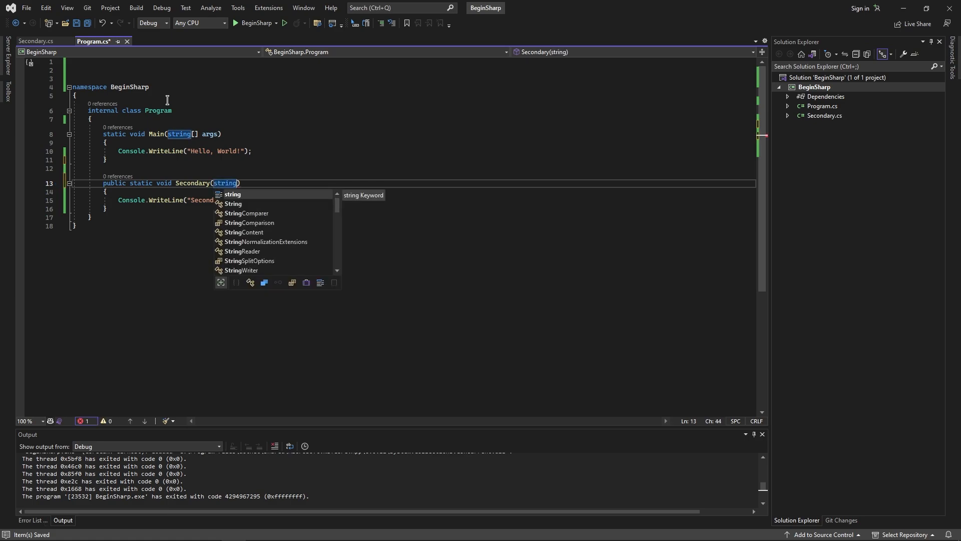
{"action": "type", "text": "name"}
{"action": "type", "text": "Console.Write"}
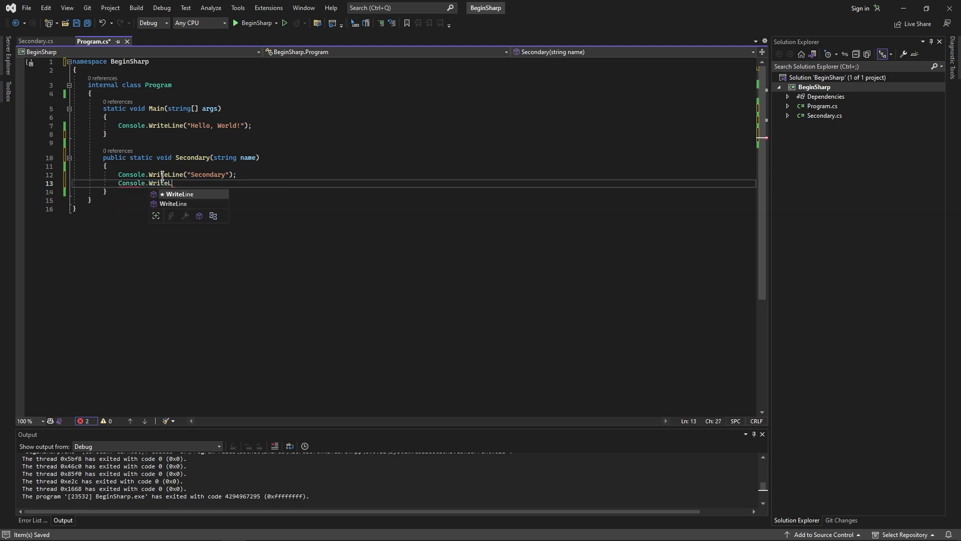
{"action": "type", "text": "Line(name);"}
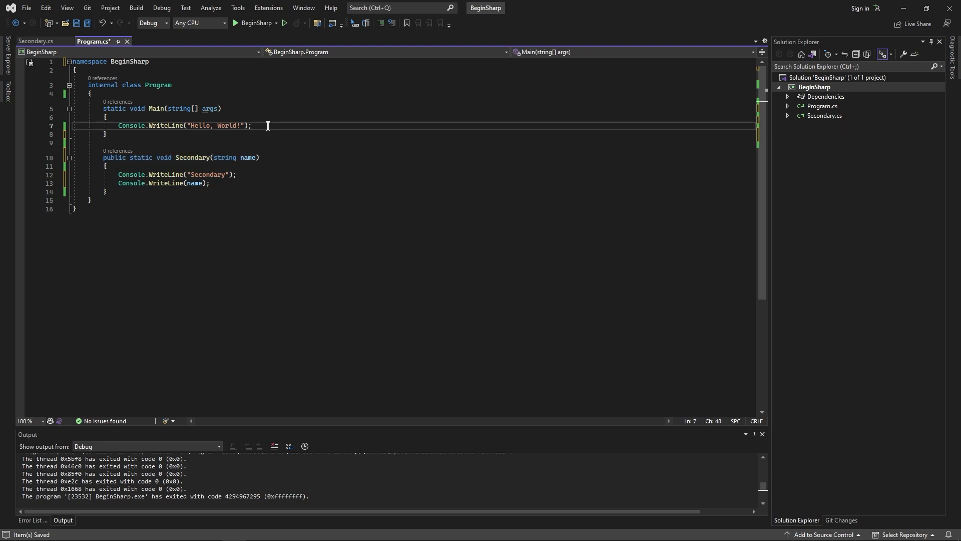
{"action": "type", "text": "Secondary(\"\")"}
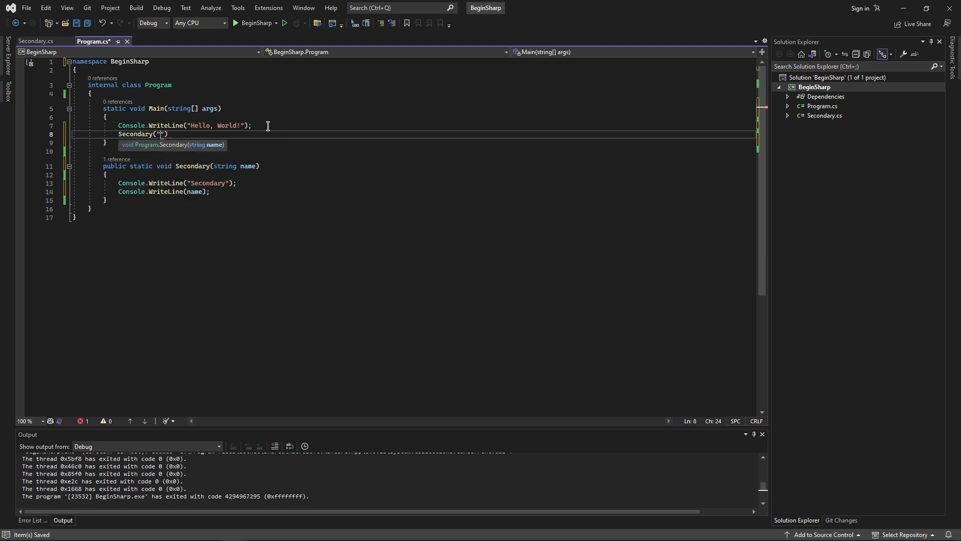
{"action": "type", "text": "whats up"}
{"action": "left_click", "coordinate": [429, 165]}
{"action": "type", "text": " = "}
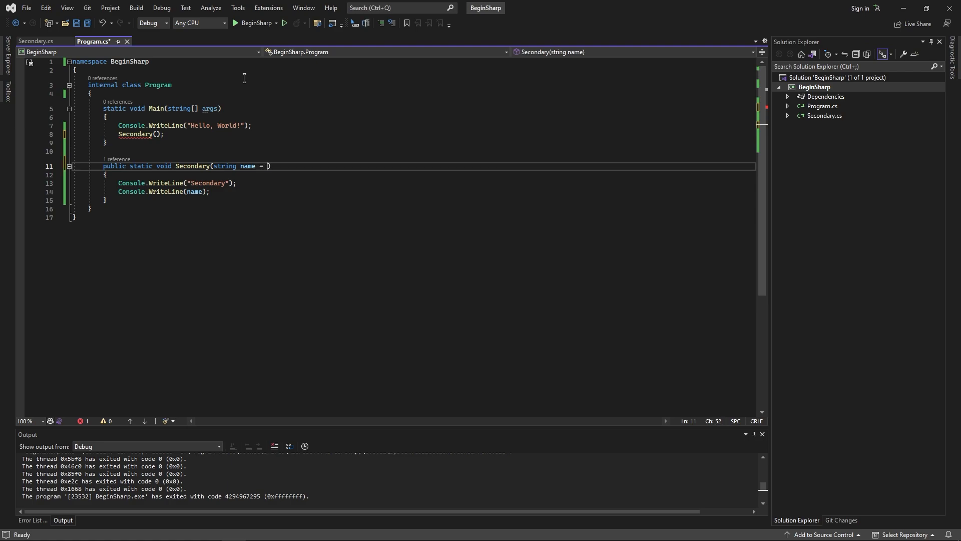
{"action": "type", "text": "\"World\""}
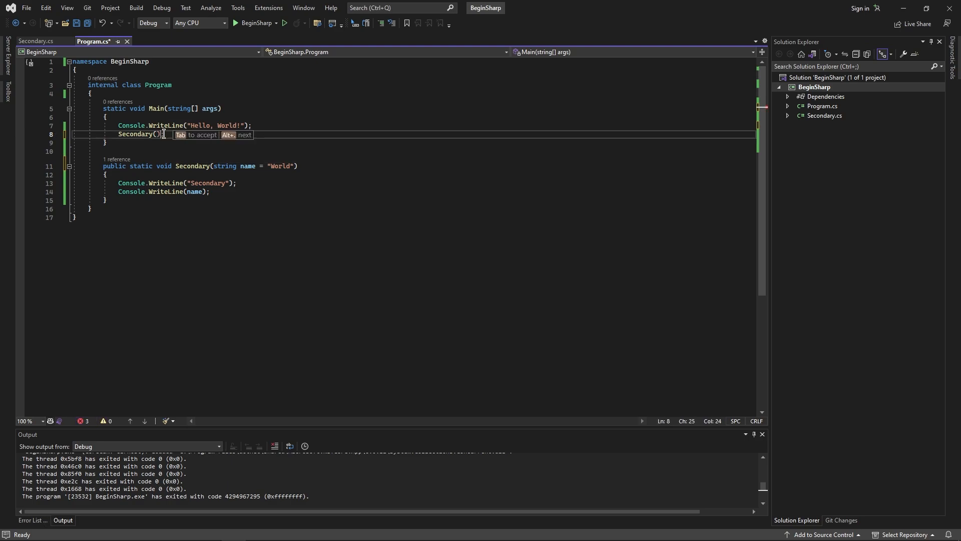
{"action": "type", "text": ";"}
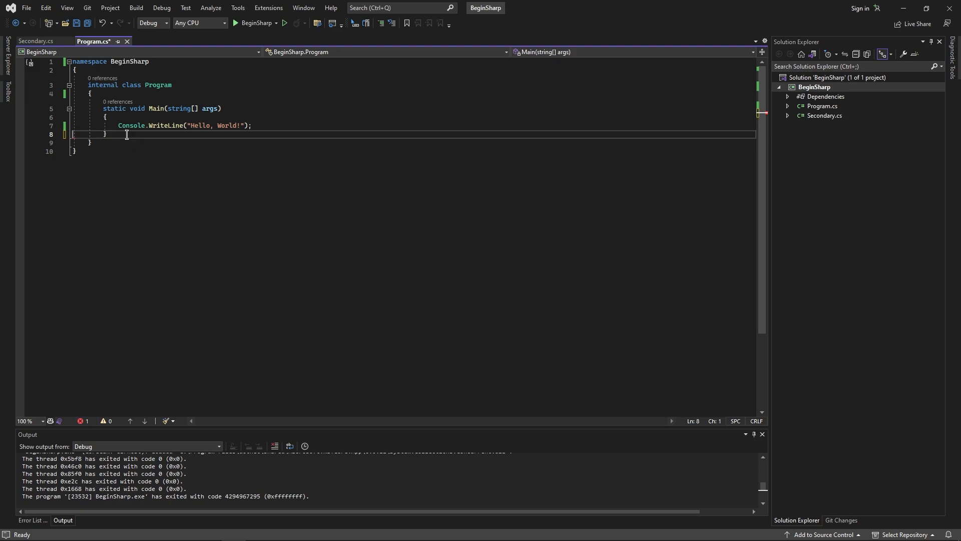
- Save Program.cs with only Main and permanently delete Secondary.cs from the project
{"action": "key", "text": "Ctrl+S"}
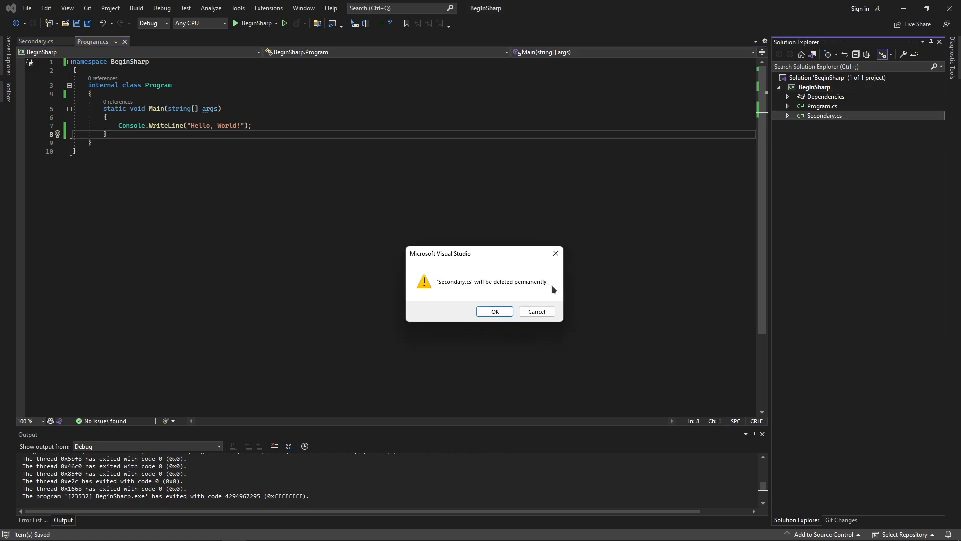
{"action": "left_click", "coordinate": [494, 310]}
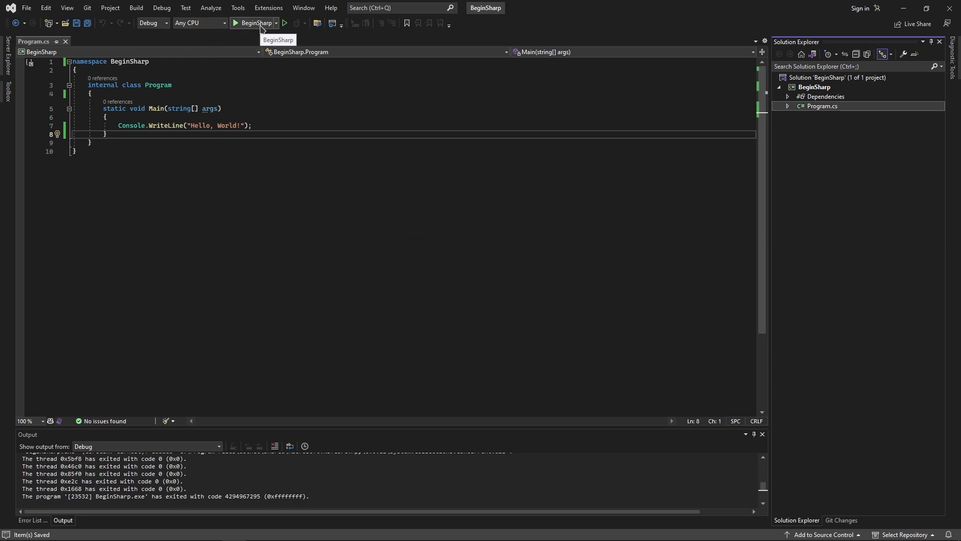